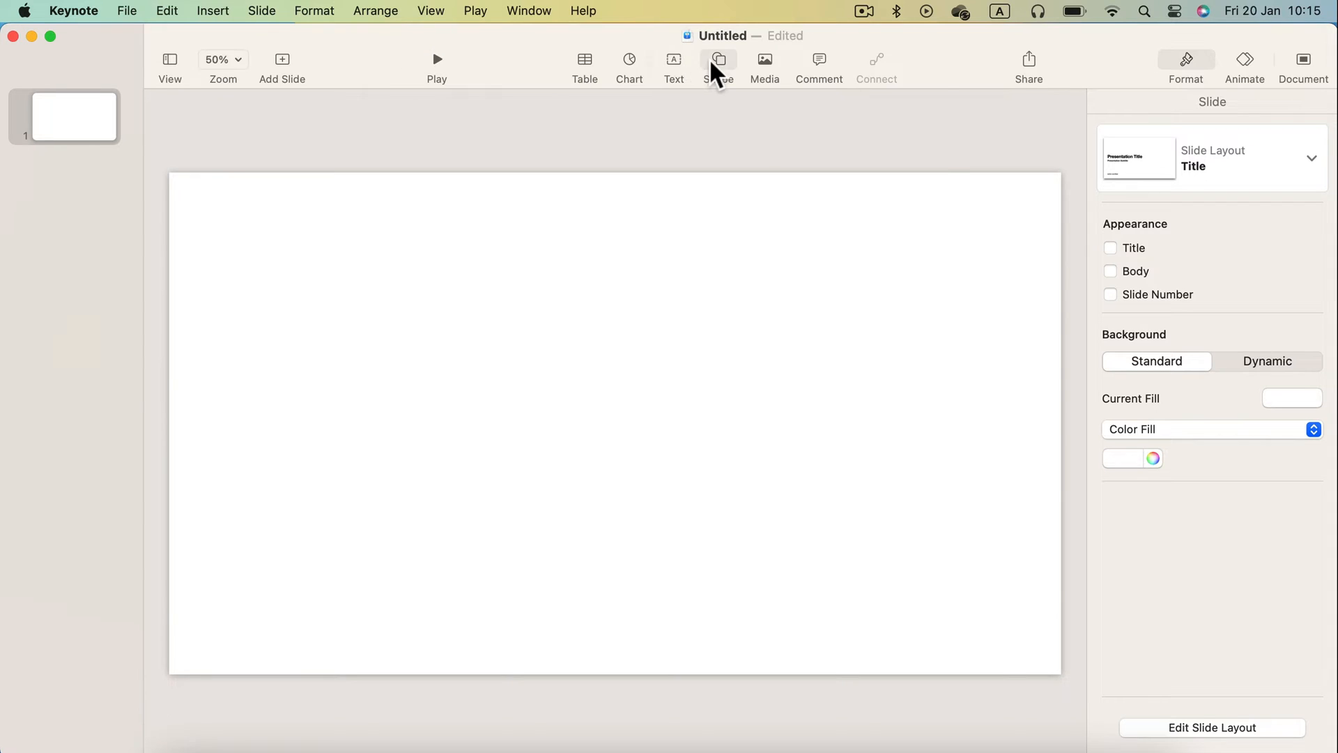
# Insert a six-sided polygon, stretch it wide, and paste copies to form five hexagon bars
pyautogui.click(717, 66)
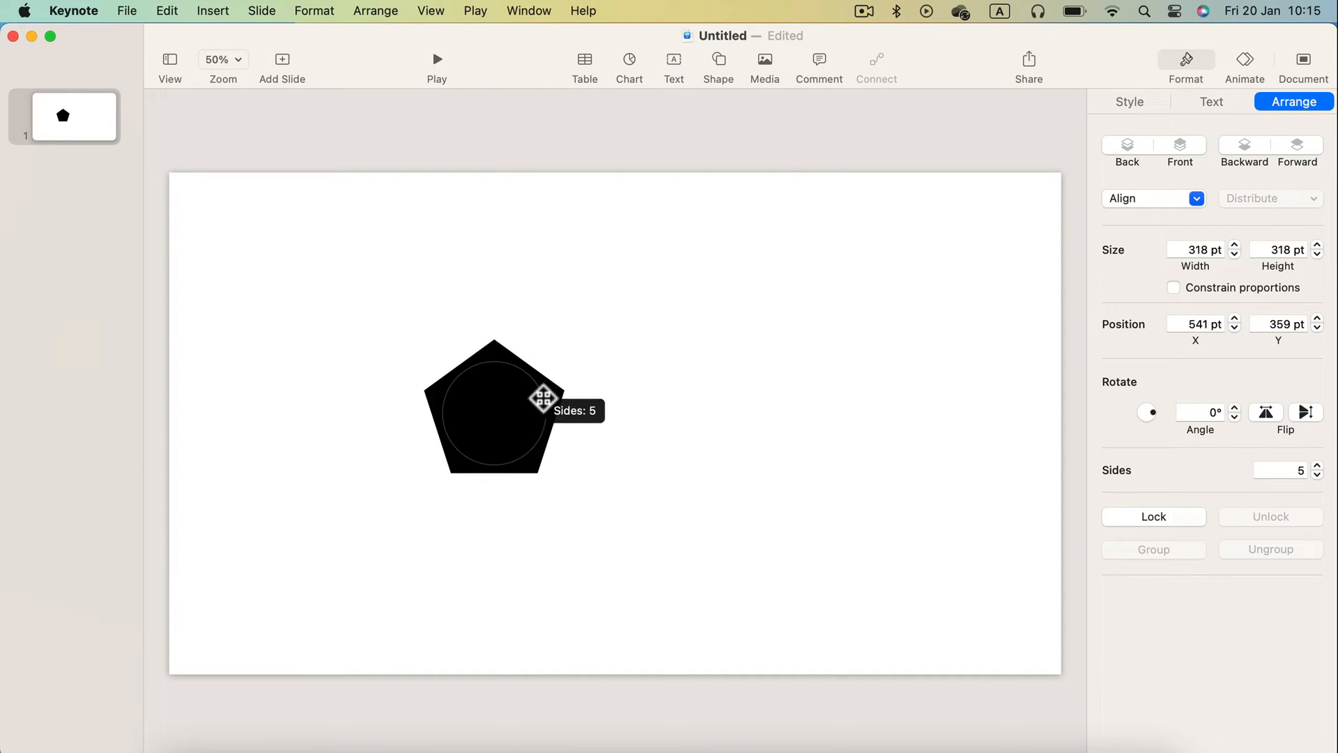
pyautogui.click(1316, 465)
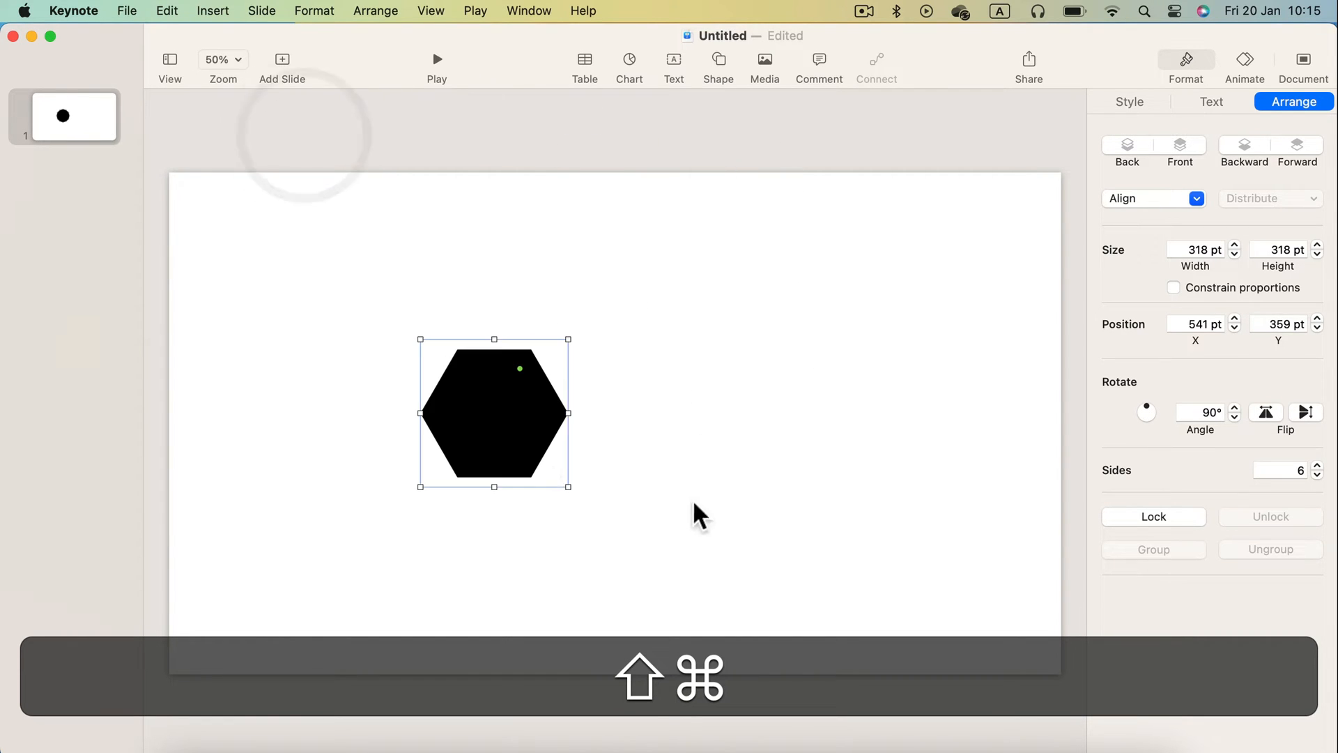
pyautogui.press('cmd+v')
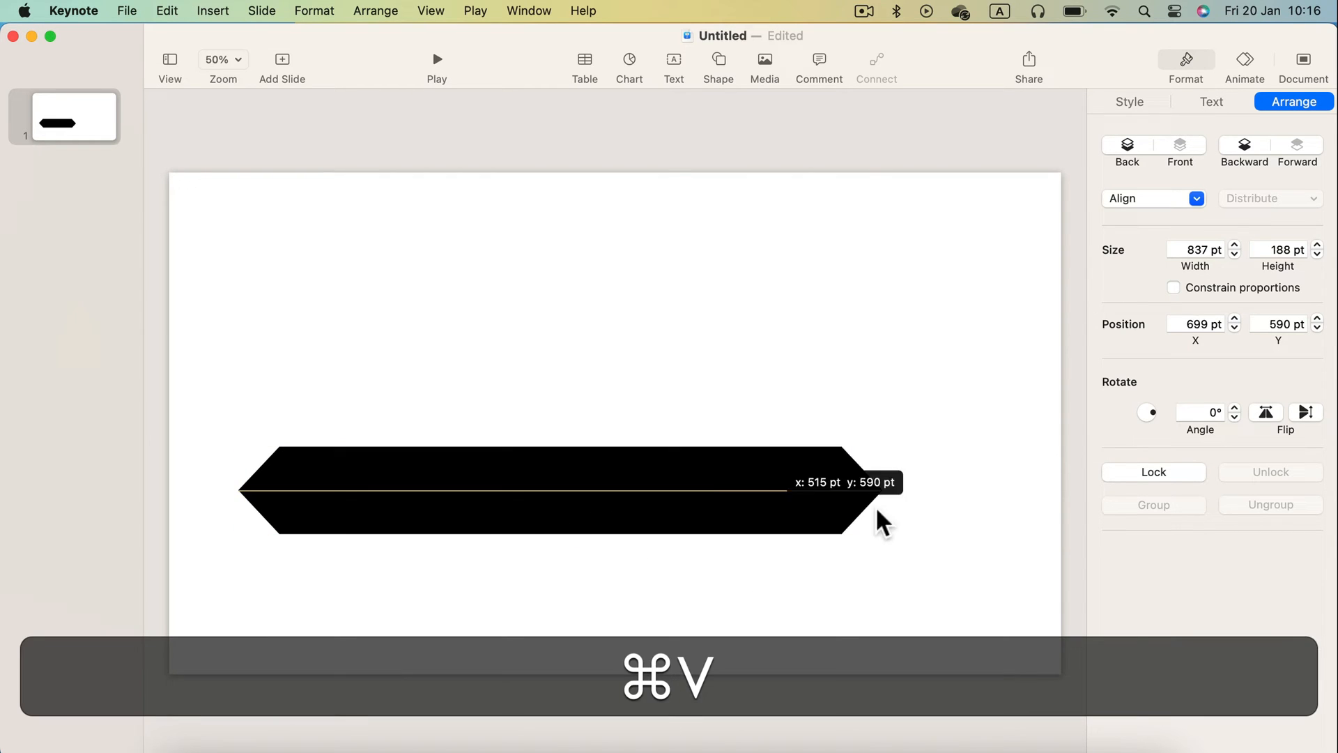
pyautogui.press('cmd+v')
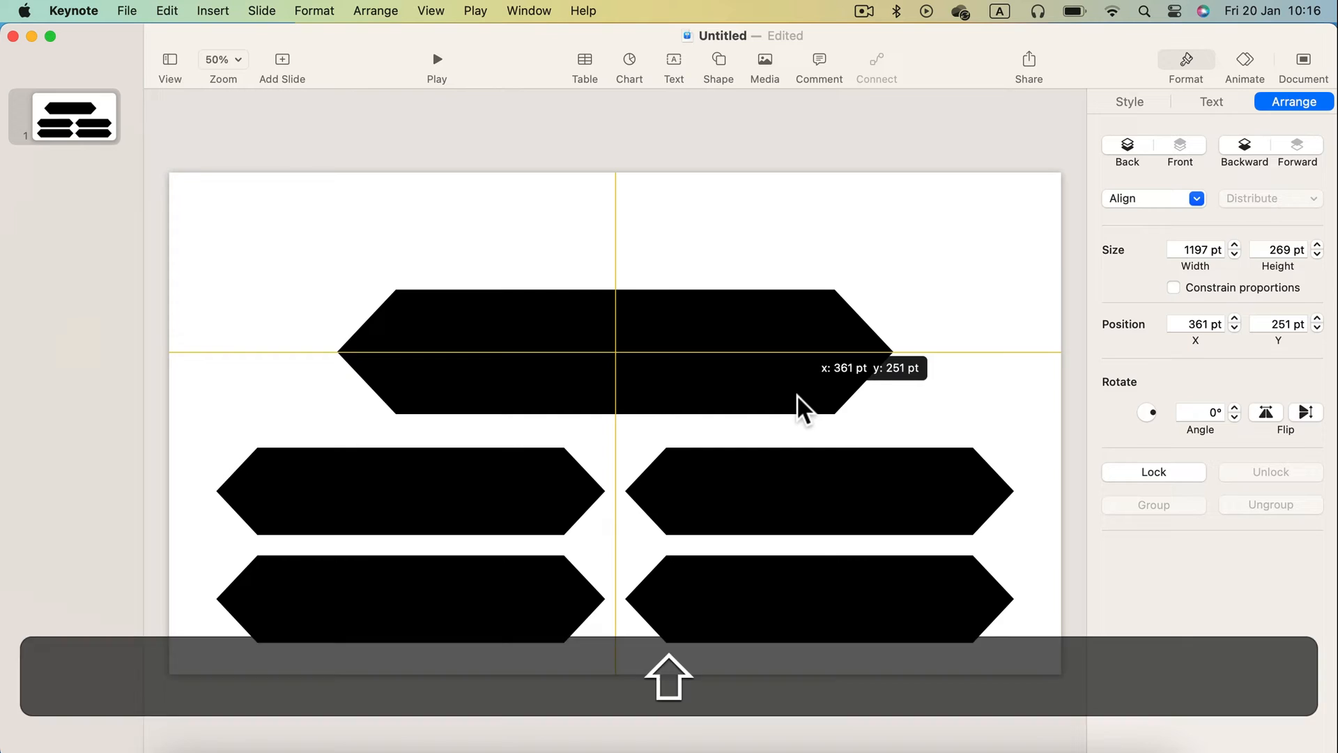
# Select all five hexagons and fill them with a blue gradient
pyautogui.click(943, 384)
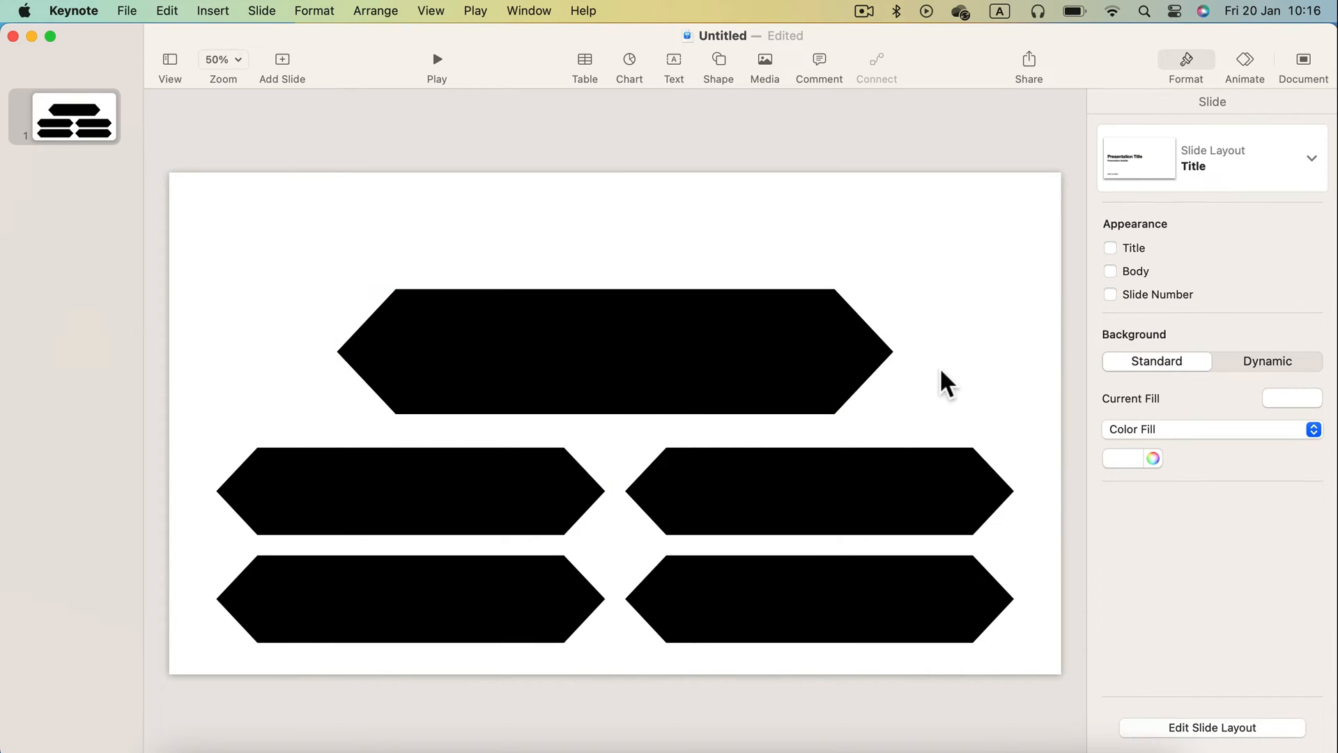
pyautogui.moveTo(785, 300)
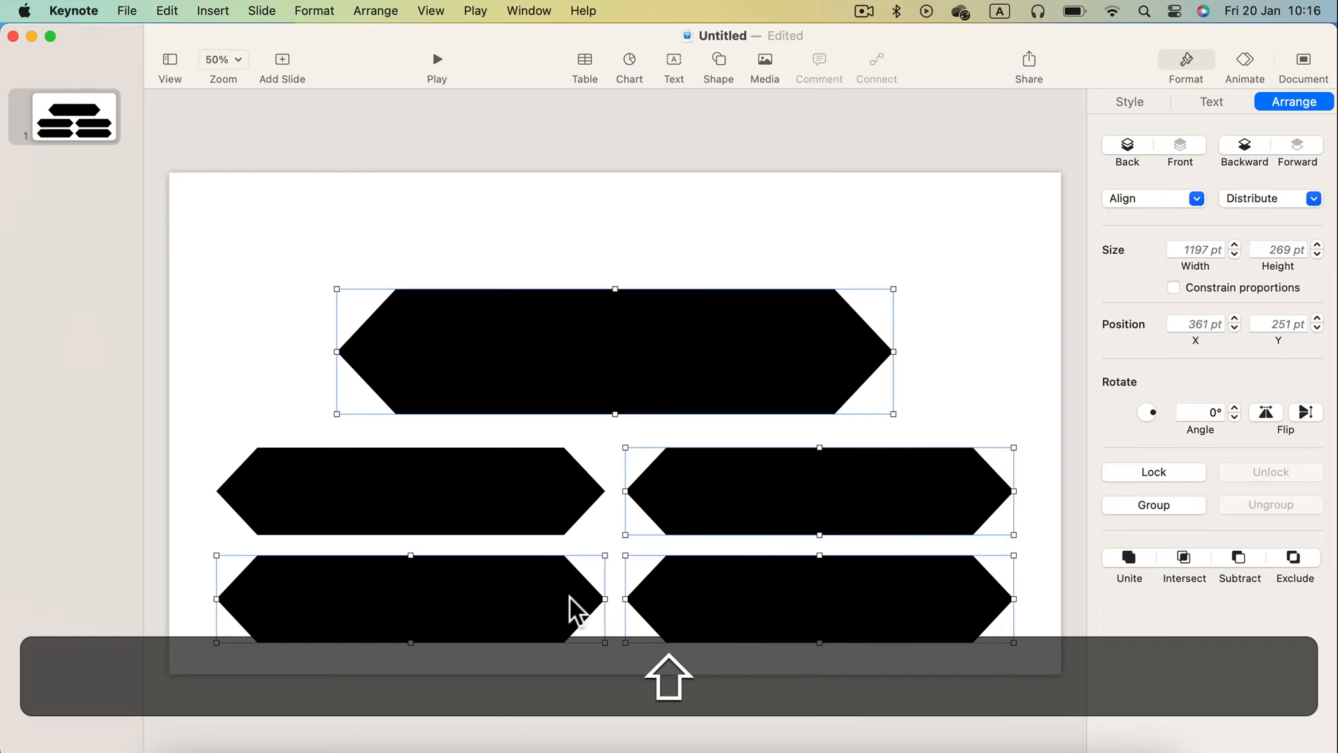
pyautogui.click(1128, 102)
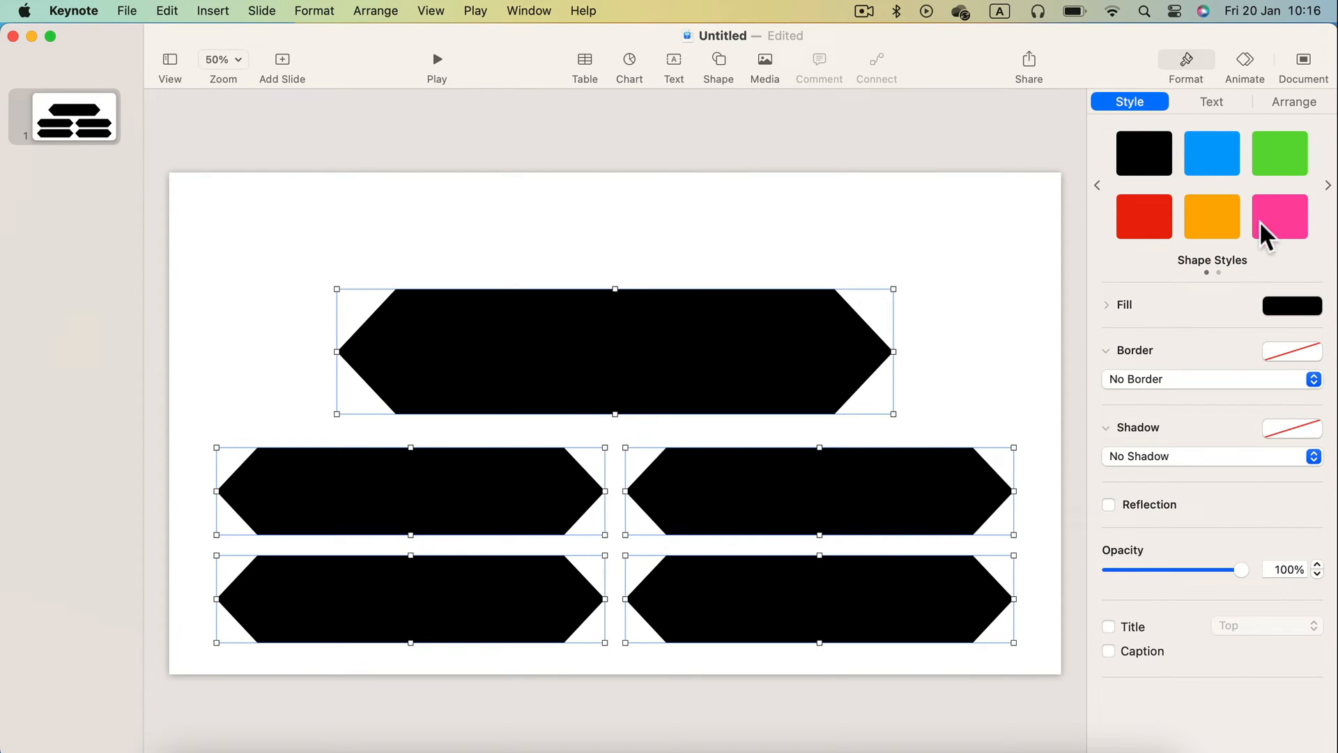
pyautogui.click(1292, 305)
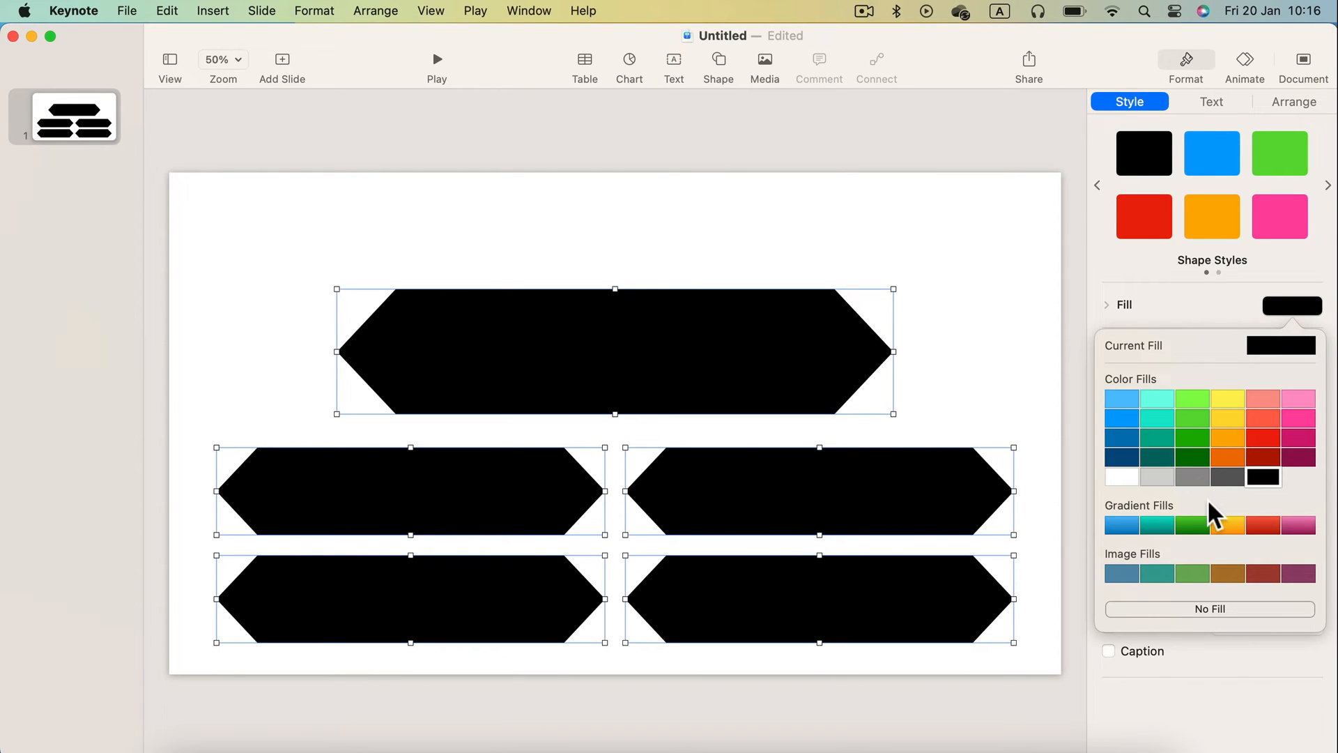
pyautogui.click(1122, 398)
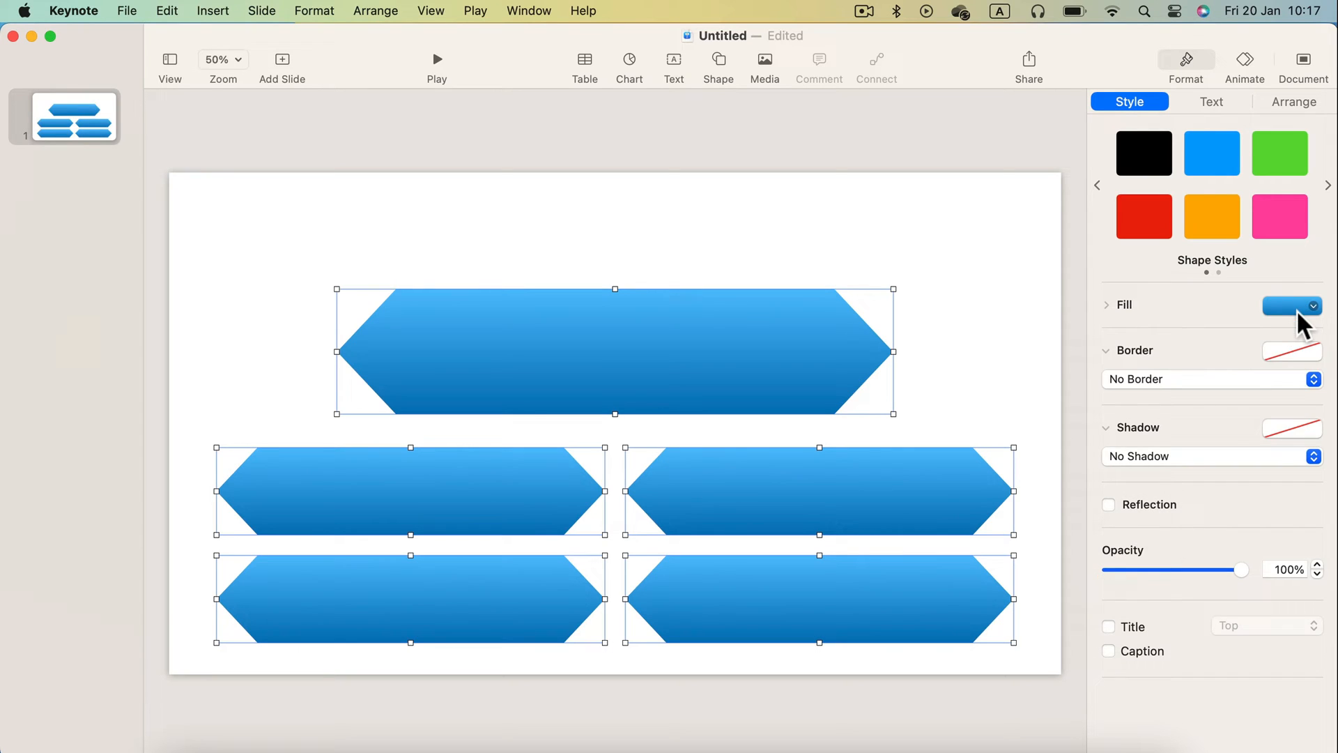
# Give the hexagons a solid line border in pale gold from the colour wheel
pyautogui.click(1291, 305)
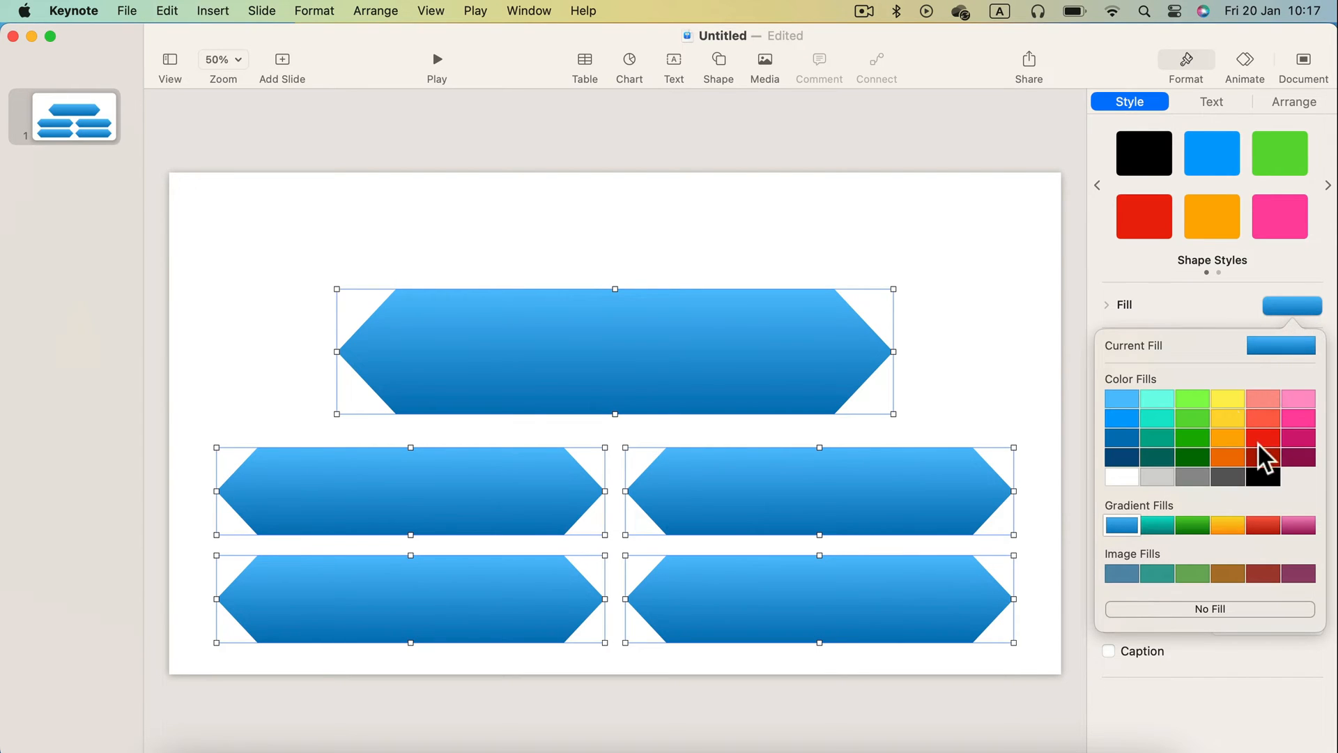
pyautogui.click(1291, 350)
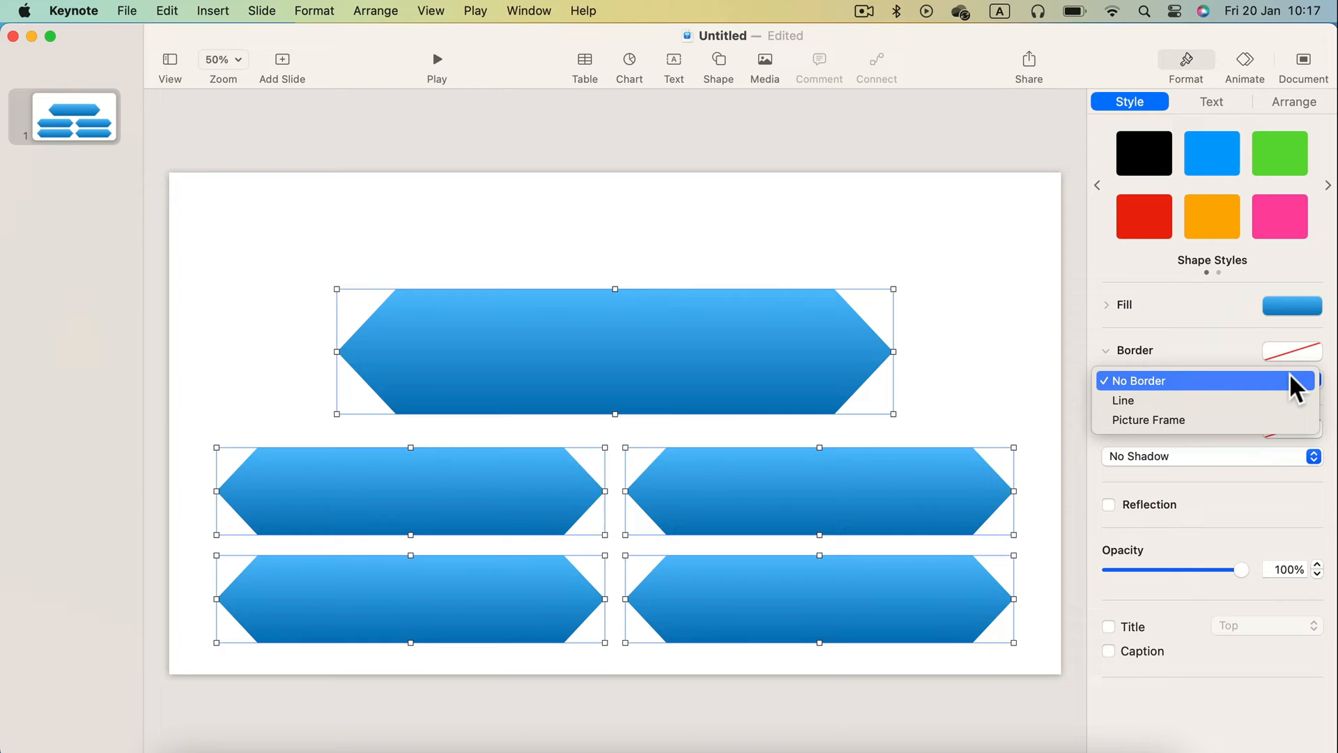
pyautogui.click(1123, 399)
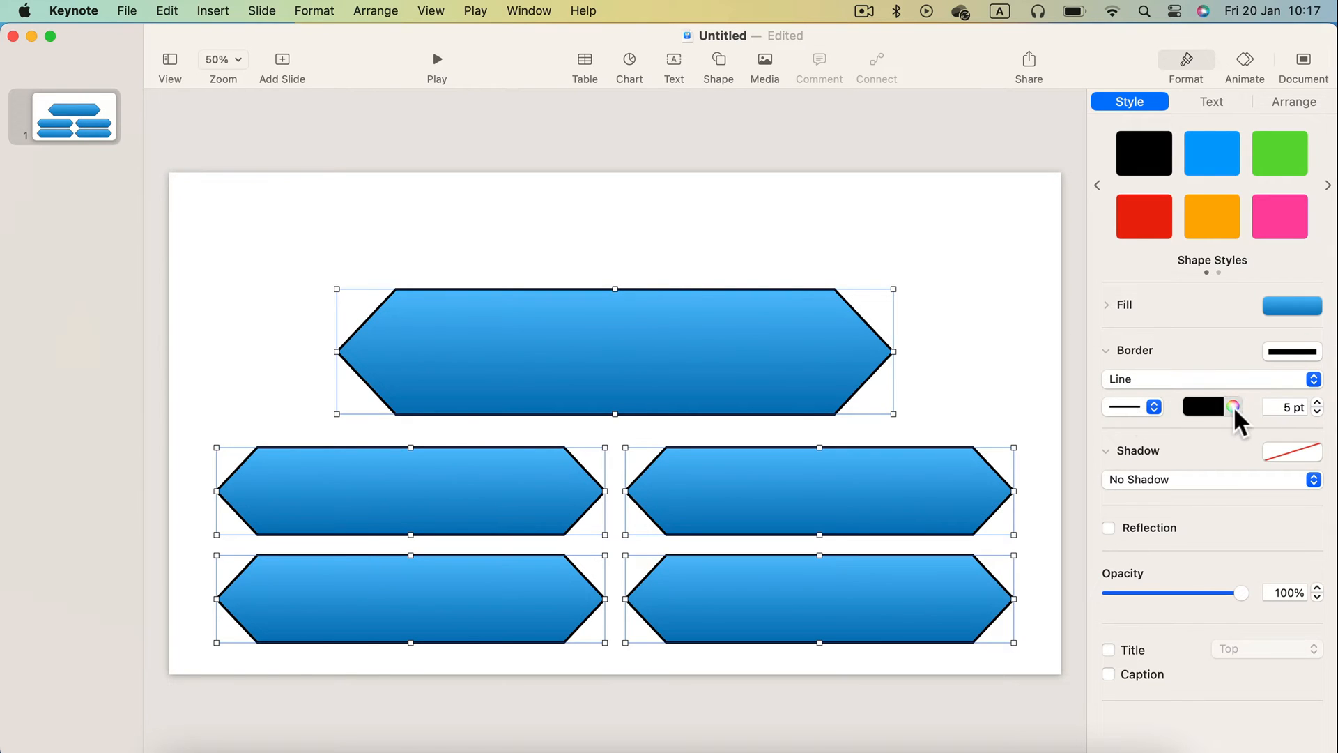
pyautogui.click(1231, 407)
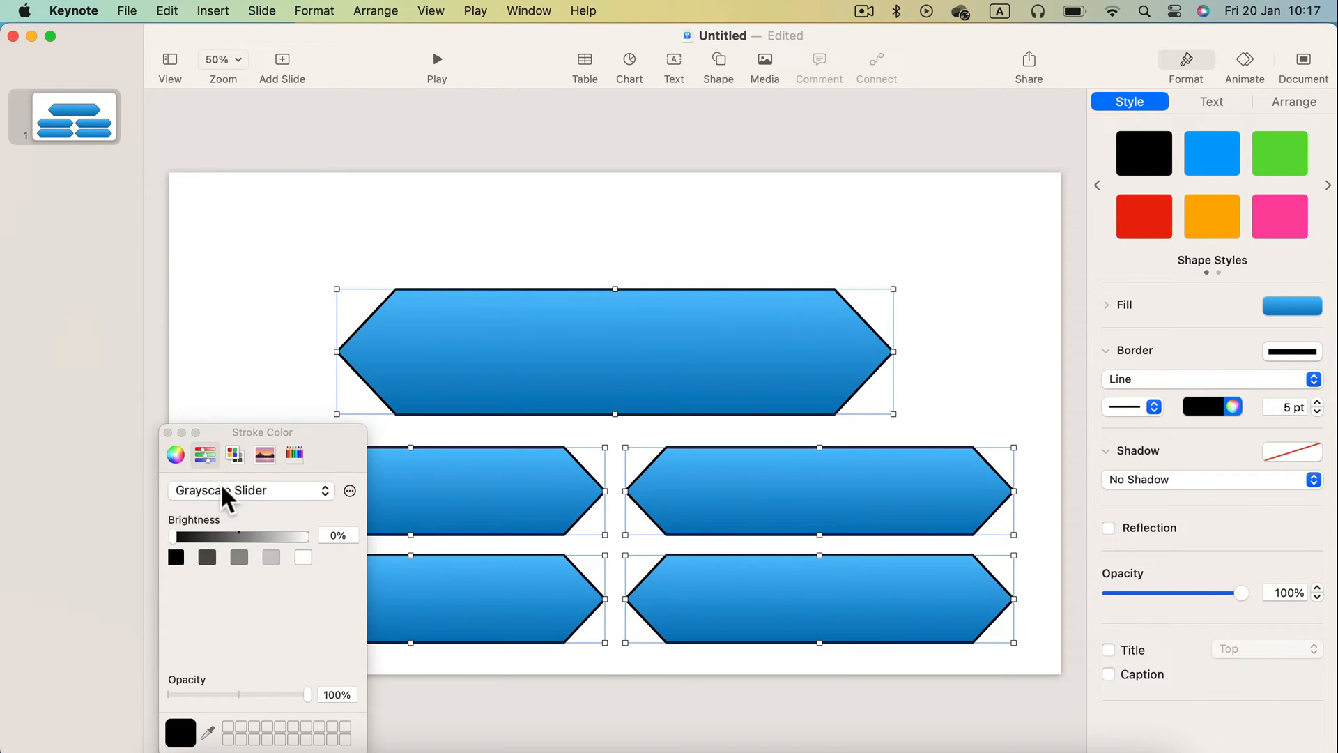
pyautogui.click(174, 454)
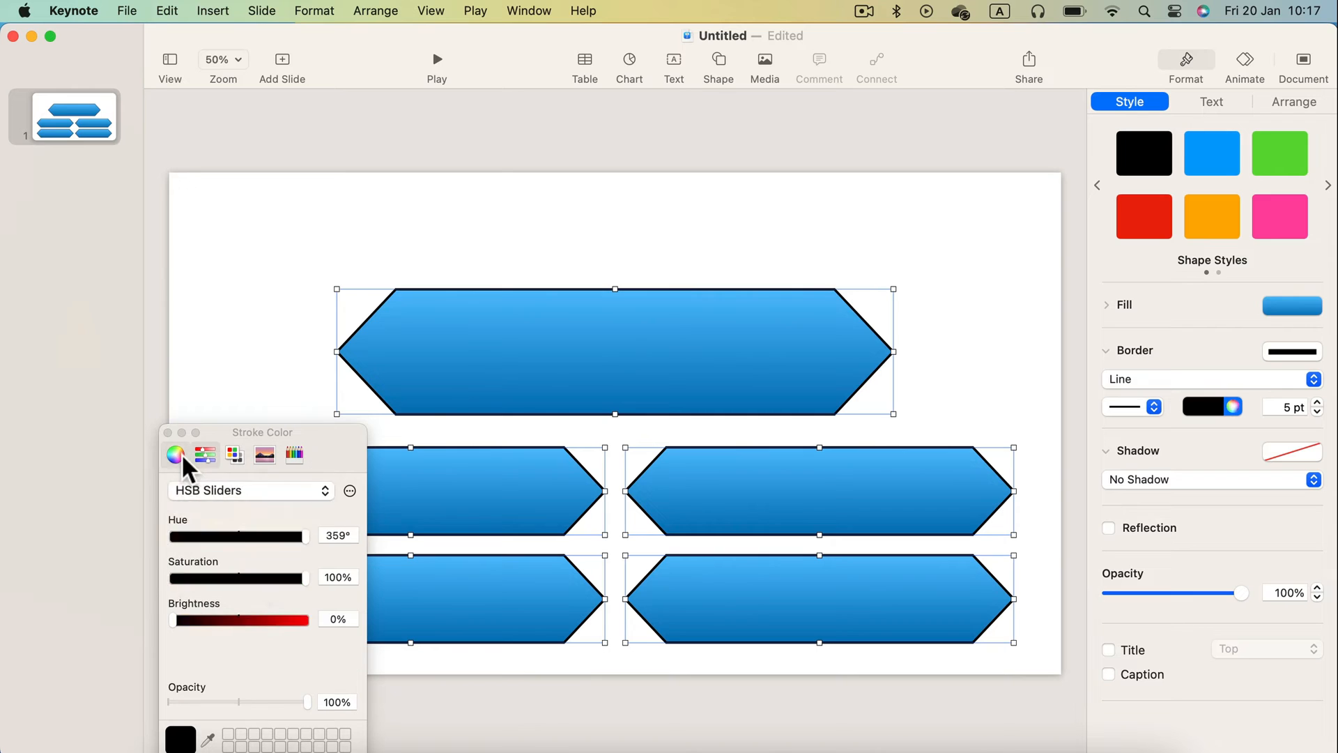
pyautogui.click(174, 454)
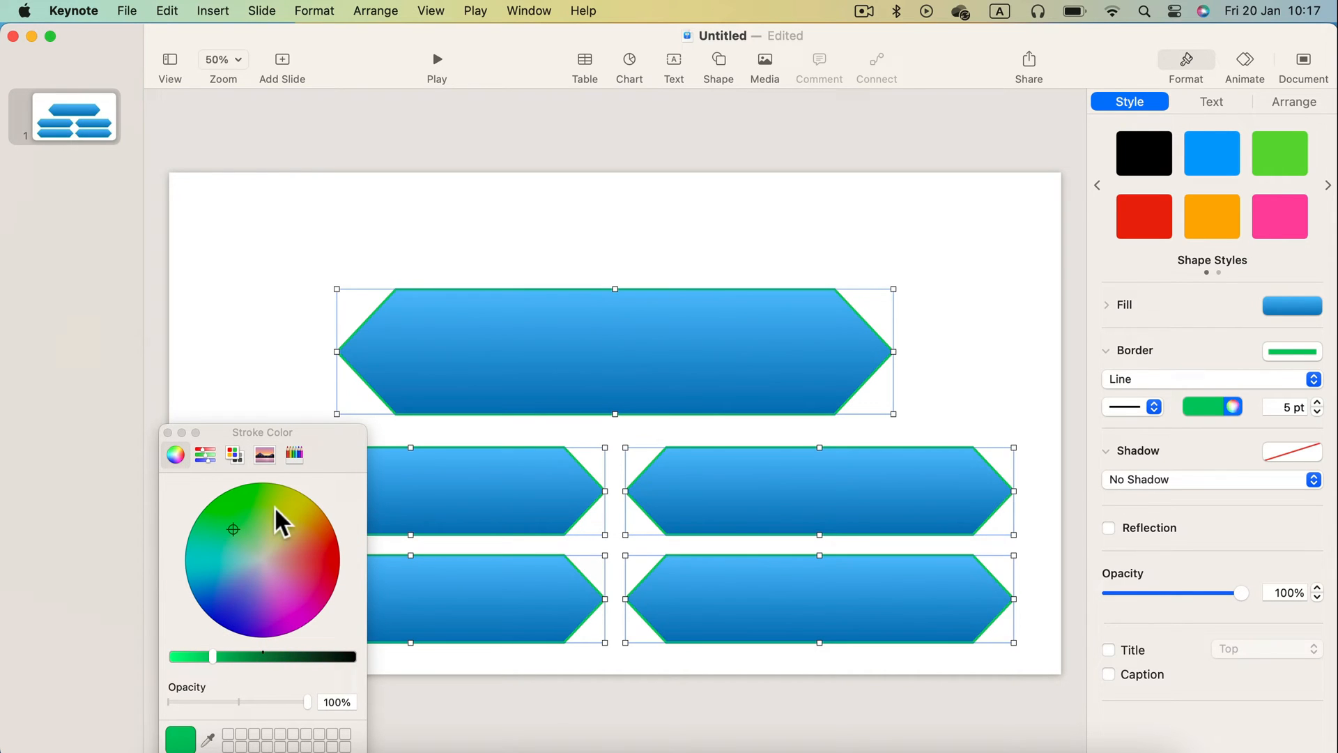
pyautogui.click(298, 533)
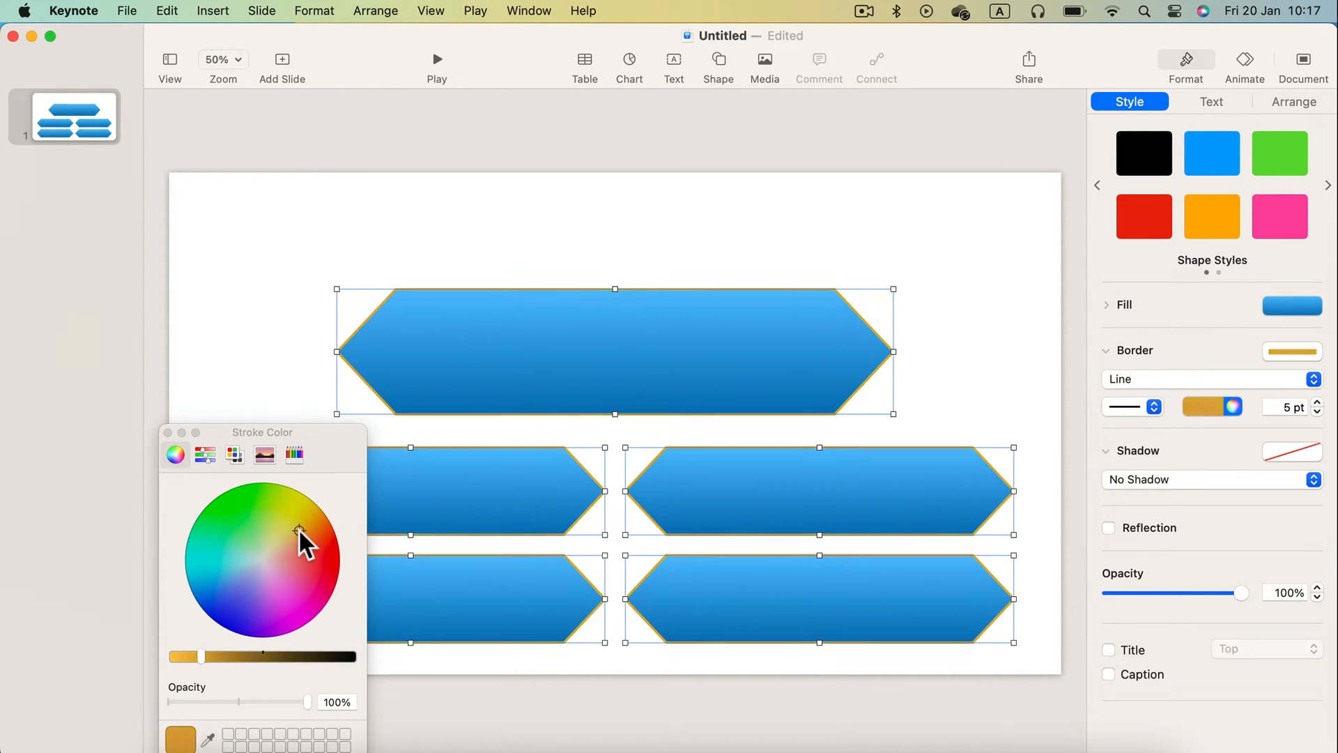
pyautogui.click(293, 525)
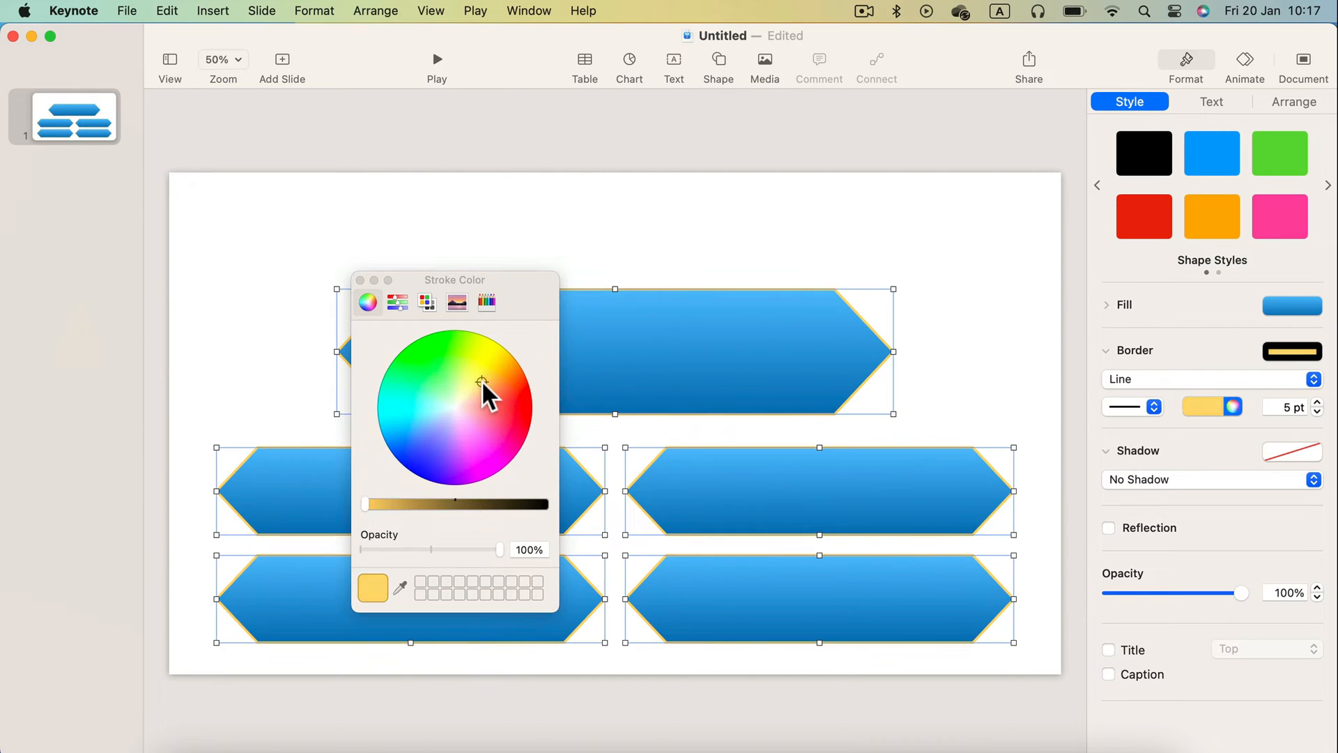
pyautogui.moveTo(999, 340)
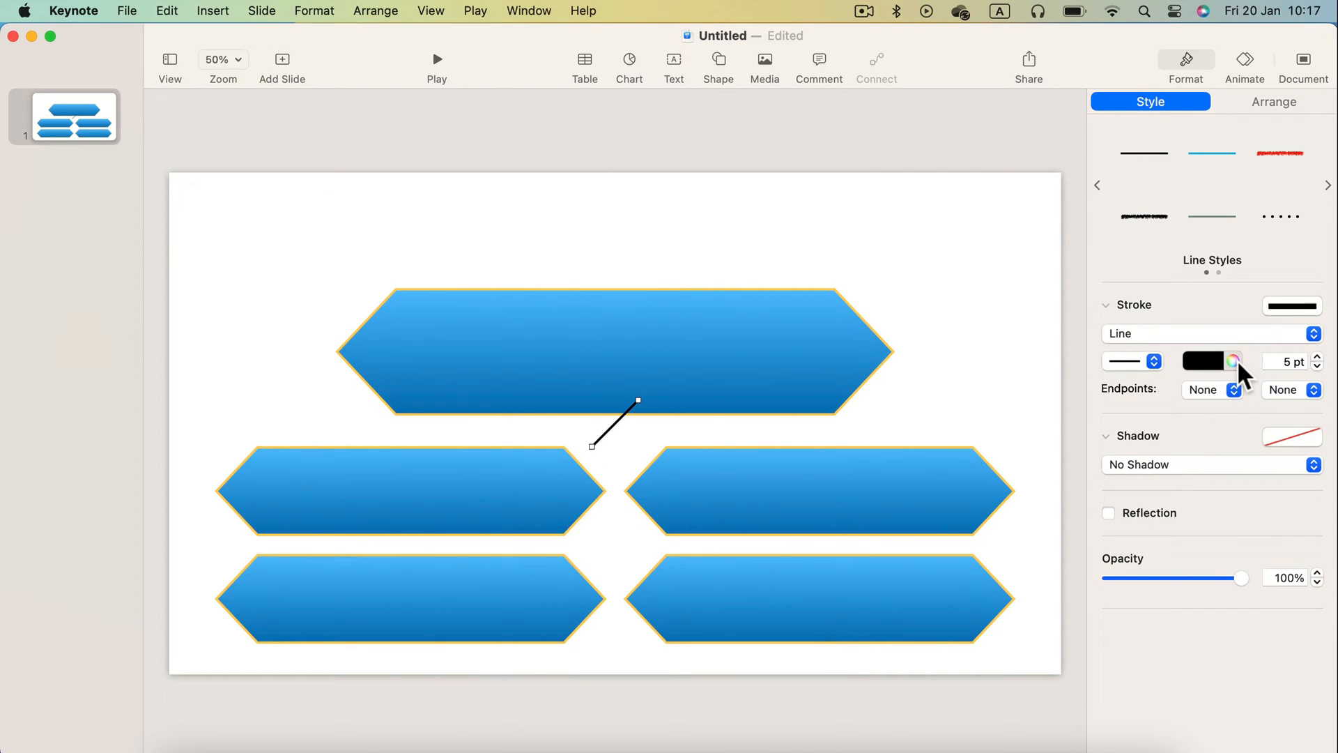
# Colour the line gold, arrange it behind the hexagons, and duplicate it across the rows
pyautogui.click(1232, 360)
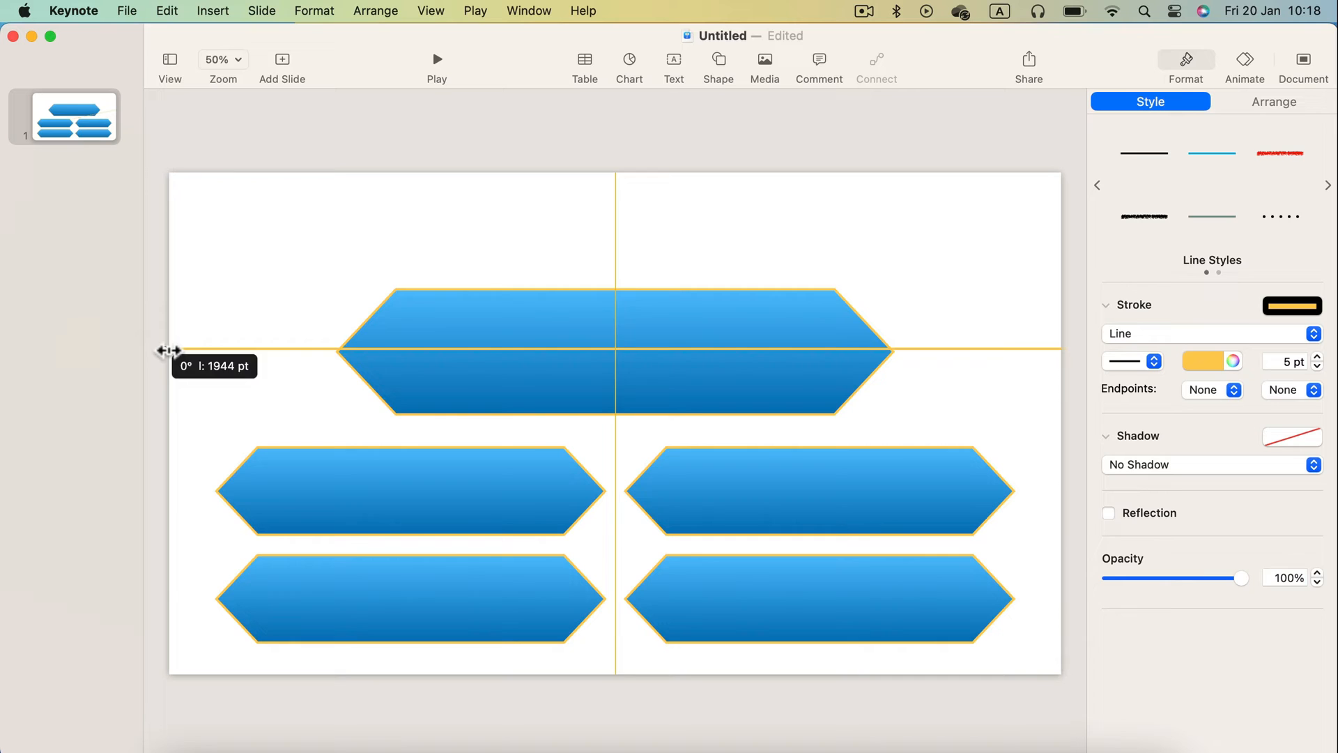
pyautogui.rightClick(614, 348)
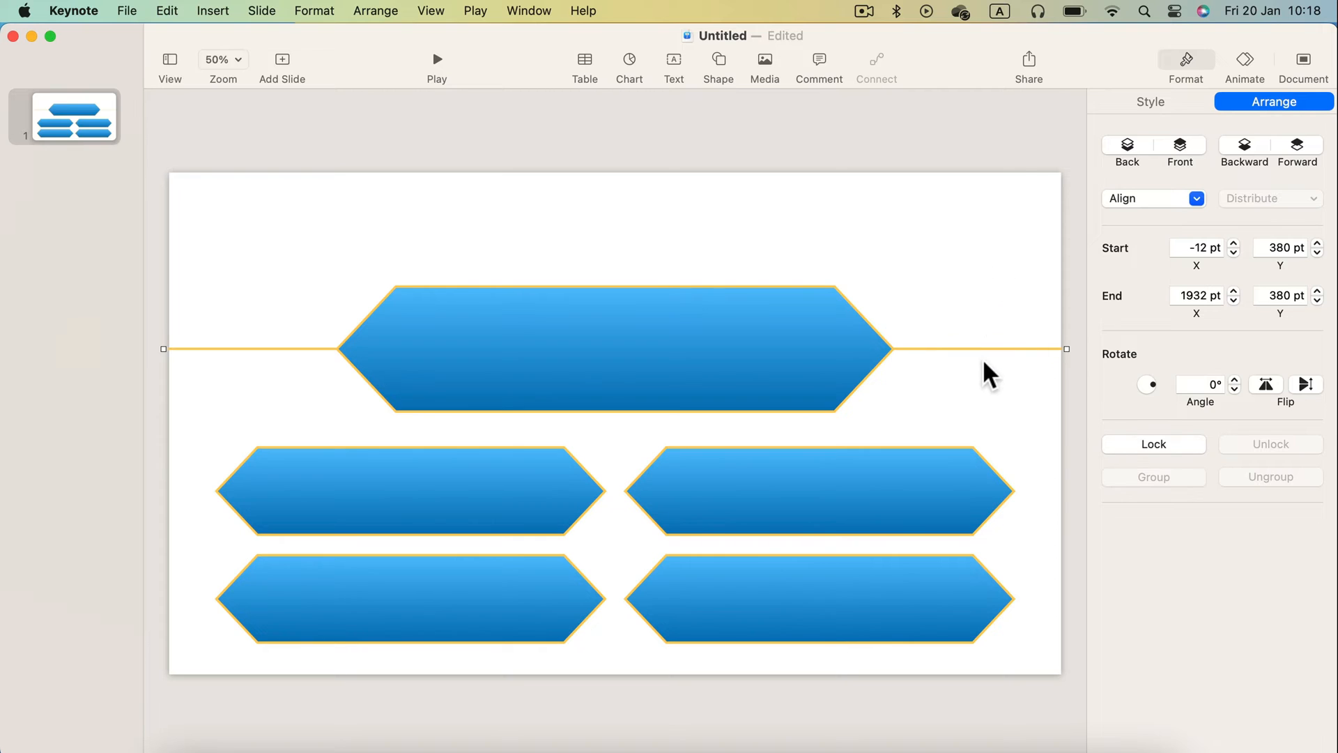
pyautogui.press('cmd+v')
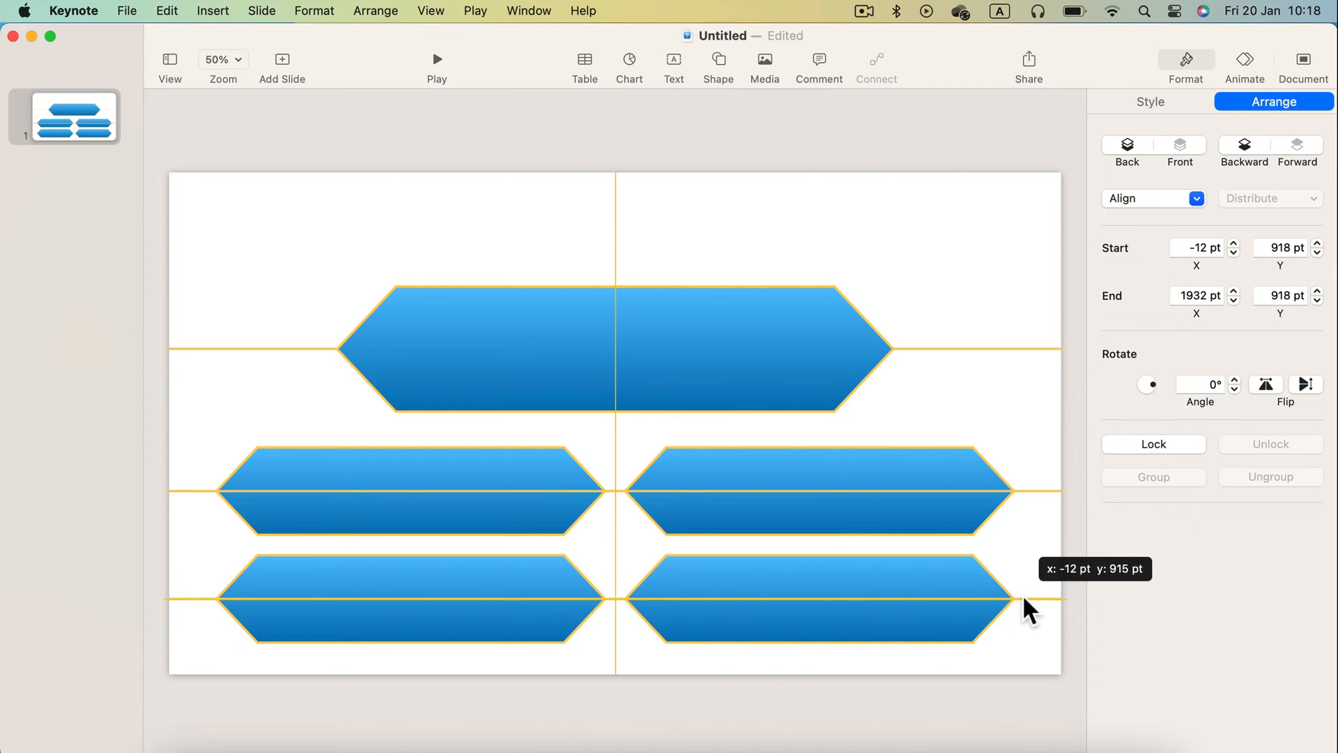
pyautogui.click(409, 491)
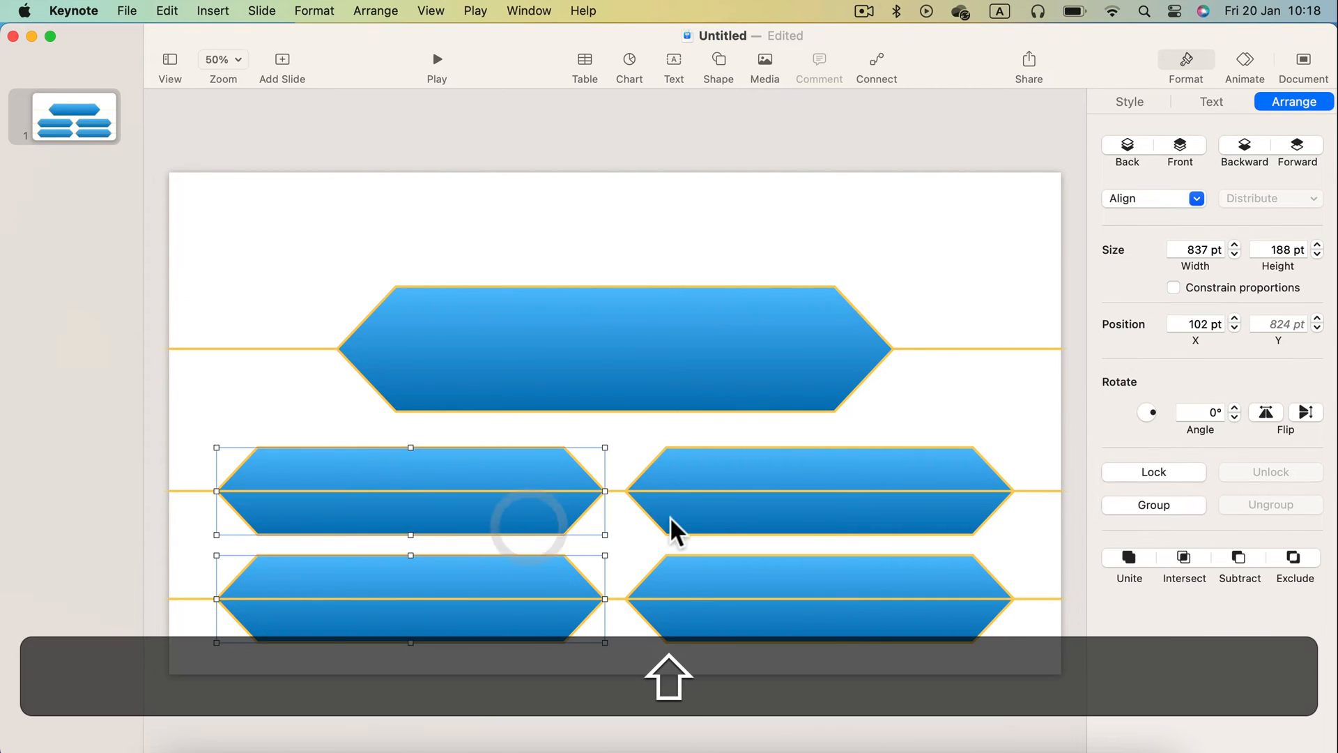
pyautogui.click(985, 290)
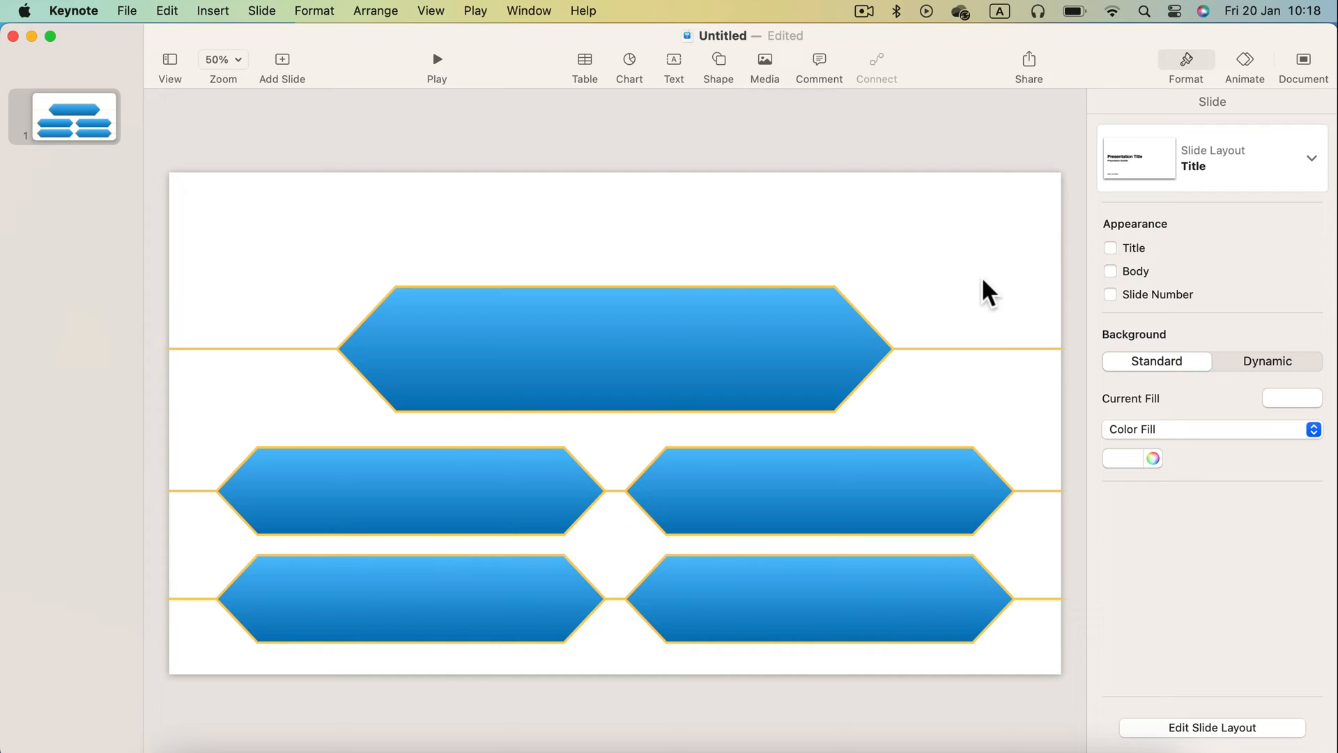
pyautogui.moveTo(469, 251)
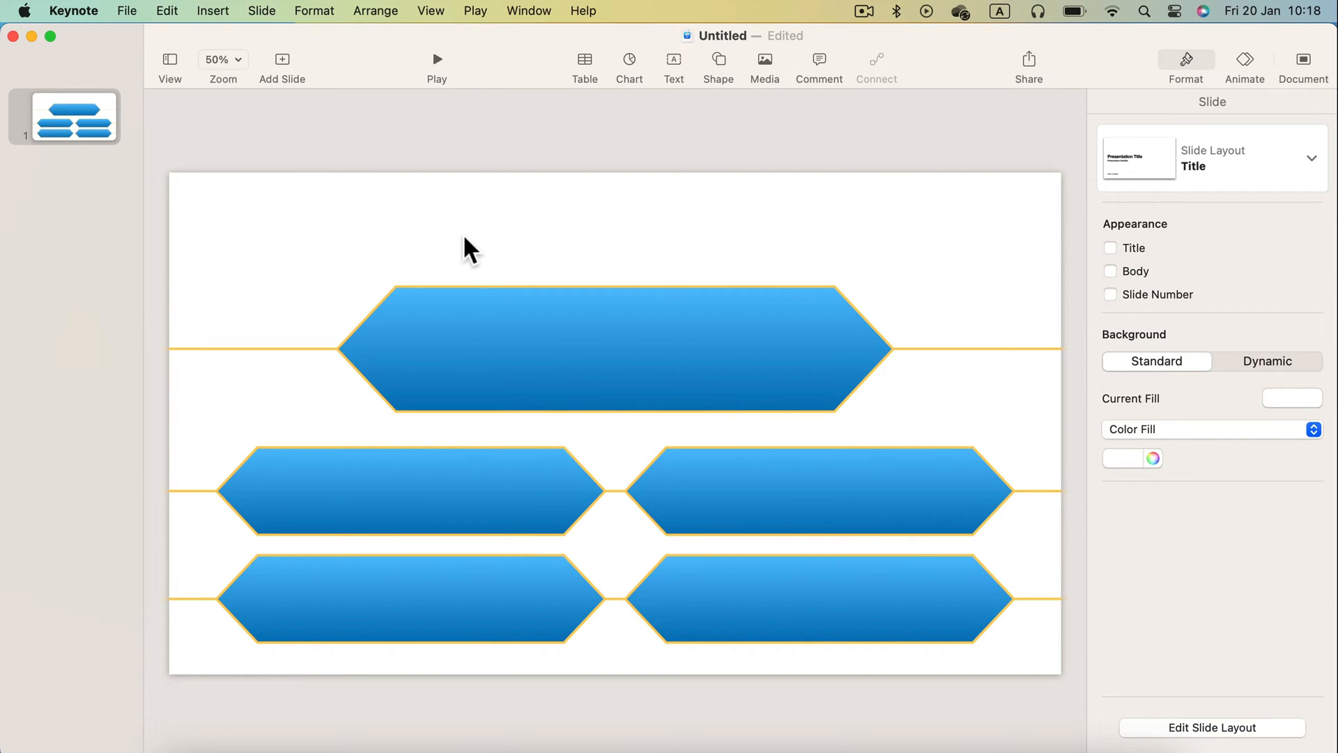
pyautogui.moveTo(468, 240)
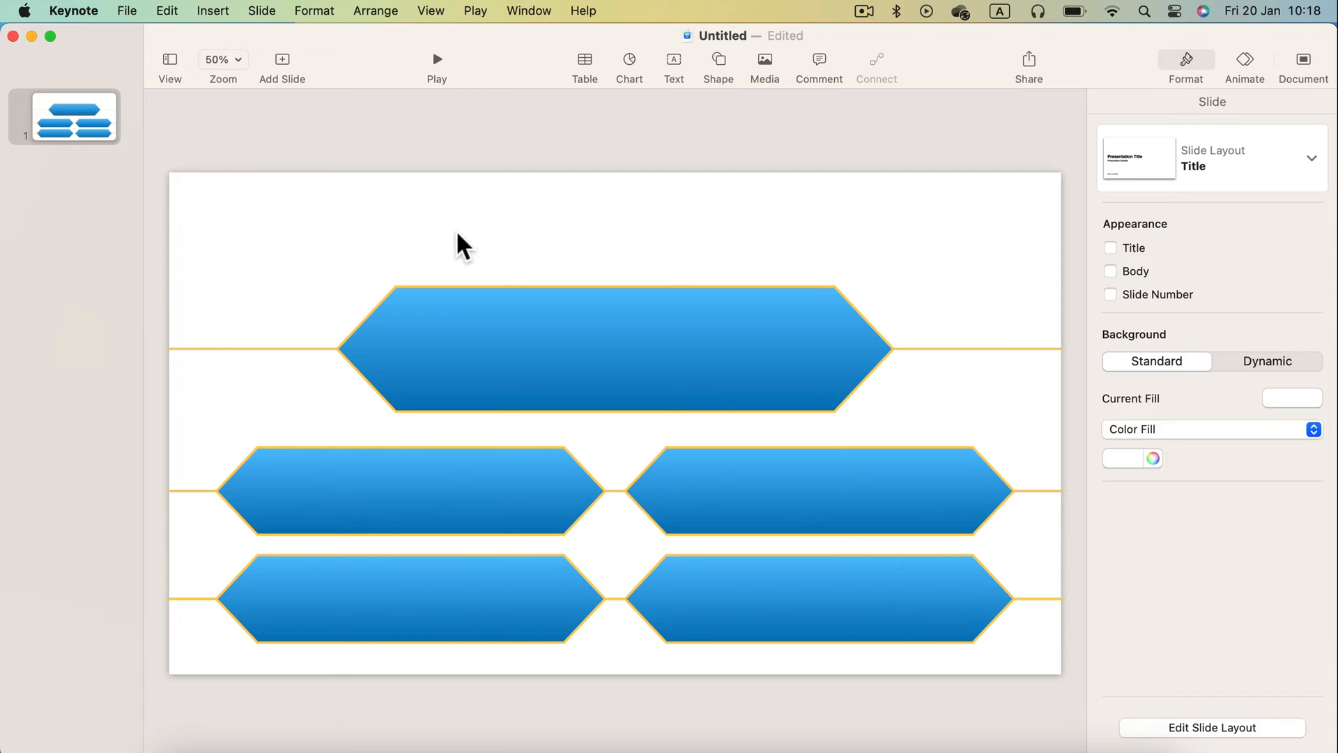
pyautogui.moveTo(851, 213)
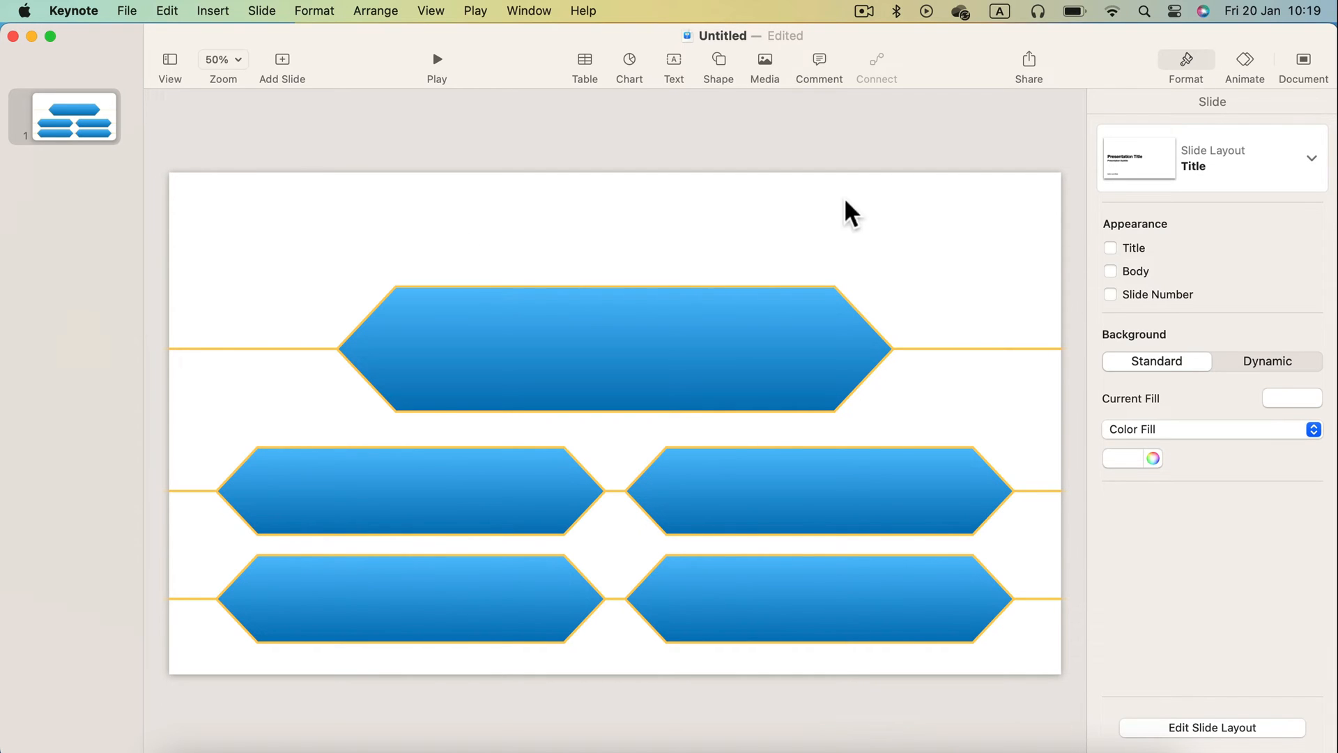
pyautogui.moveTo(1148, 175)
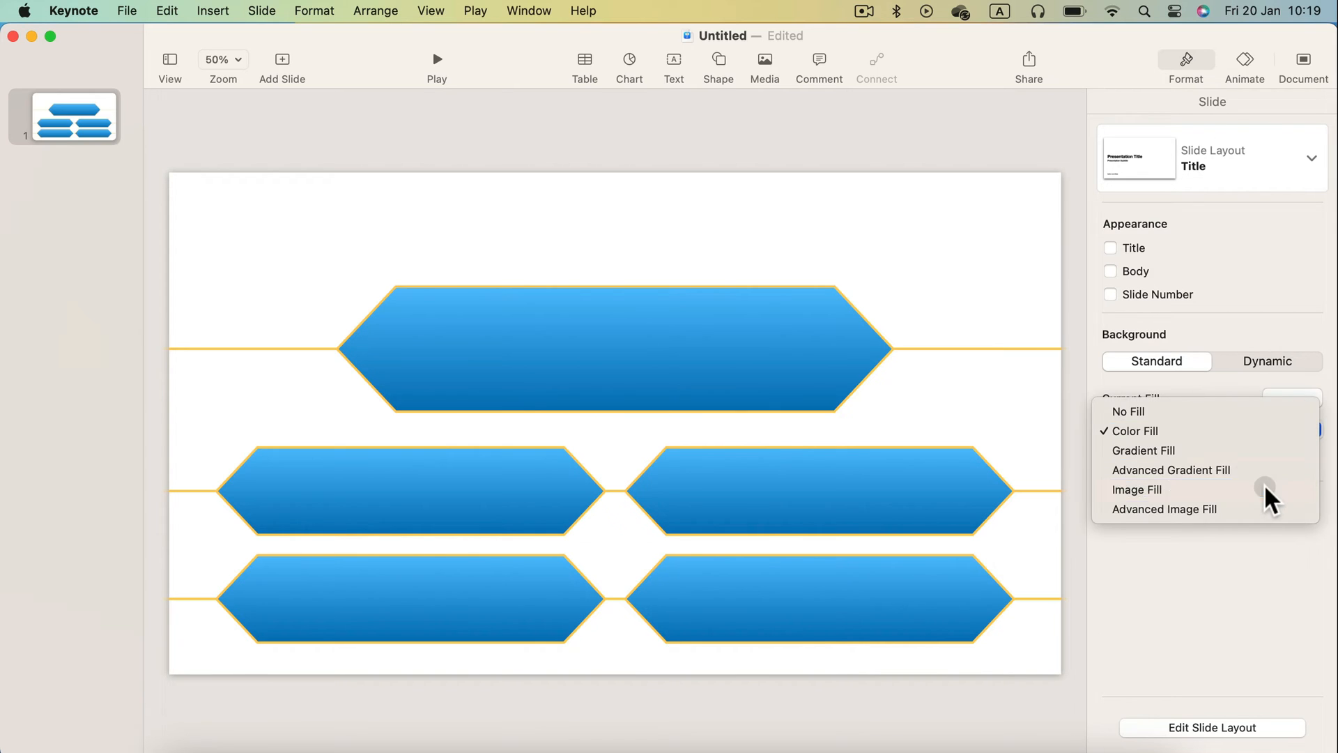
# Set the slide background to an Image Fill with the blurred studio photo
pyautogui.click(1137, 489)
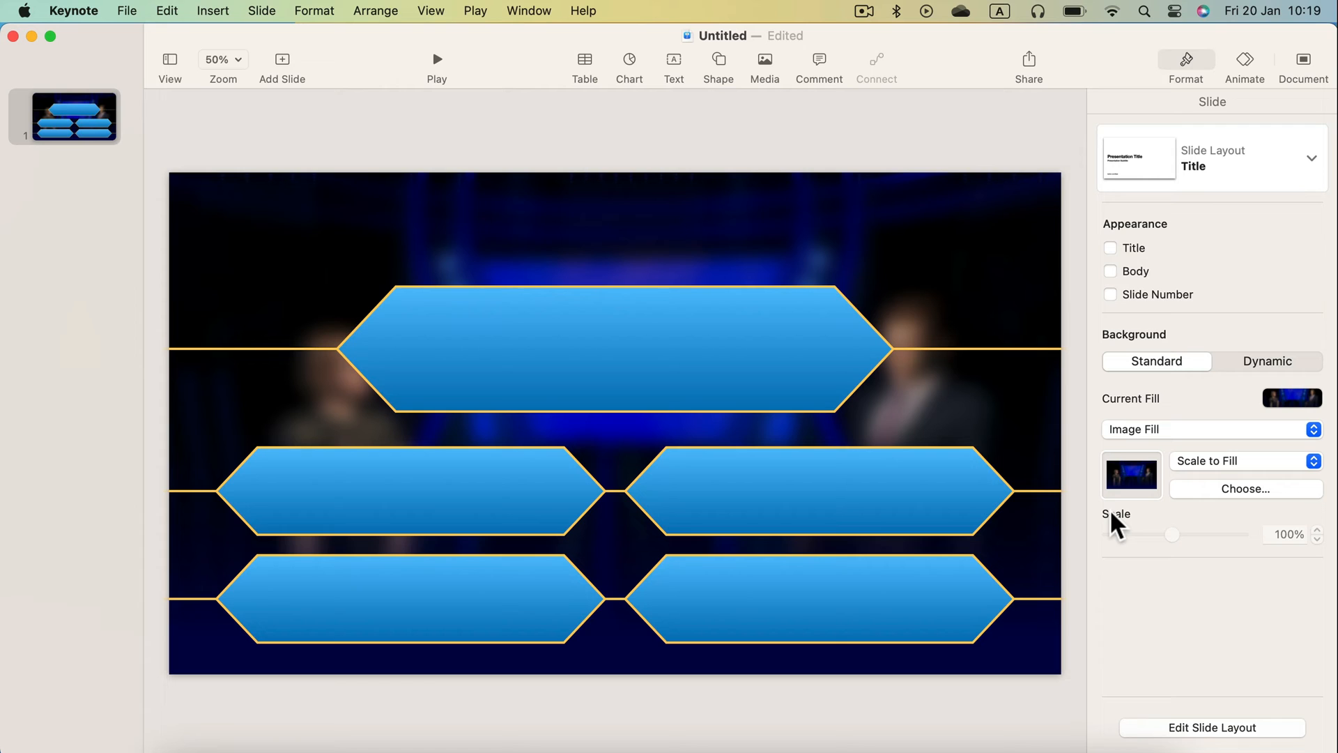
pyautogui.moveTo(1186, 198)
pyautogui.write('A')
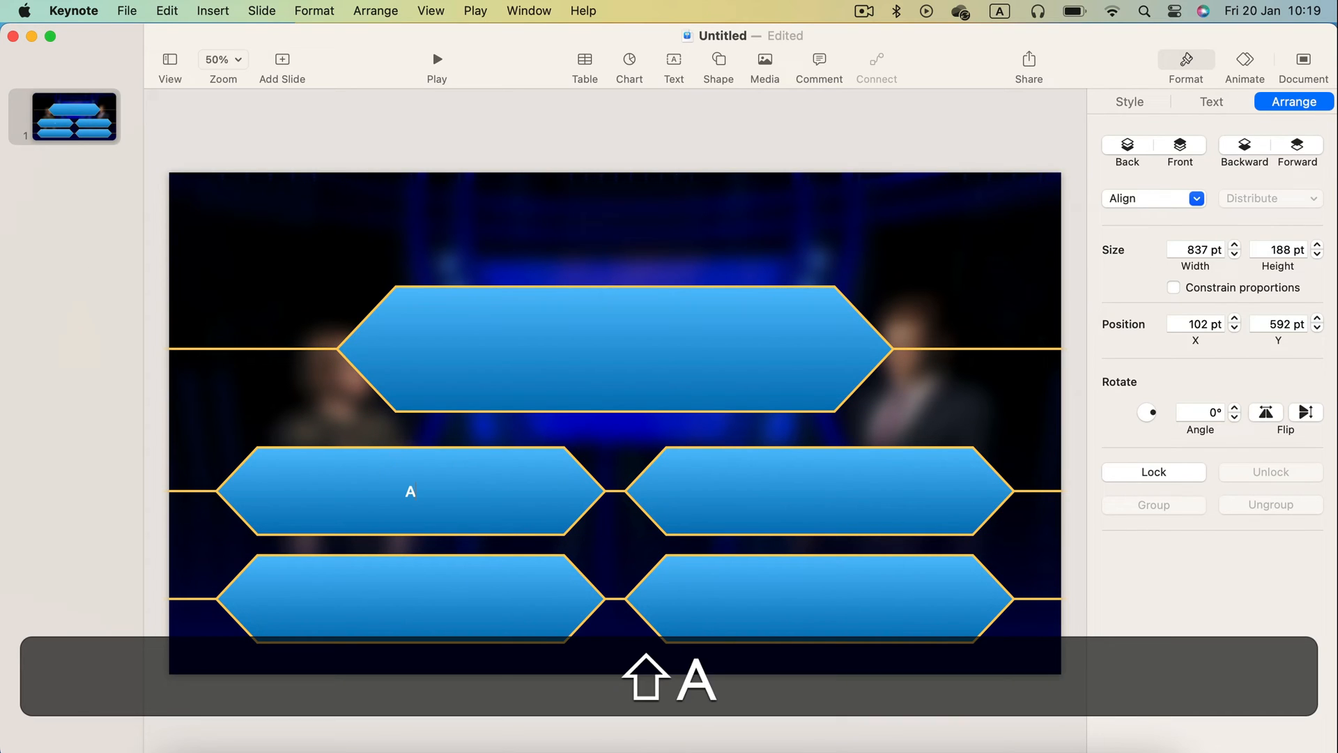
# Label answers 'A. Option 1' and 'B. Option 2' at 42 pt with gold letters
pyautogui.write('. Option 1')
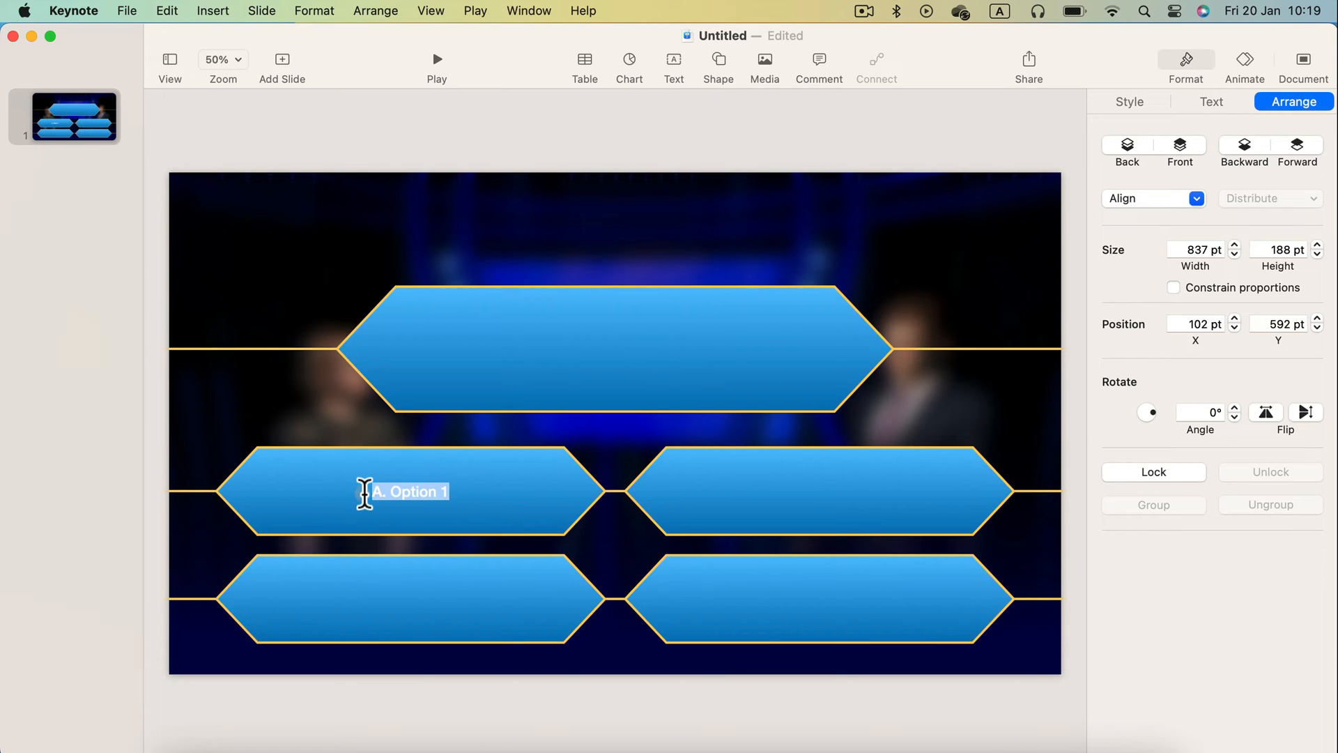
pyautogui.click(1210, 102)
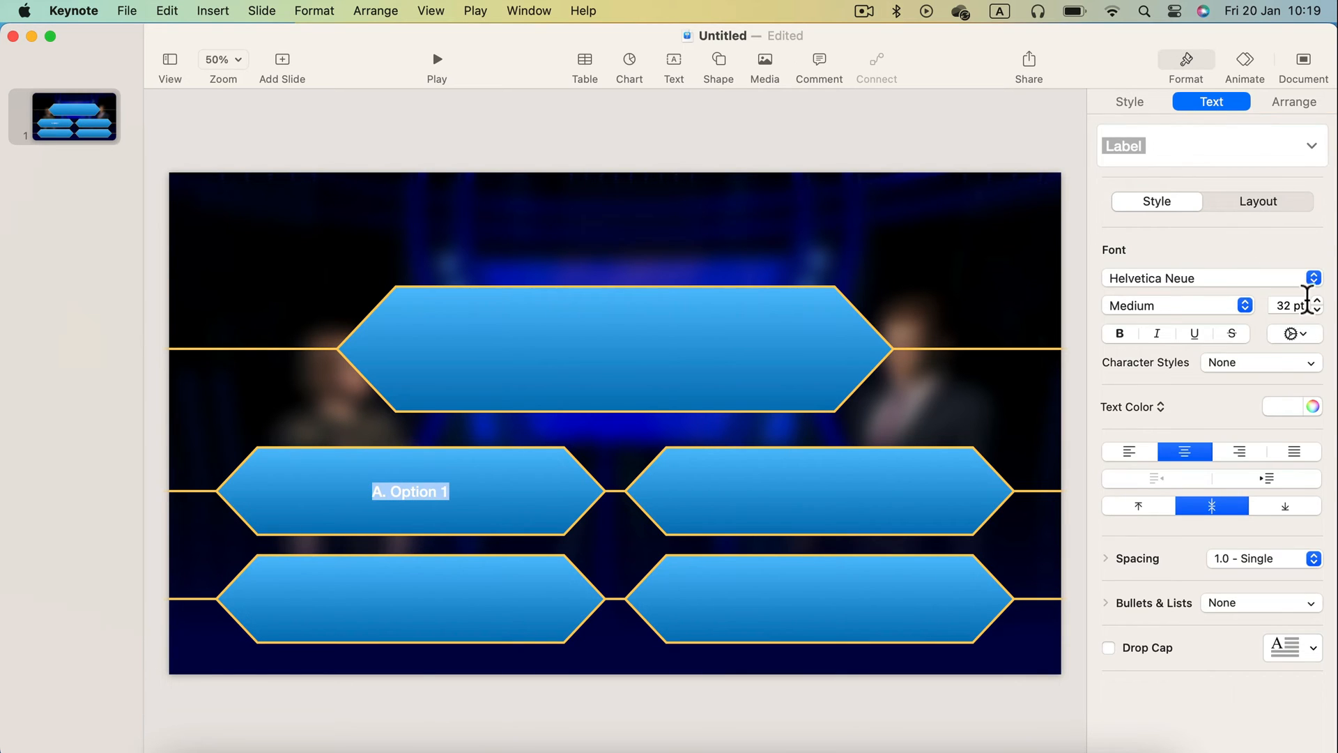
pyautogui.click(1326, 300)
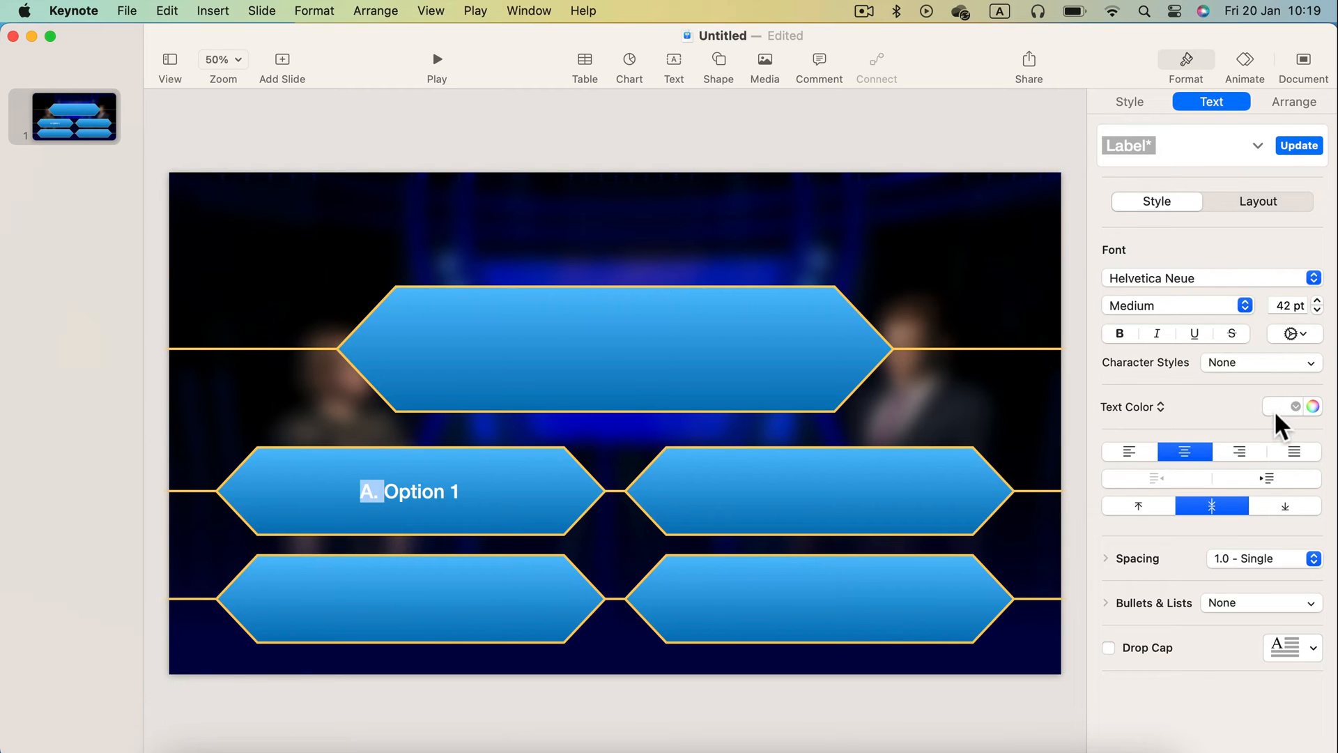
pyautogui.click(1313, 406)
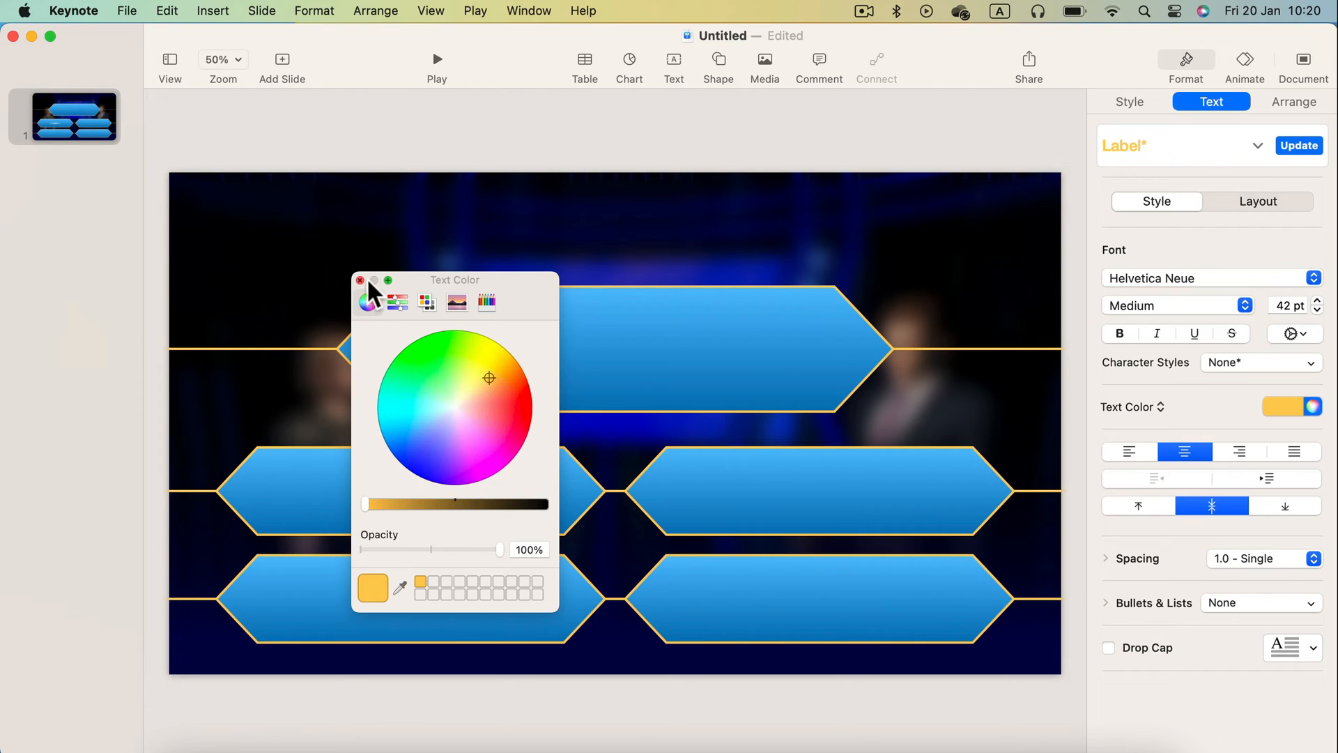
pyautogui.click(360, 281)
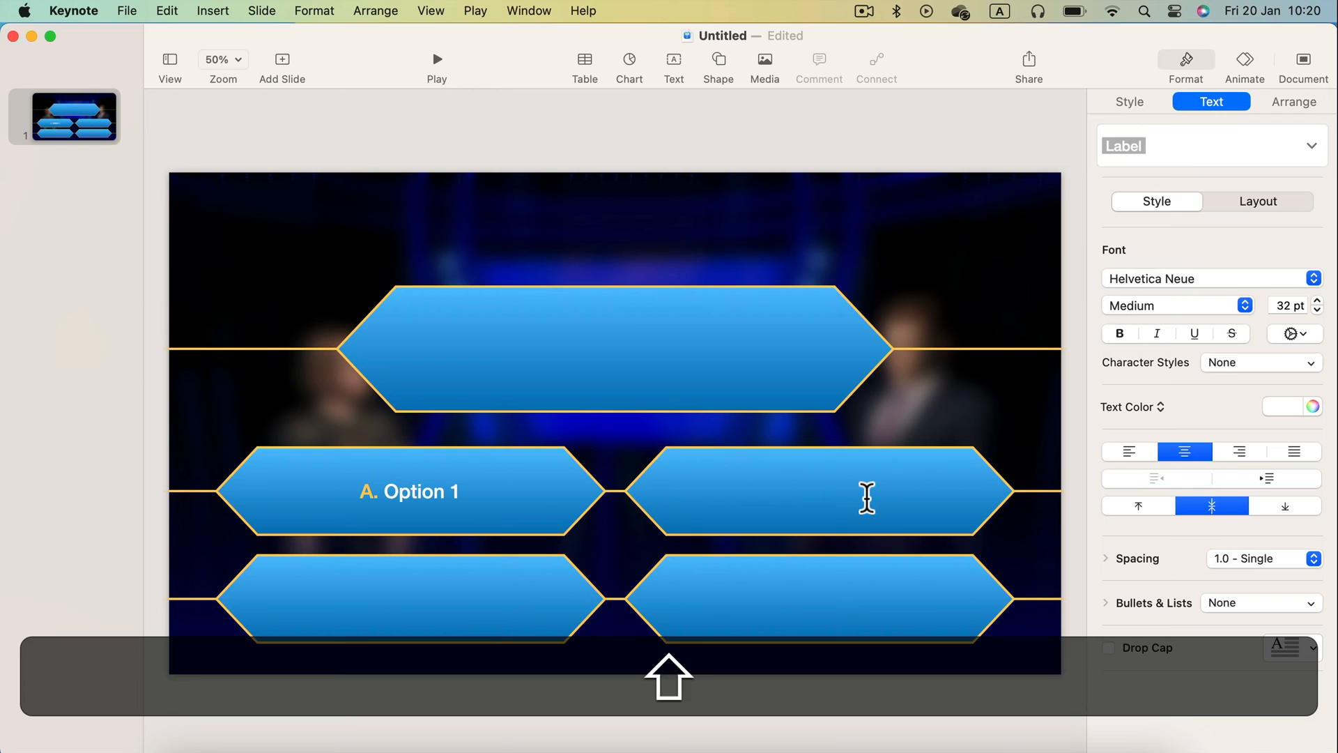
pyautogui.write('B. Option 2')
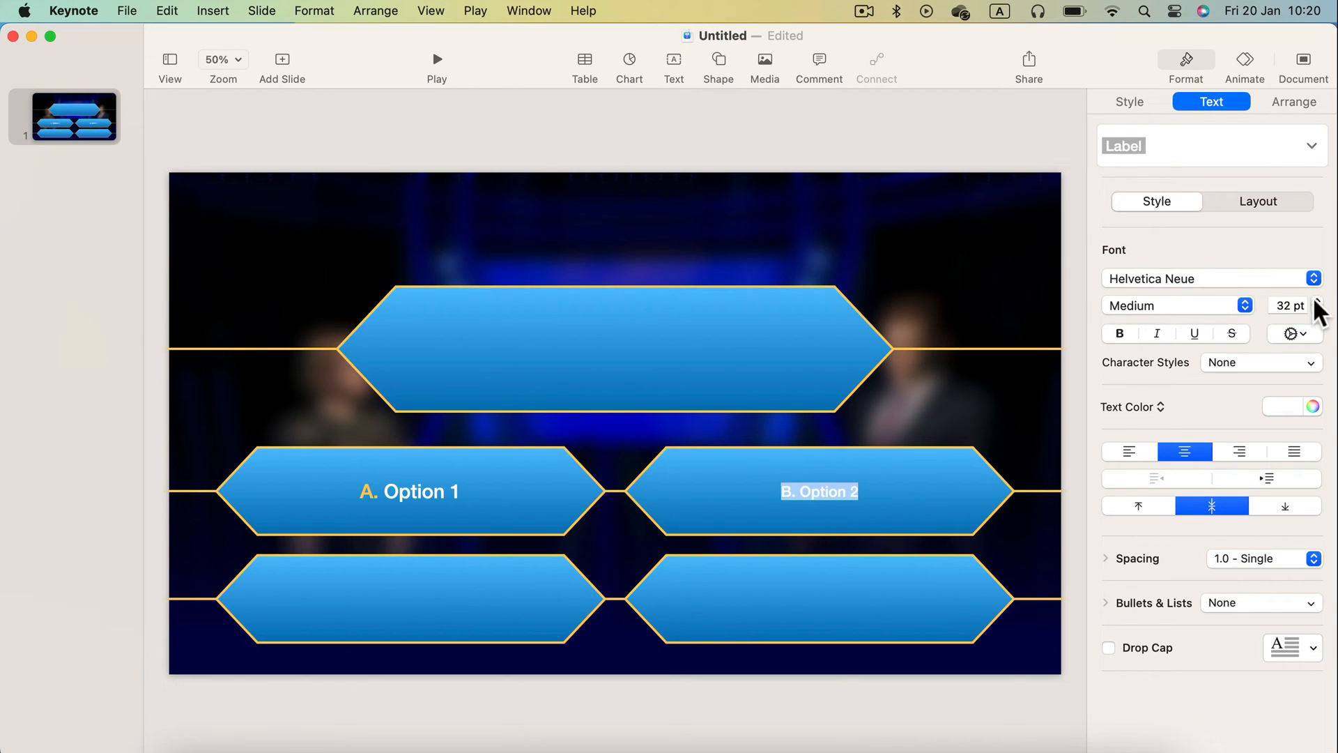
pyautogui.click(1320, 300)
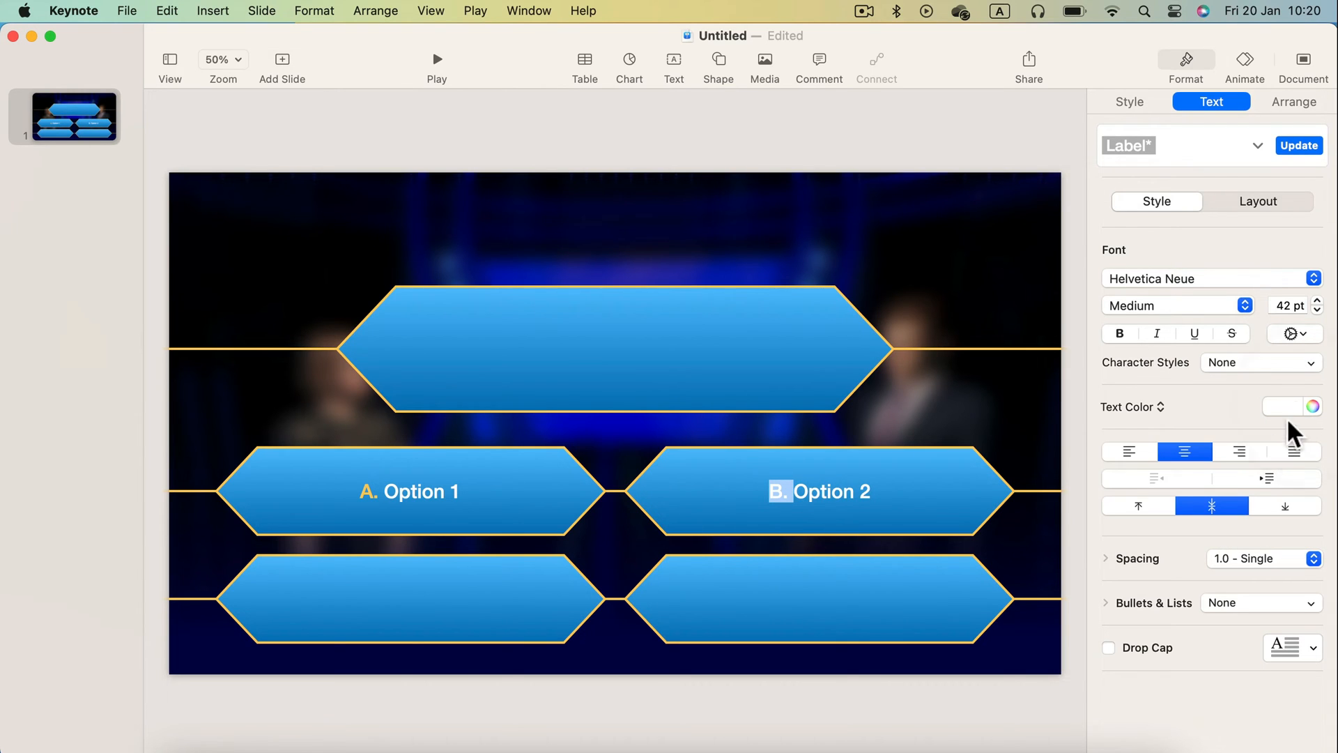
pyautogui.click(1313, 407)
pyautogui.write('C')
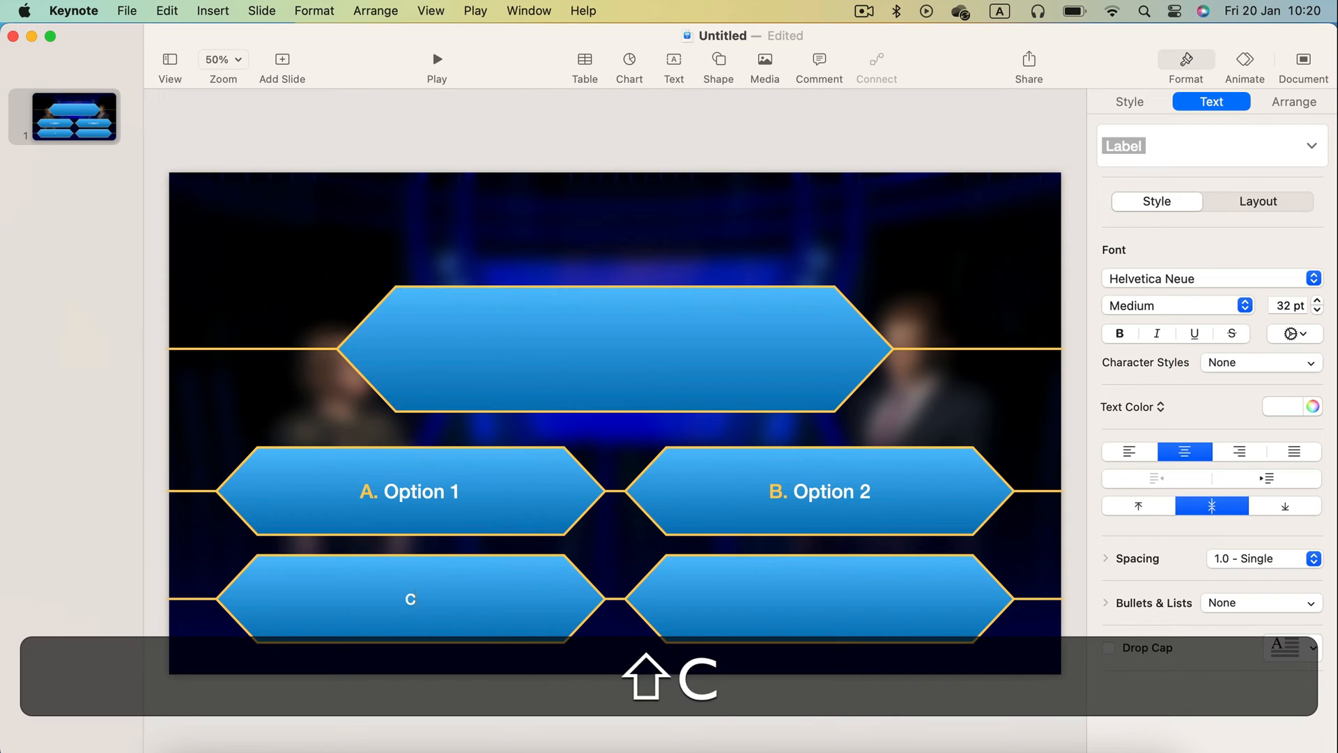
# Label answers 'C. Option 3' and 'D. Option 4' at 42 pt with gold letters
pyautogui.write('. Option 3')
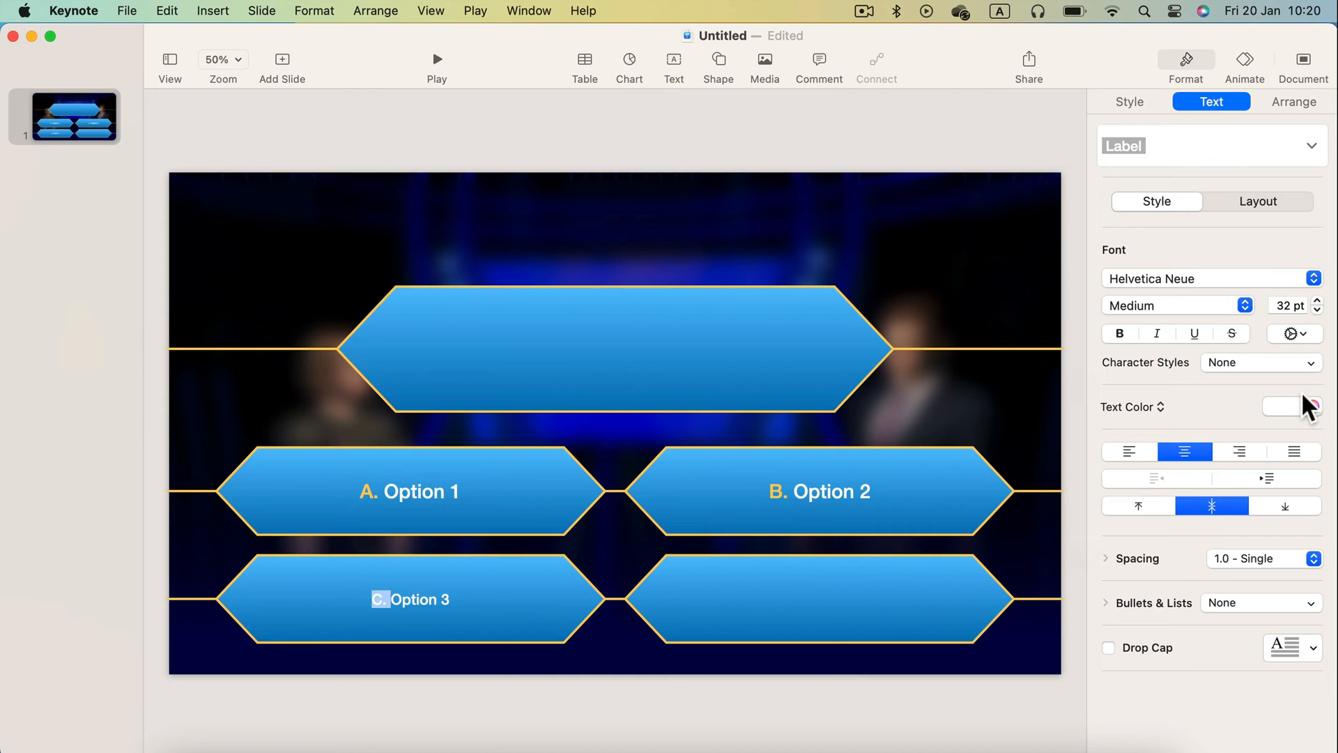
pyautogui.click(1277, 407)
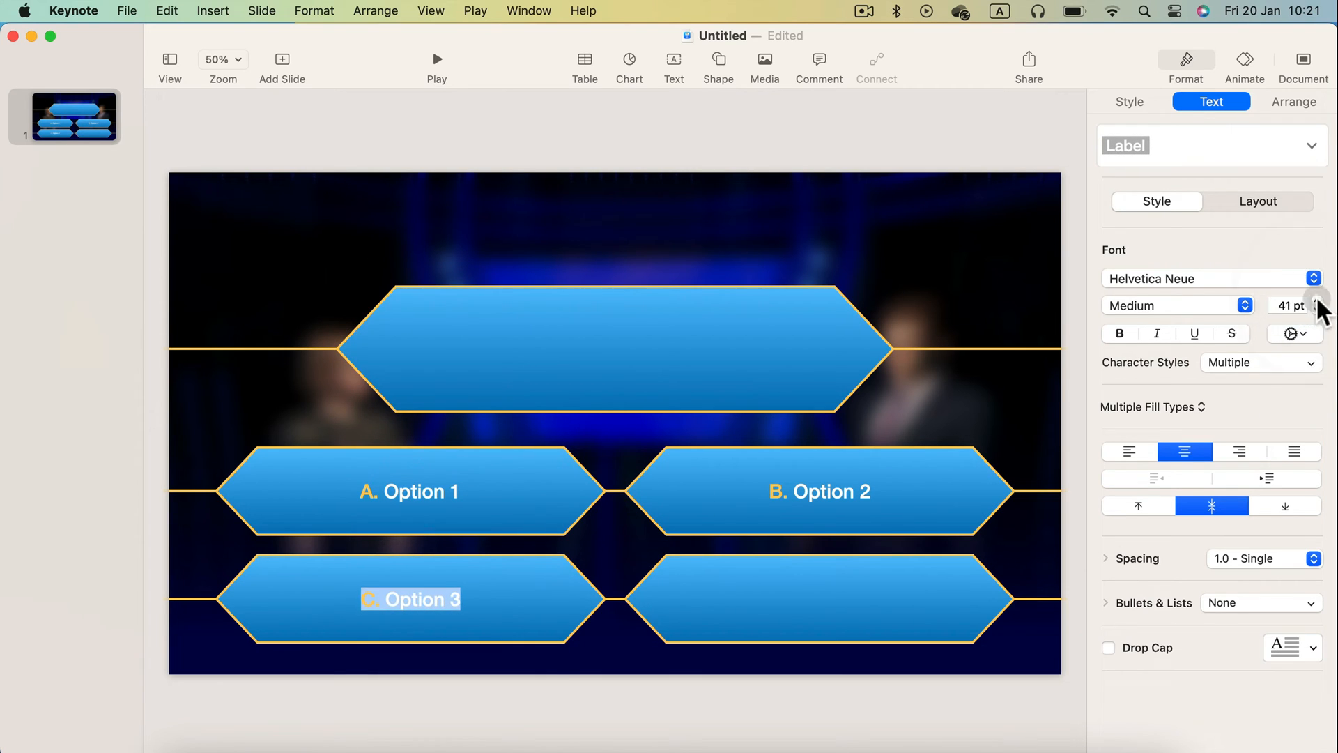
pyautogui.click(1316, 309)
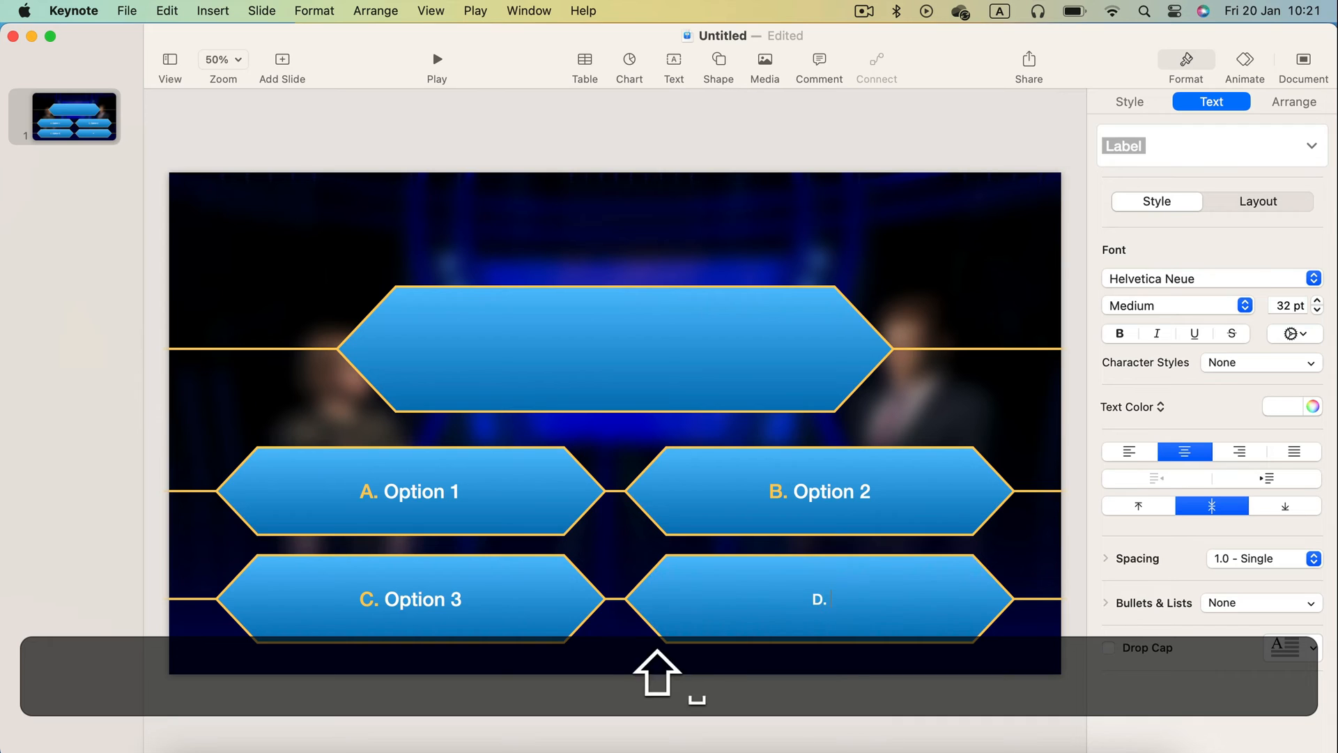
pyautogui.write('Option 4')
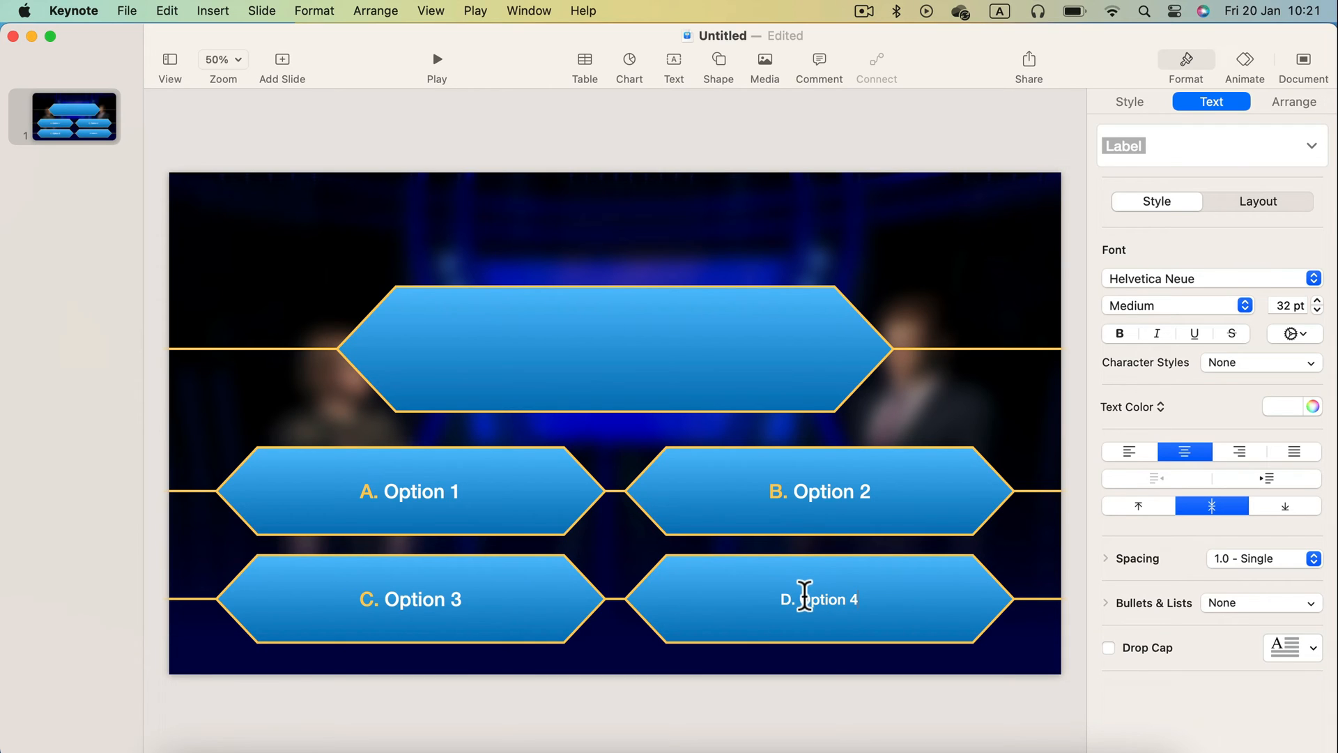
pyautogui.click(1313, 406)
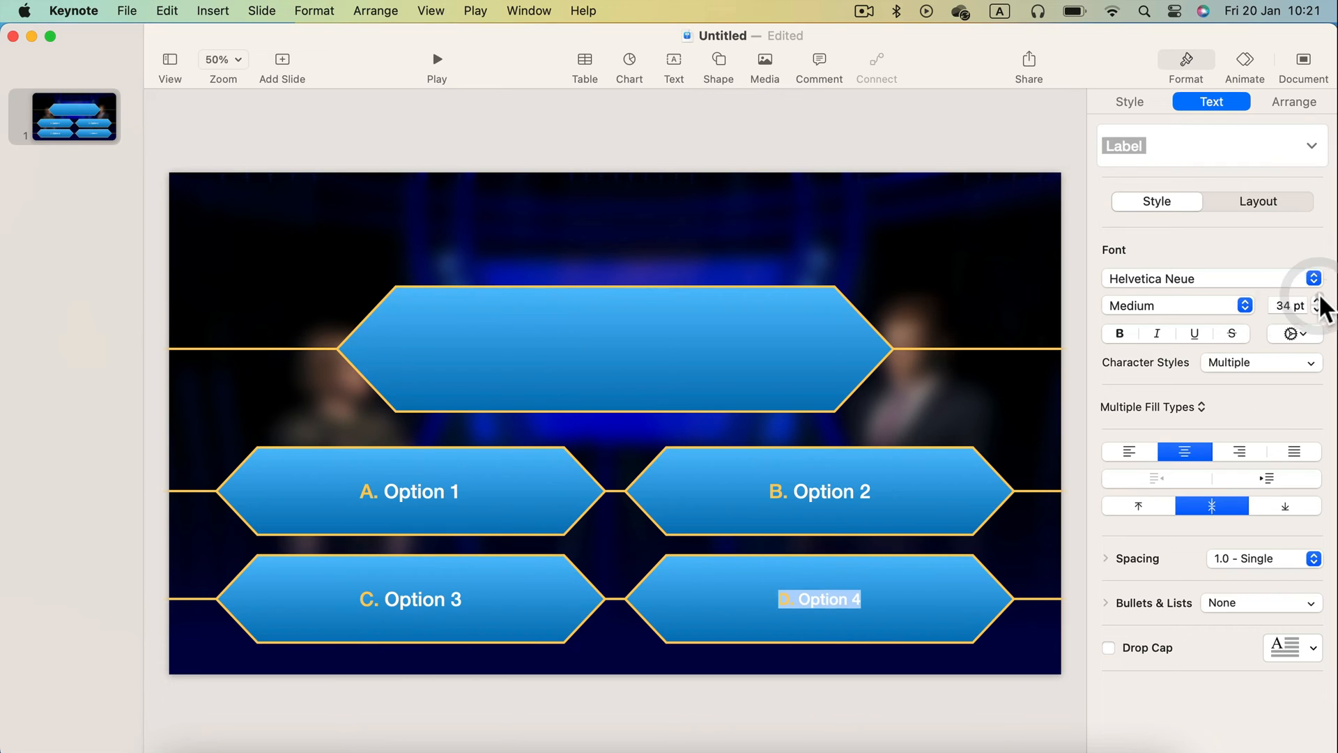
pyautogui.click(1318, 300)
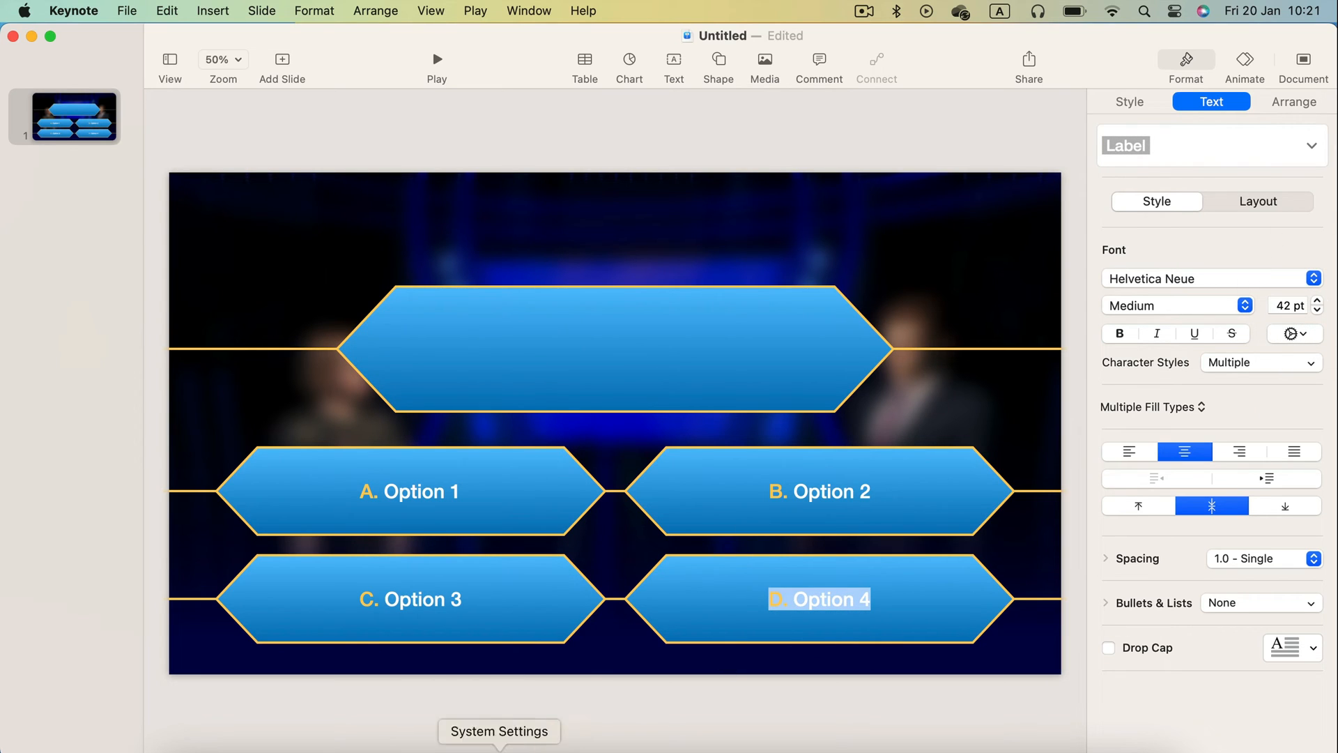
pyautogui.moveTo(546, 380)
pyautogui.write('Your Question?')
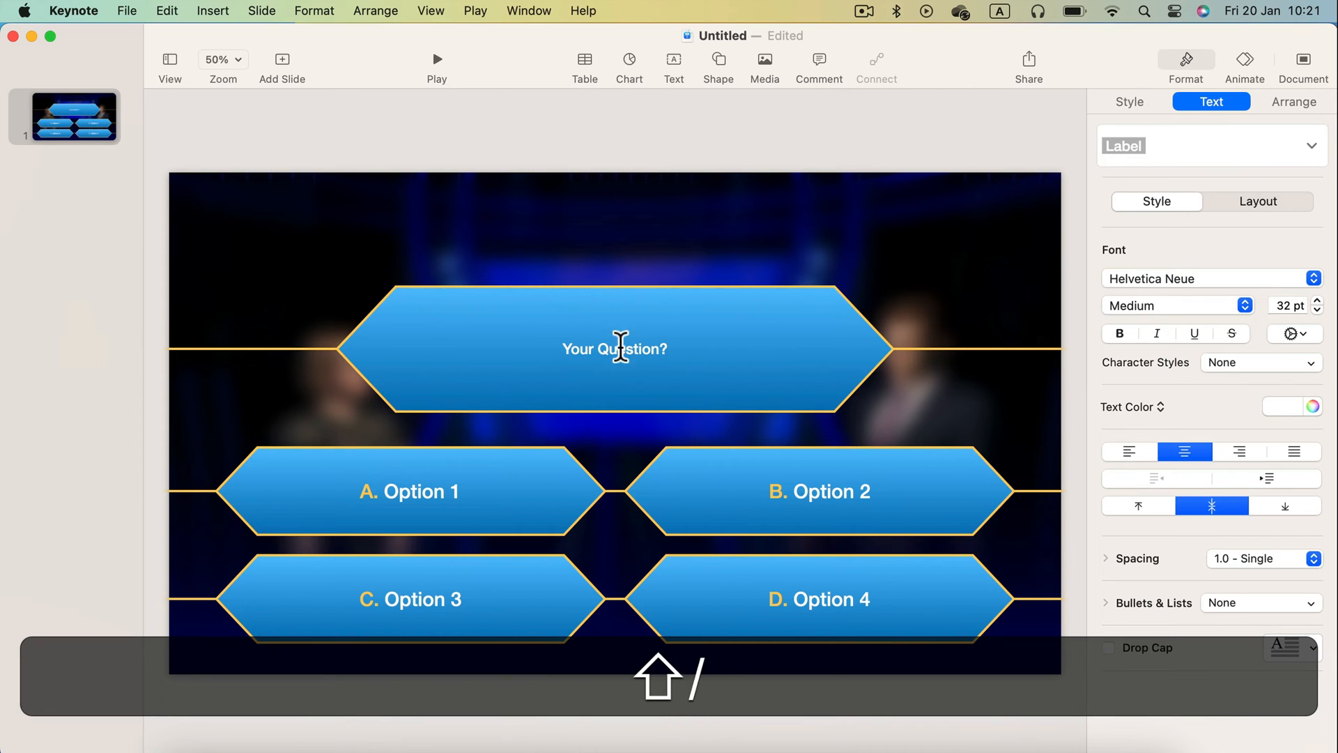
# Enlarge the 'Your Question?' text in the top hexagon to 42 pt
pyautogui.click(1313, 301)
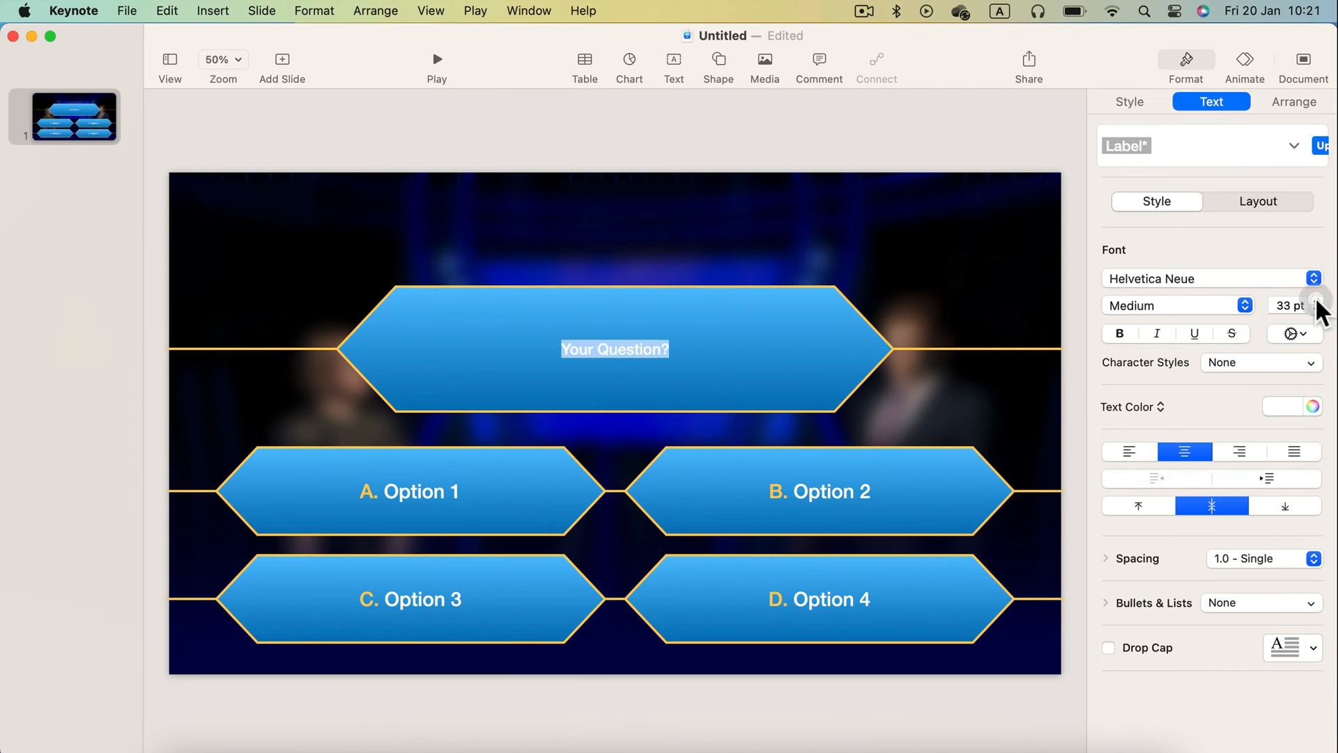
pyautogui.click(1322, 299)
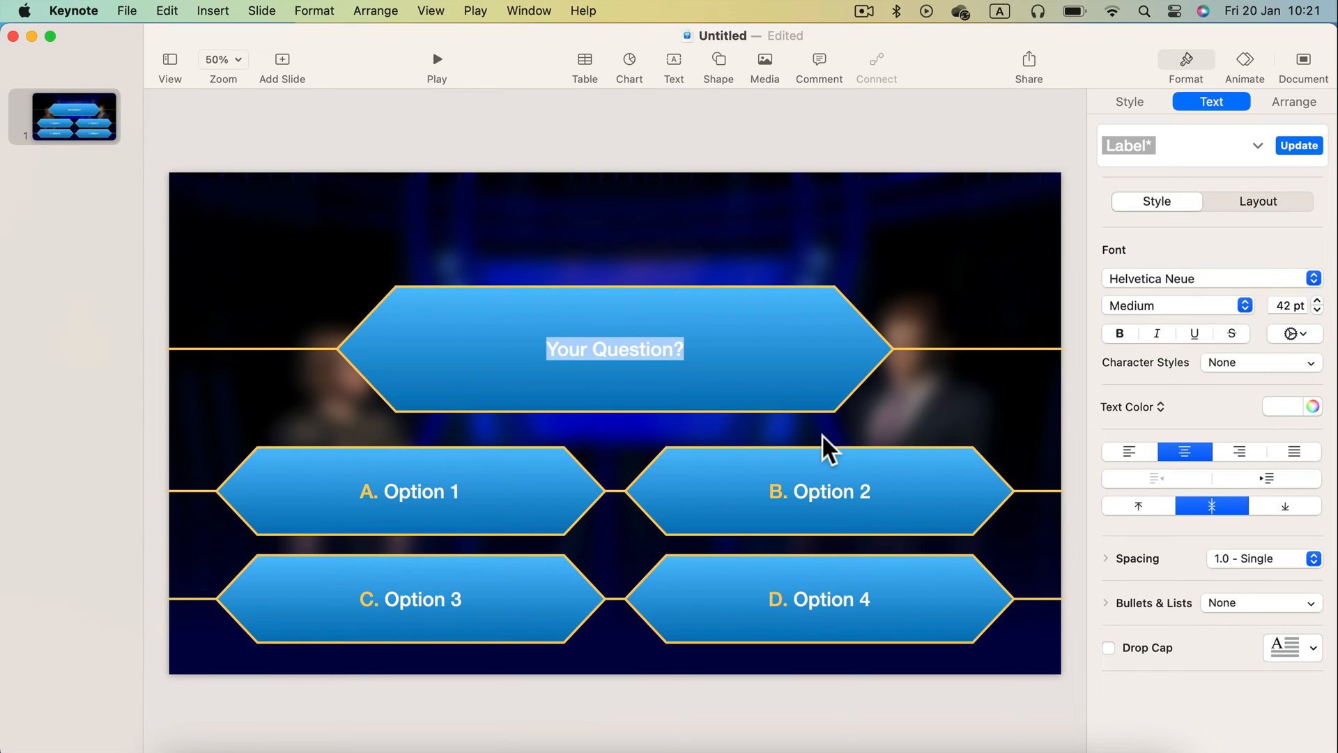
pyautogui.click(649, 231)
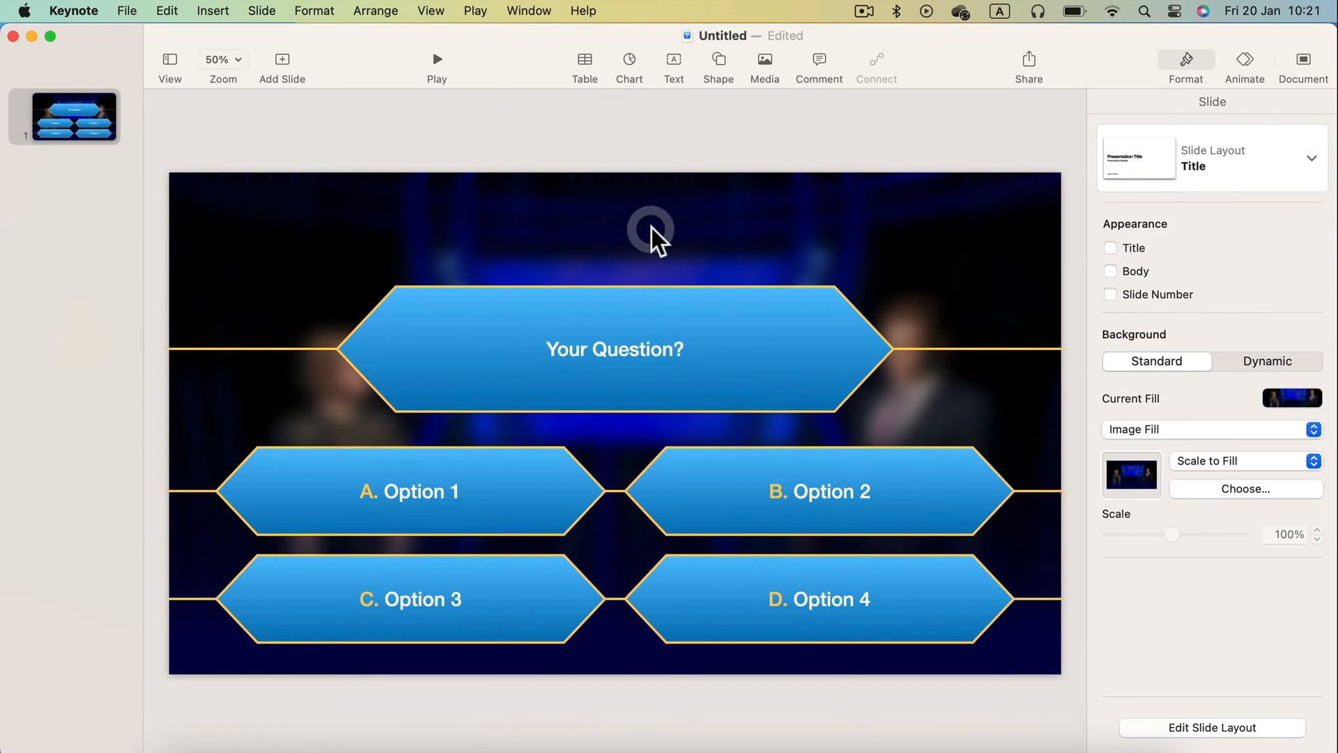
pyautogui.moveTo(721, 415)
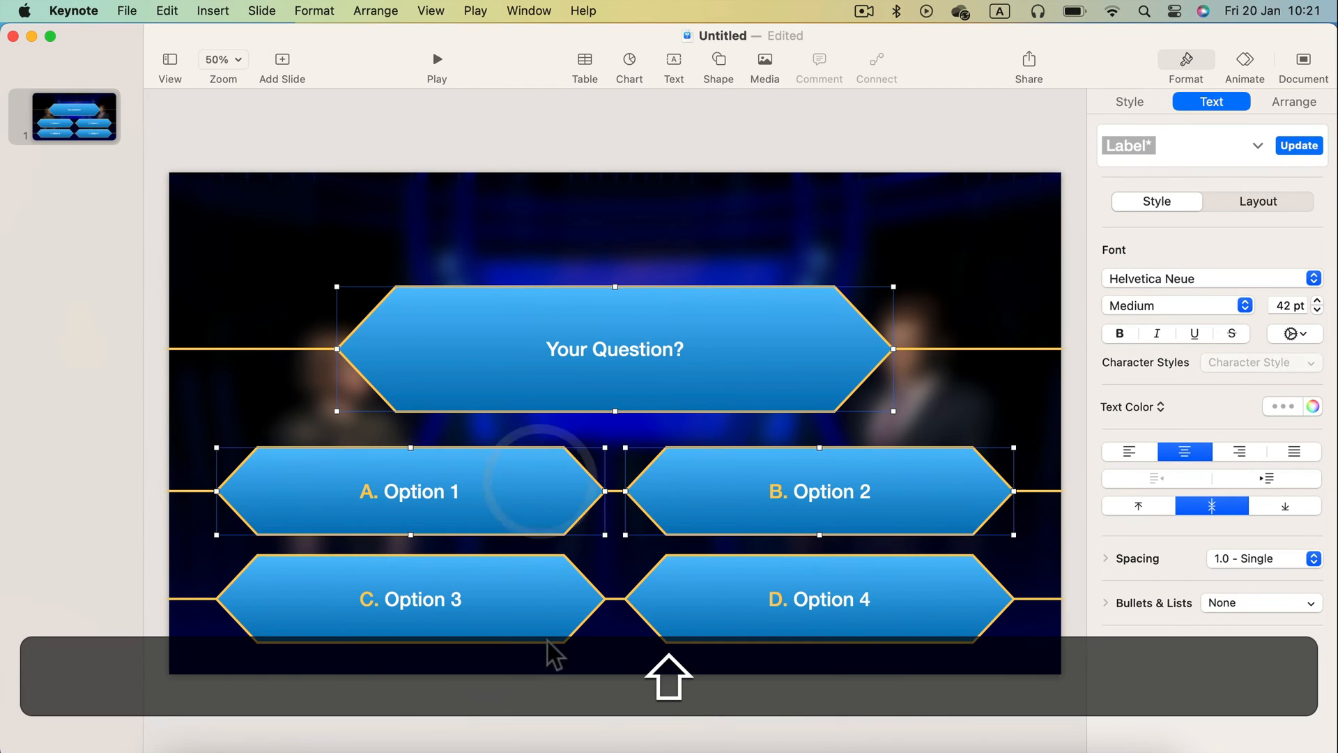
# Refill all five hexagons from black to a dark-blue advanced gradient at 315°
pyautogui.click(1128, 102)
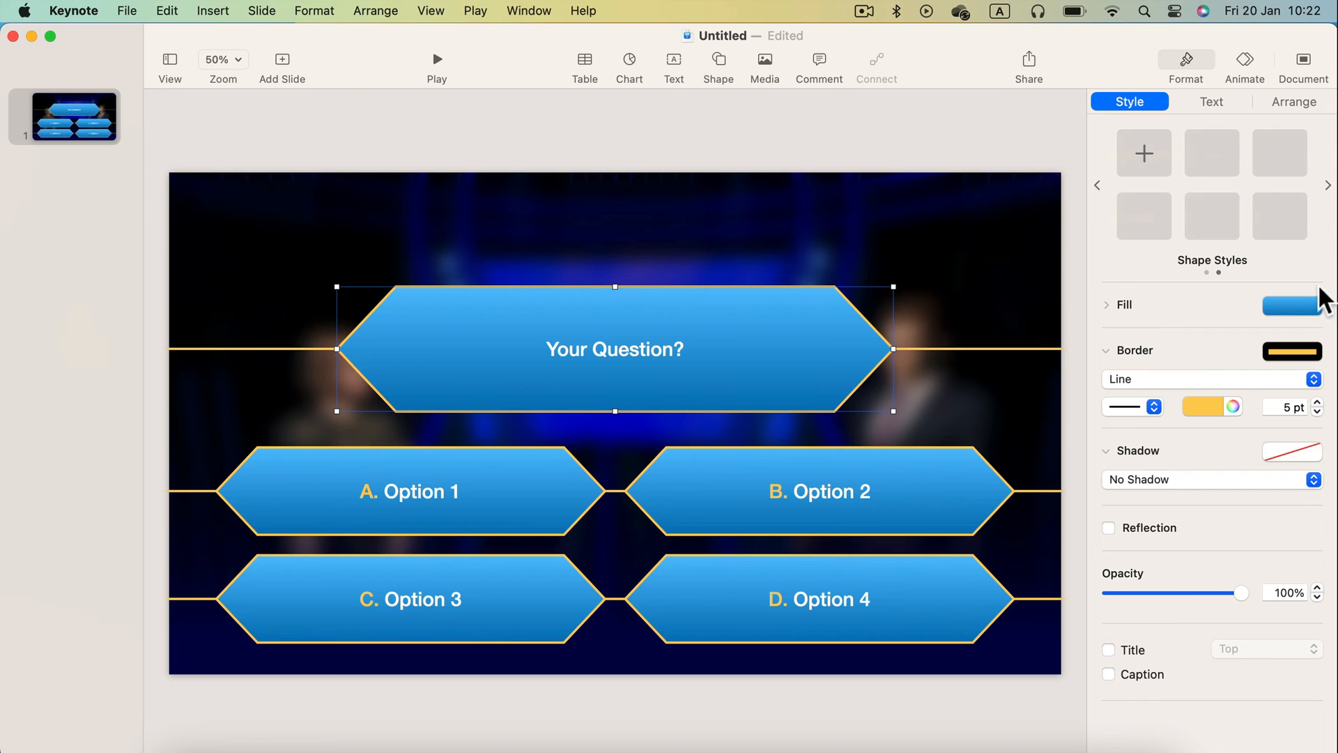
pyautogui.click(1293, 305)
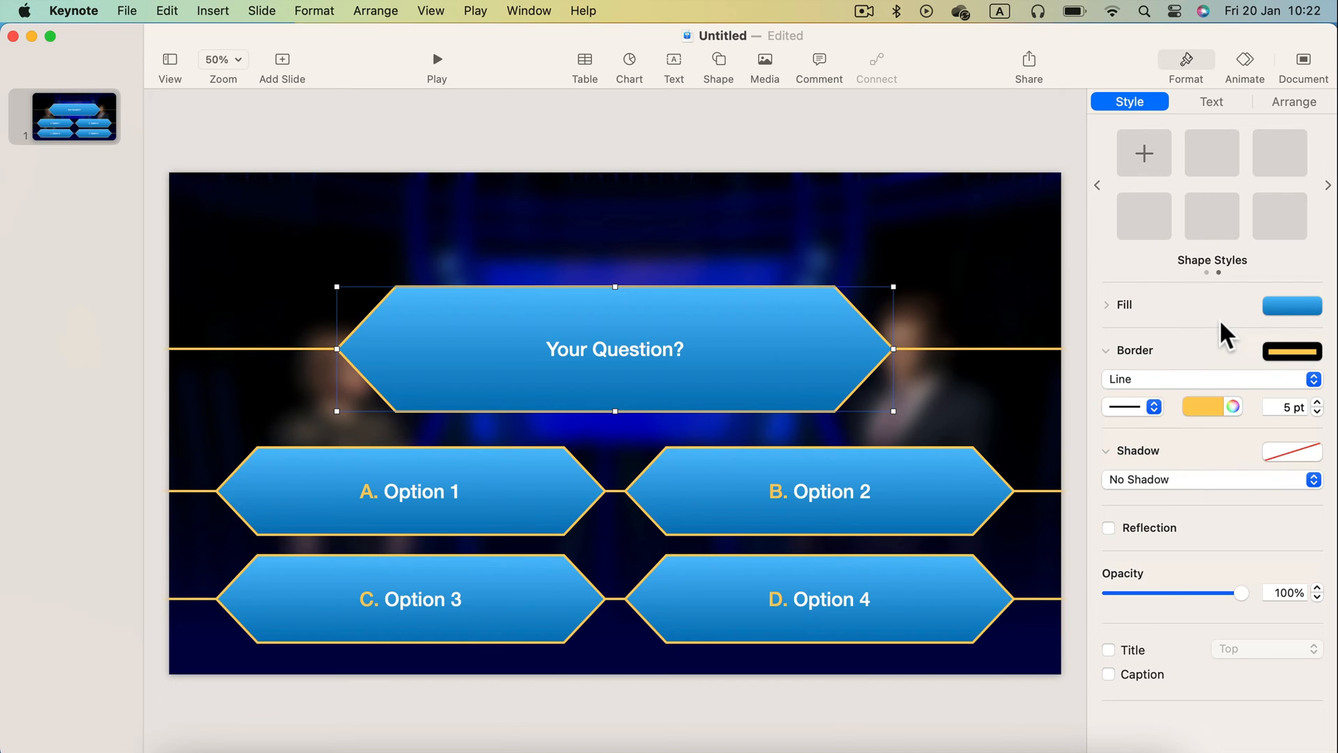
pyautogui.moveTo(1292, 305)
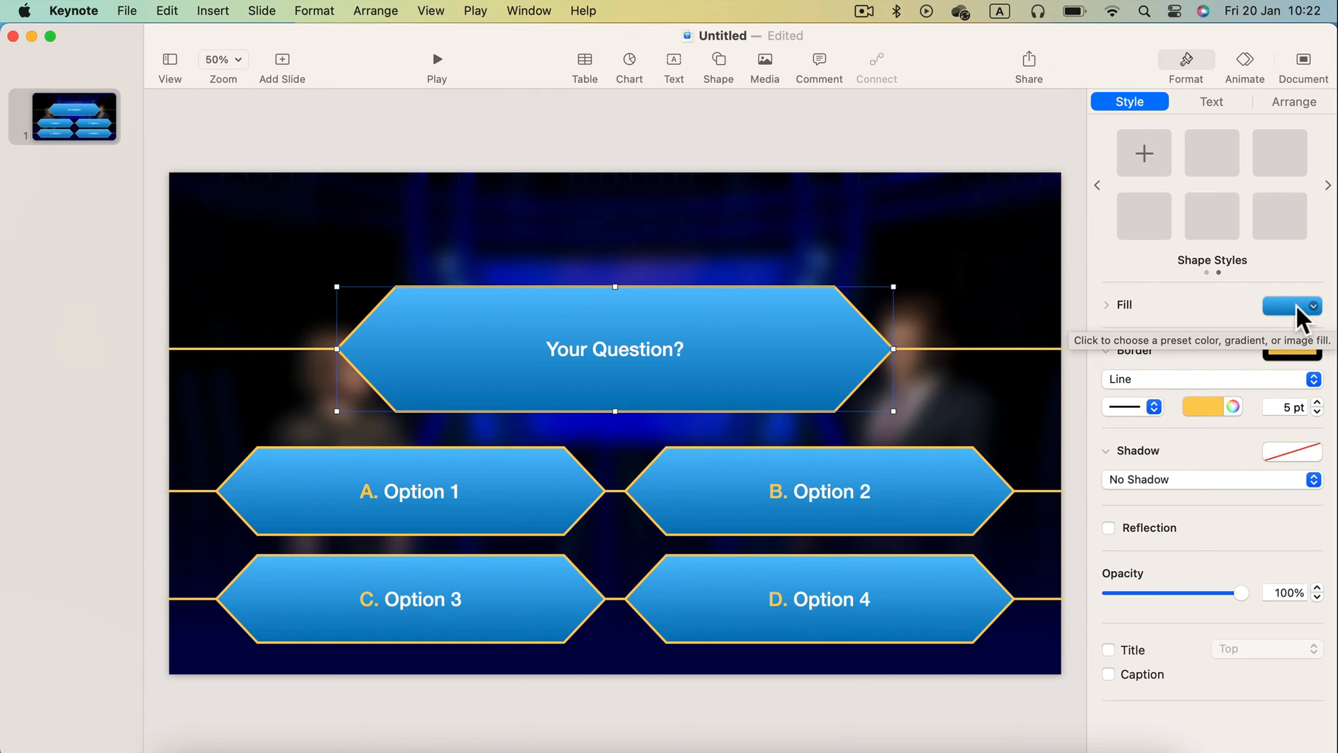
pyautogui.click(1315, 305)
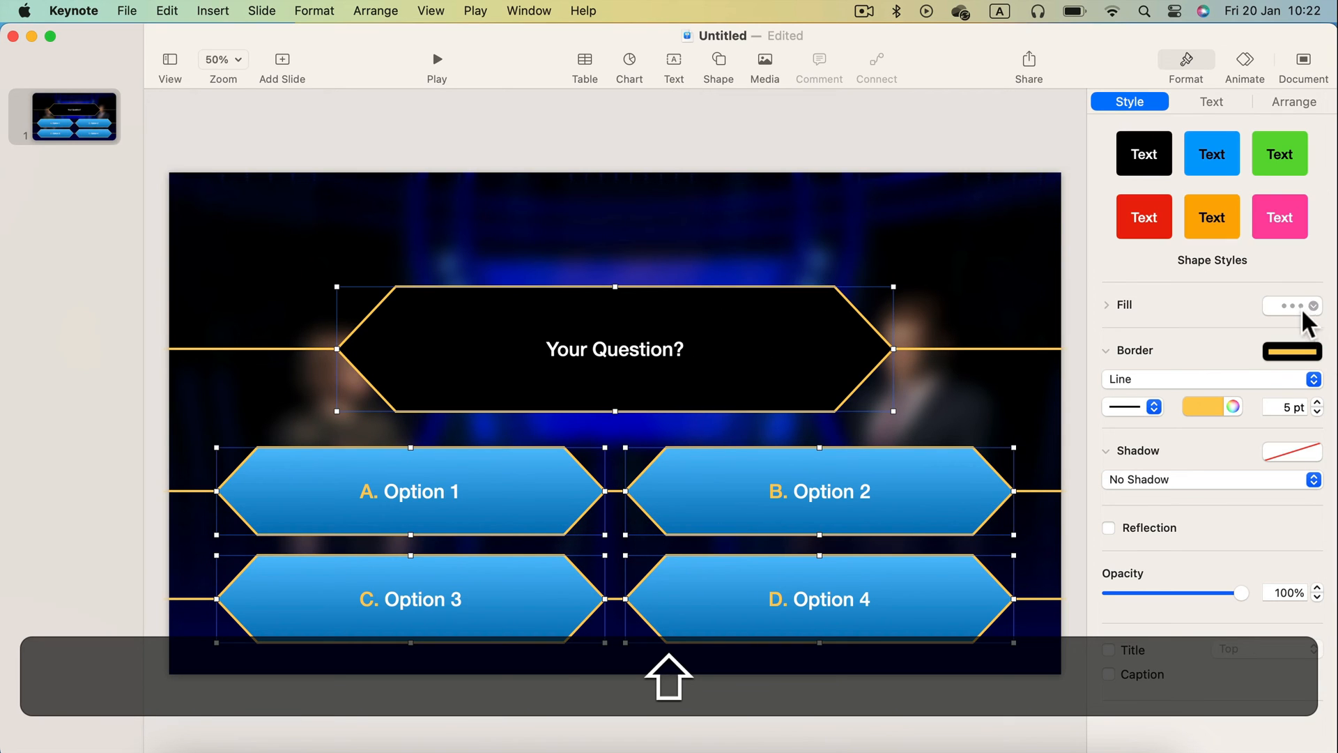
pyautogui.click(1286, 306)
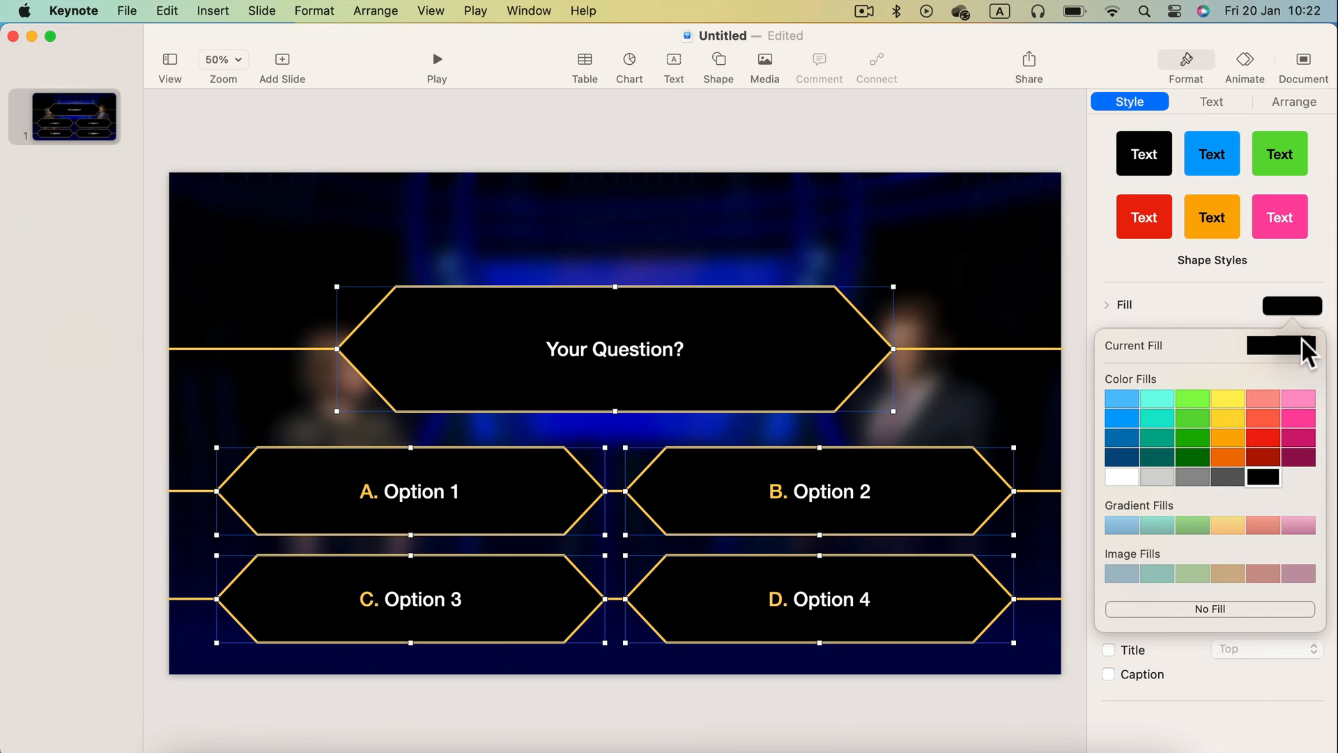
pyautogui.click(1107, 305)
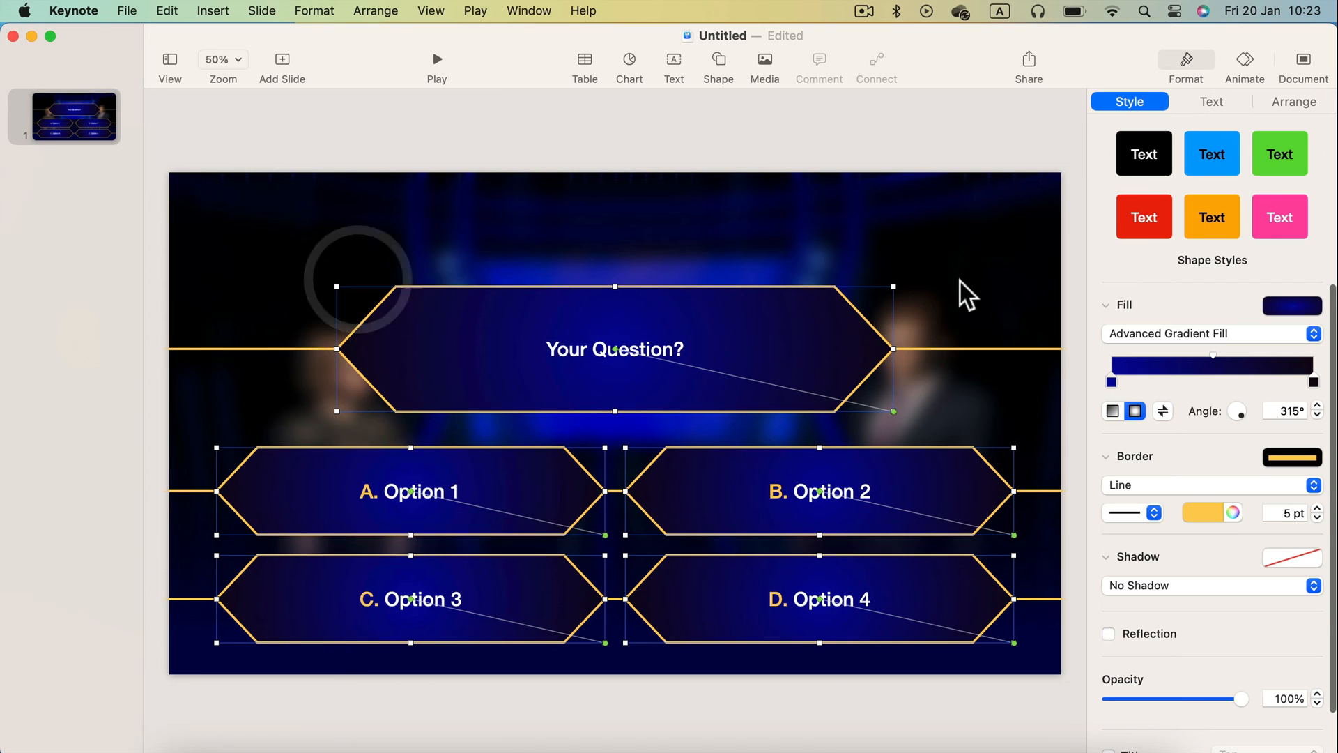
# Select only the question hexagon and bring up its Build In effects
pyautogui.click(921, 333)
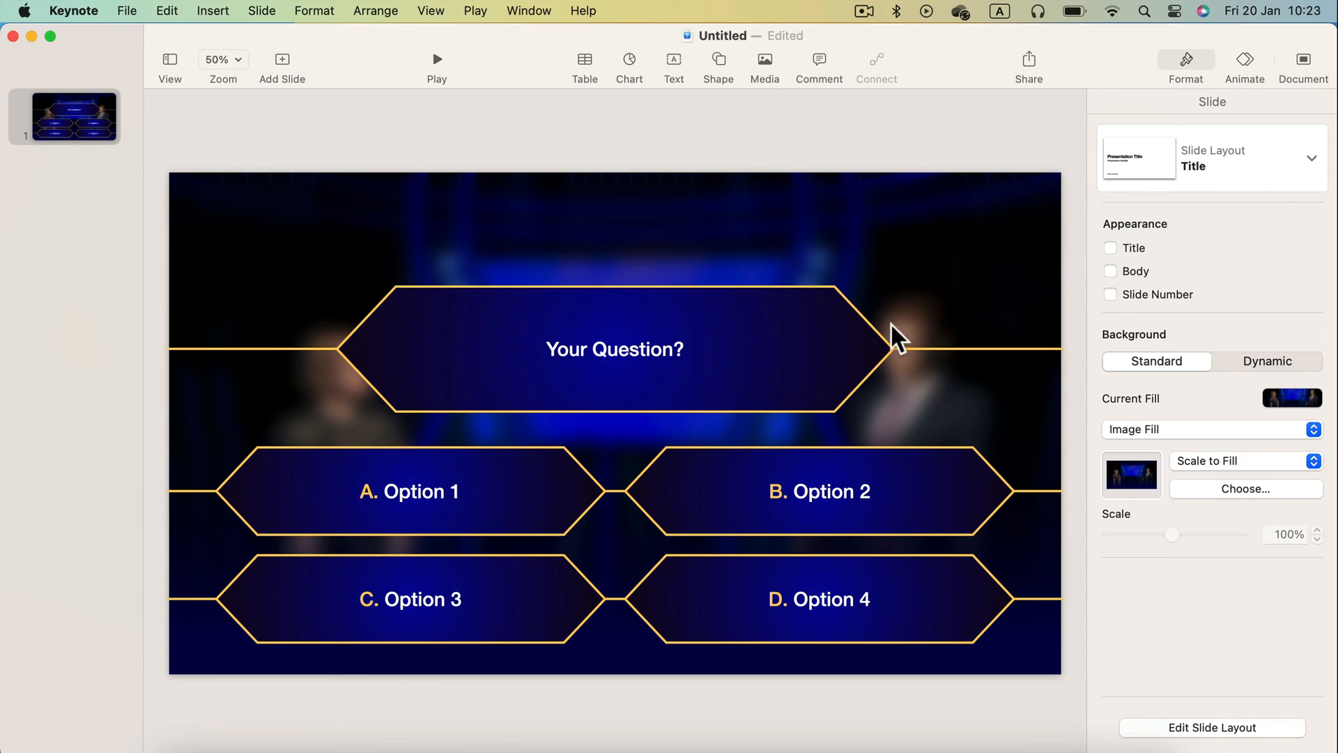
pyautogui.click(614, 349)
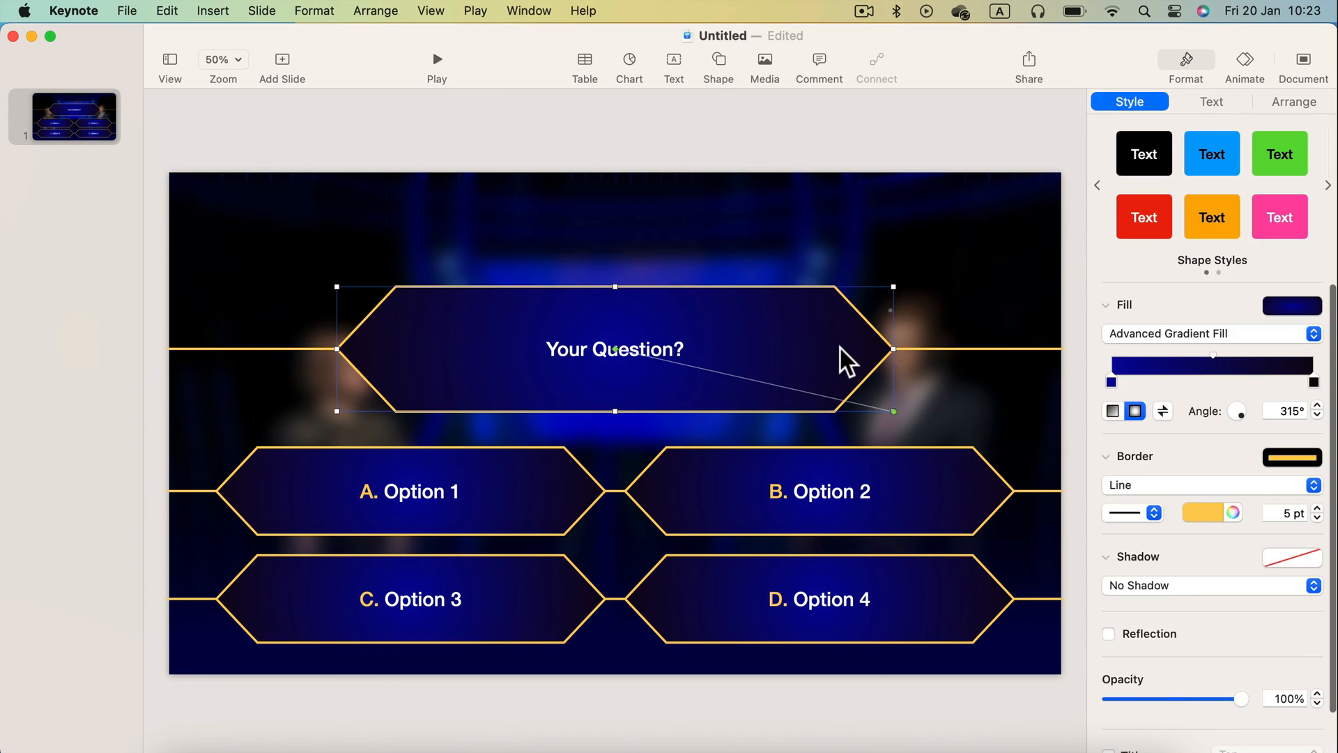
pyautogui.moveTo(1255, 111)
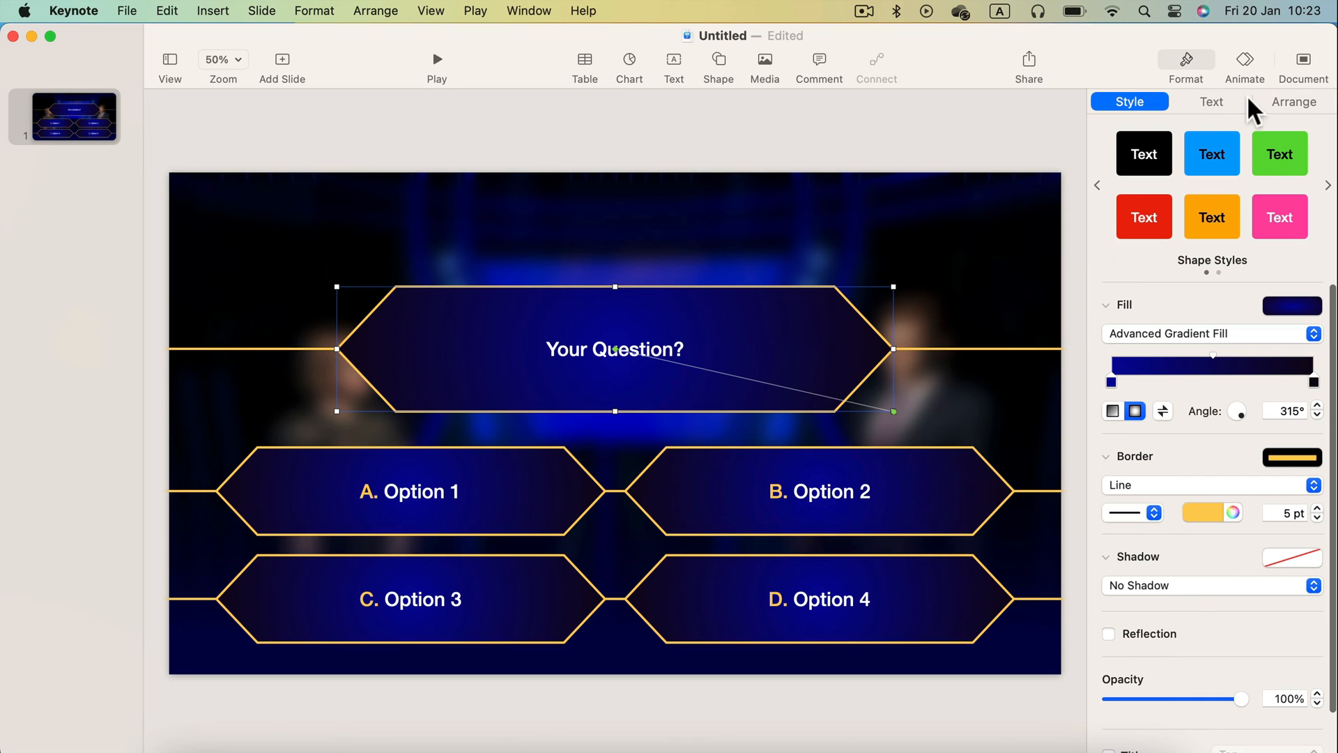
pyautogui.click(1243, 64)
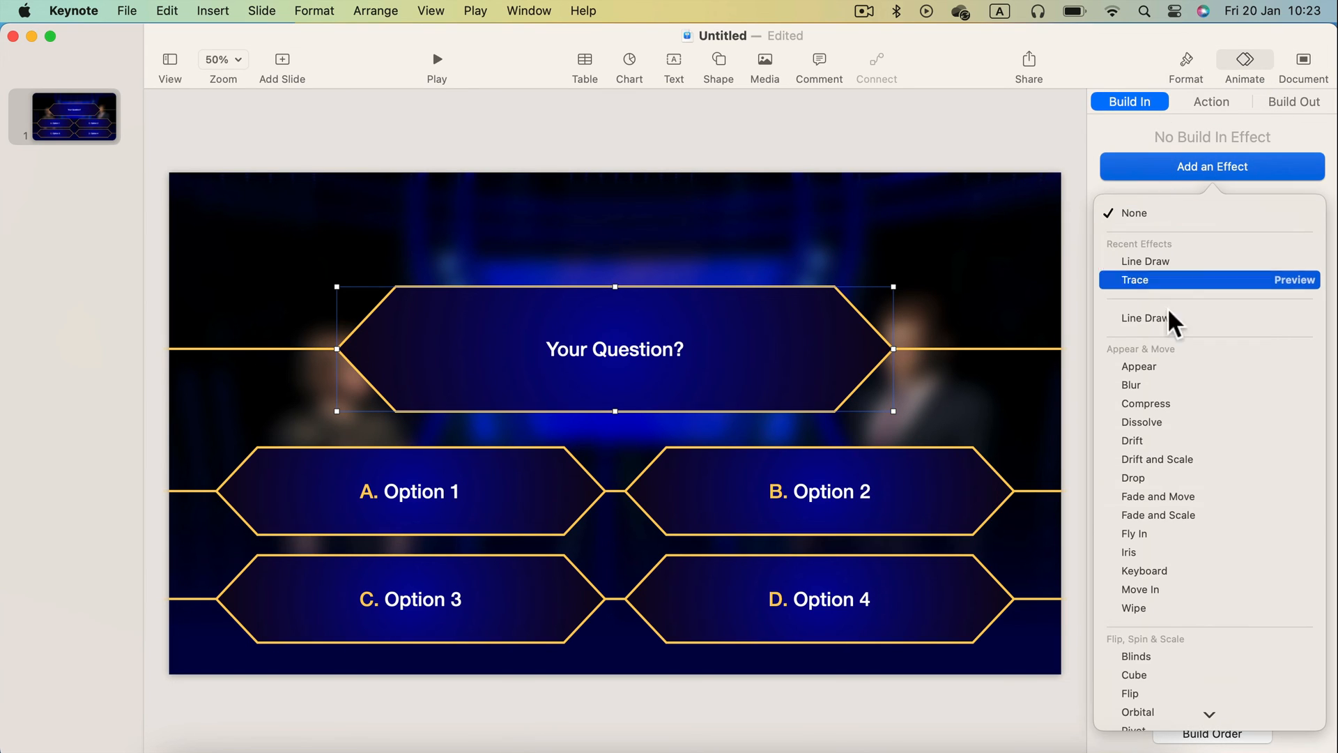
# Add Move In builds to the question and answers, with Options 2 and 4 entering from the right
pyautogui.click(1140, 589)
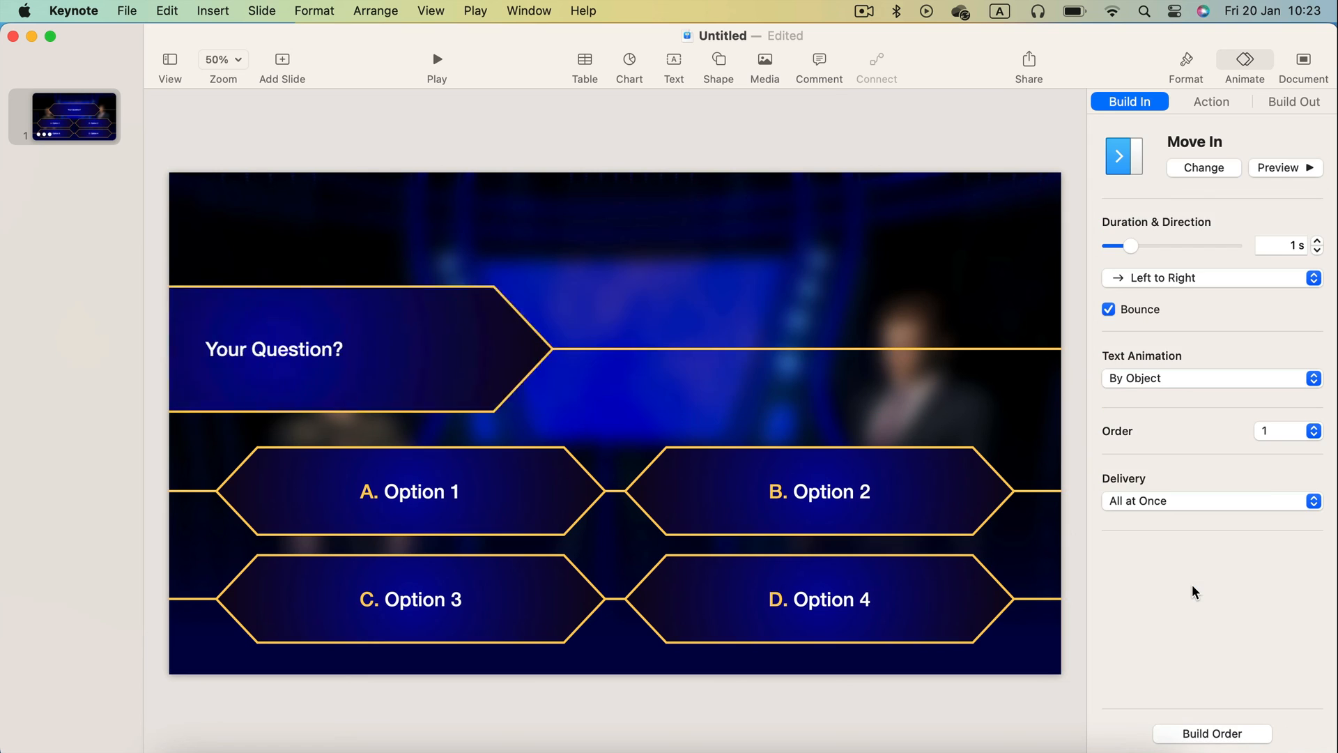
pyautogui.click(615, 349)
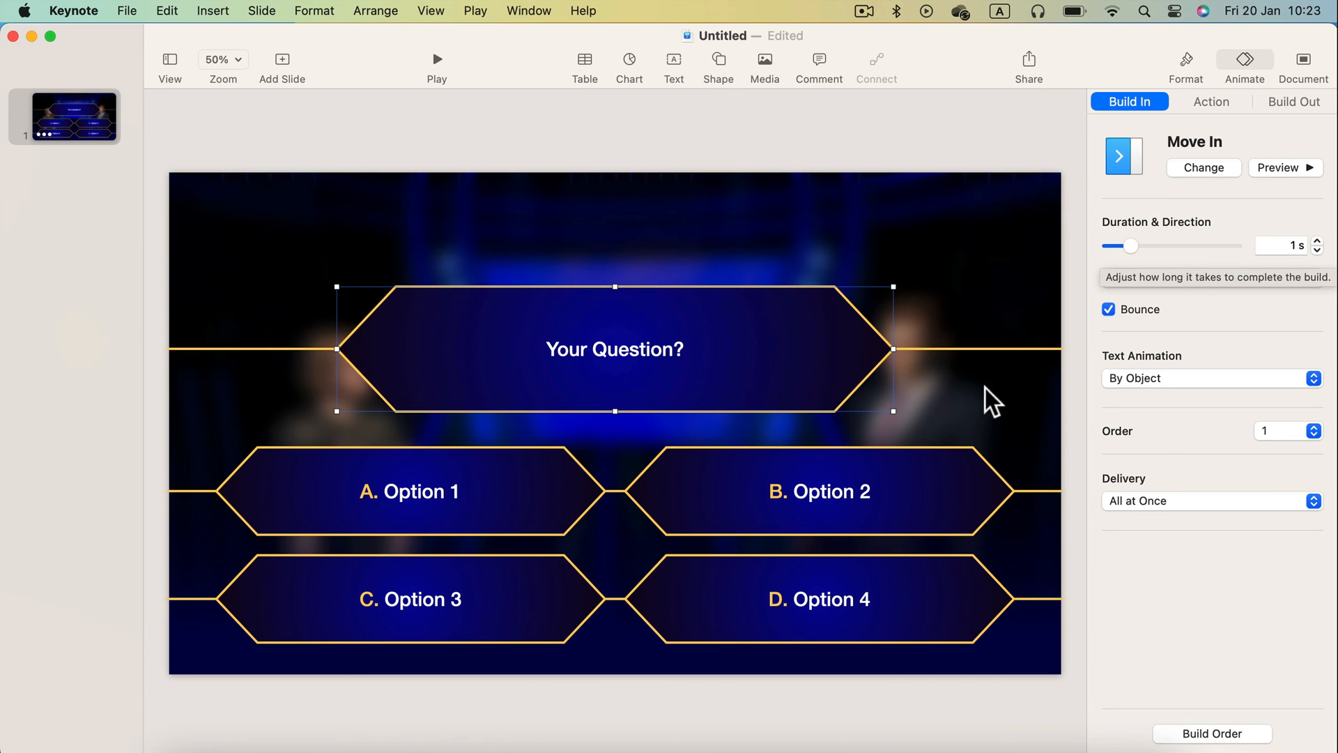
pyautogui.click(410, 491)
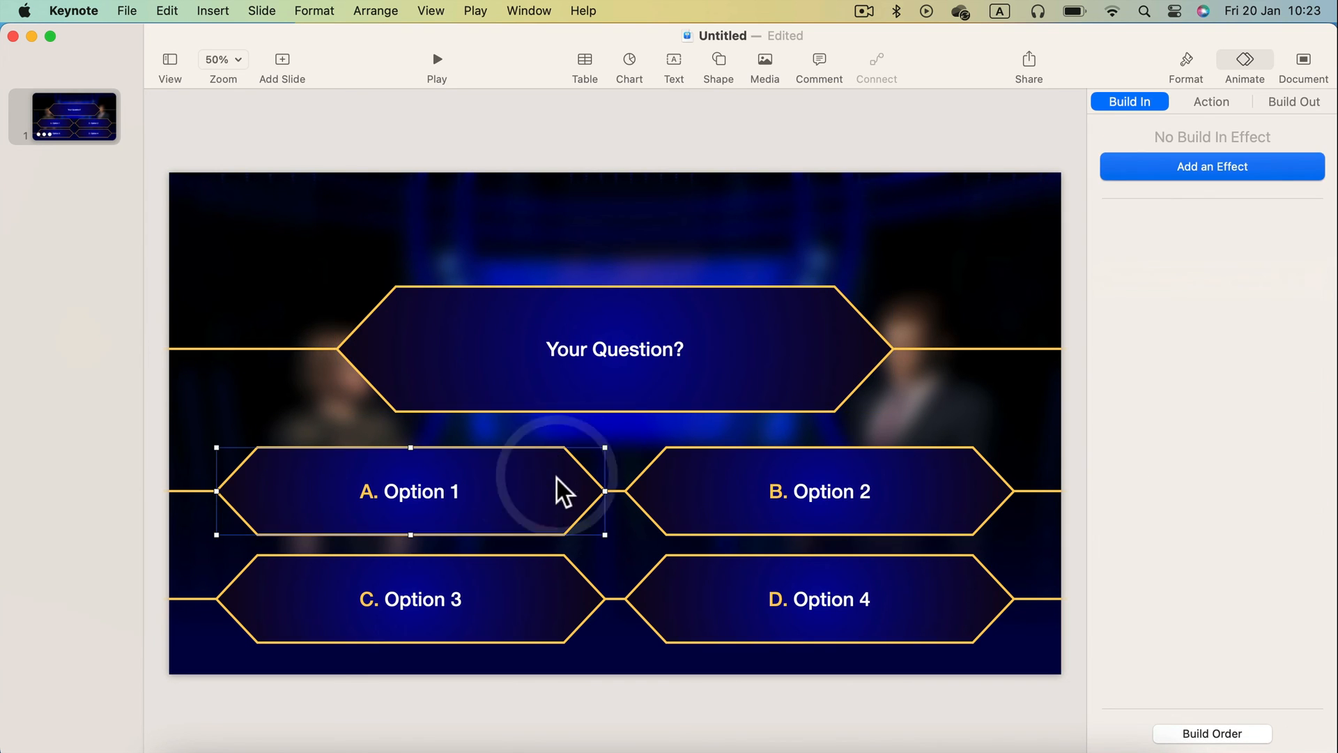
pyautogui.click(818, 491)
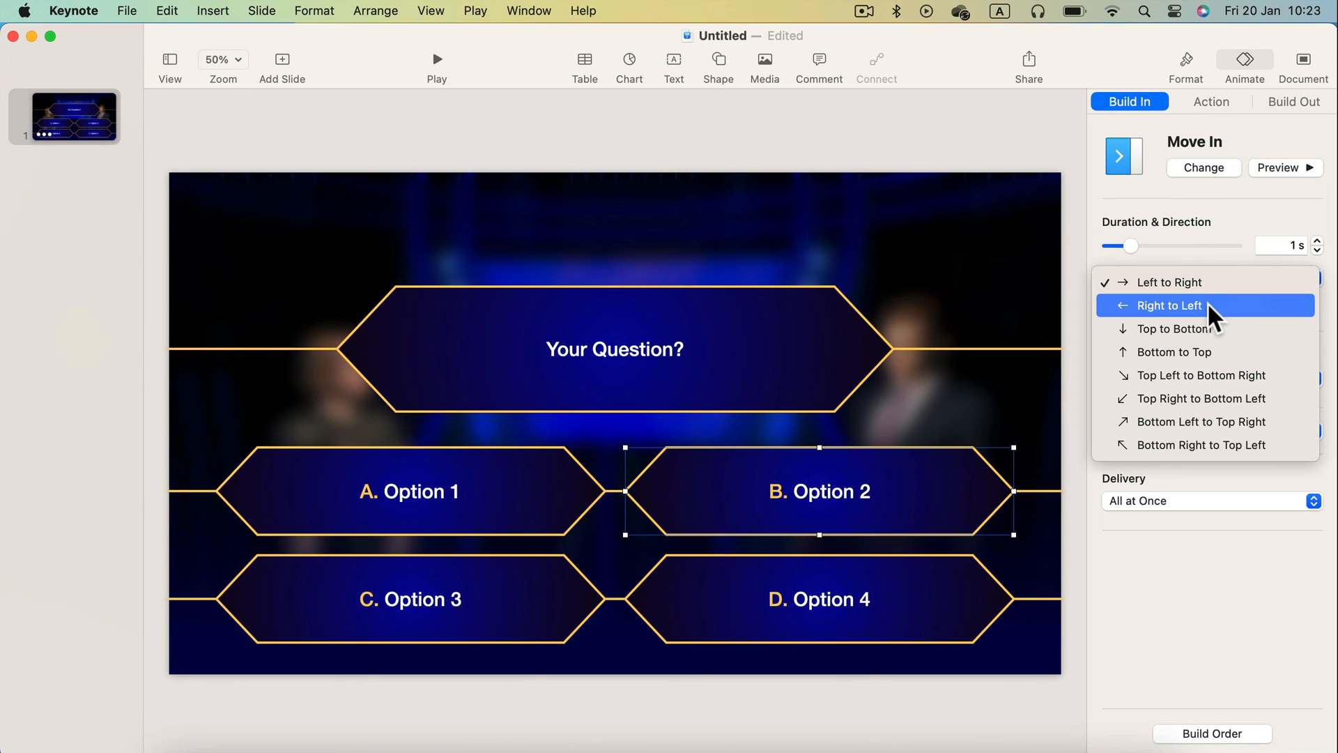
pyautogui.click(410, 598)
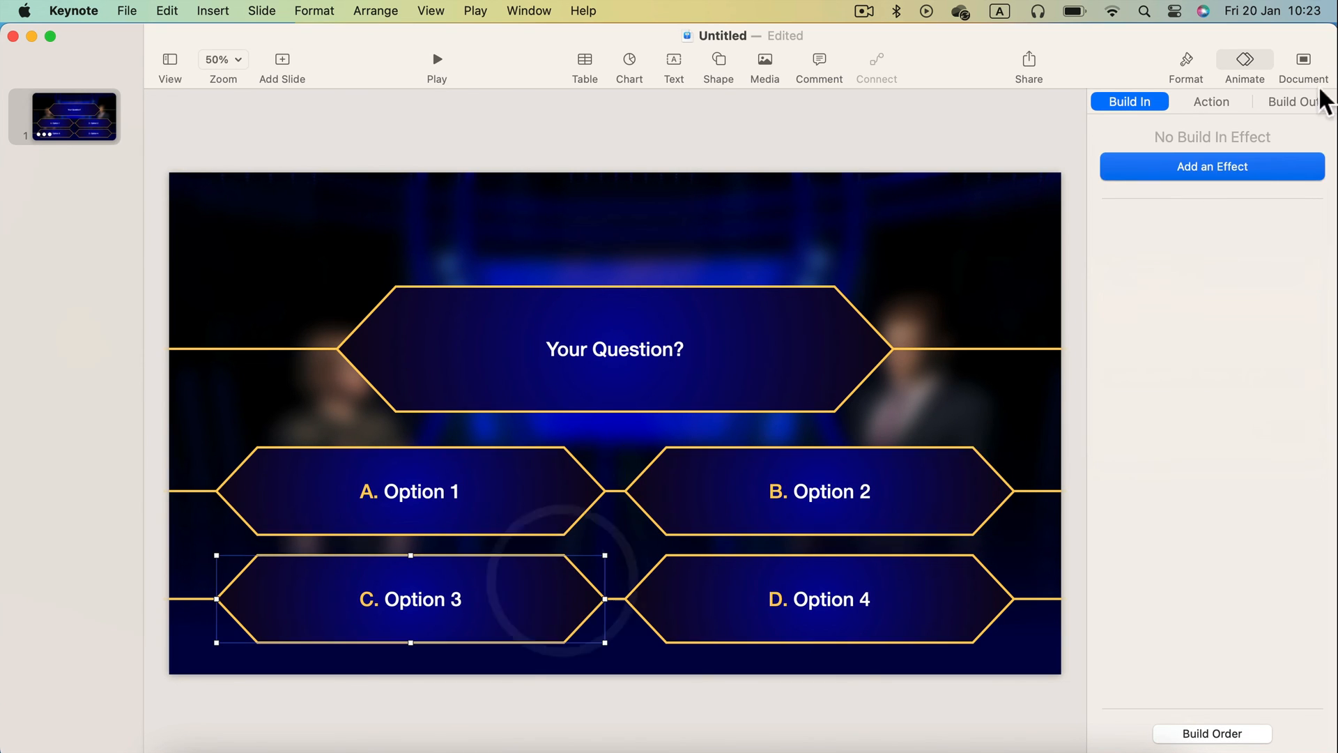
pyautogui.click(1211, 166)
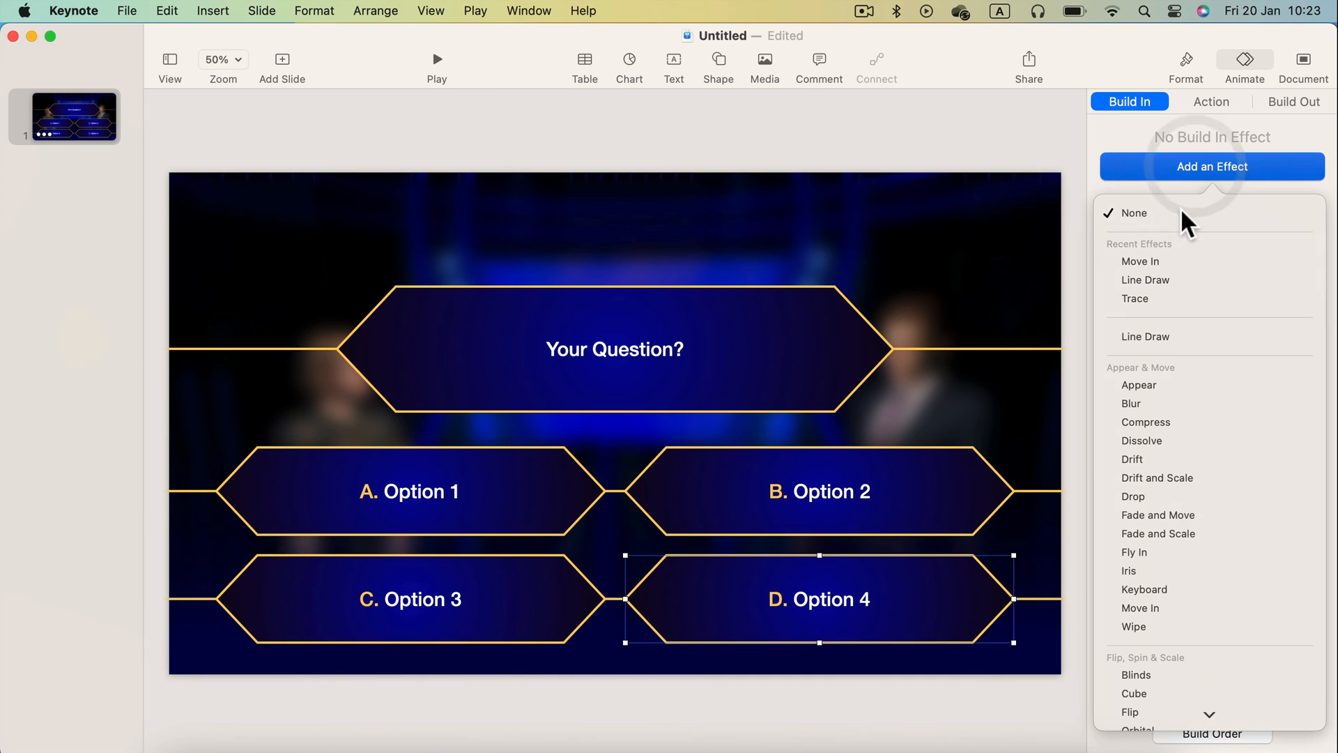
pyautogui.click(1140, 261)
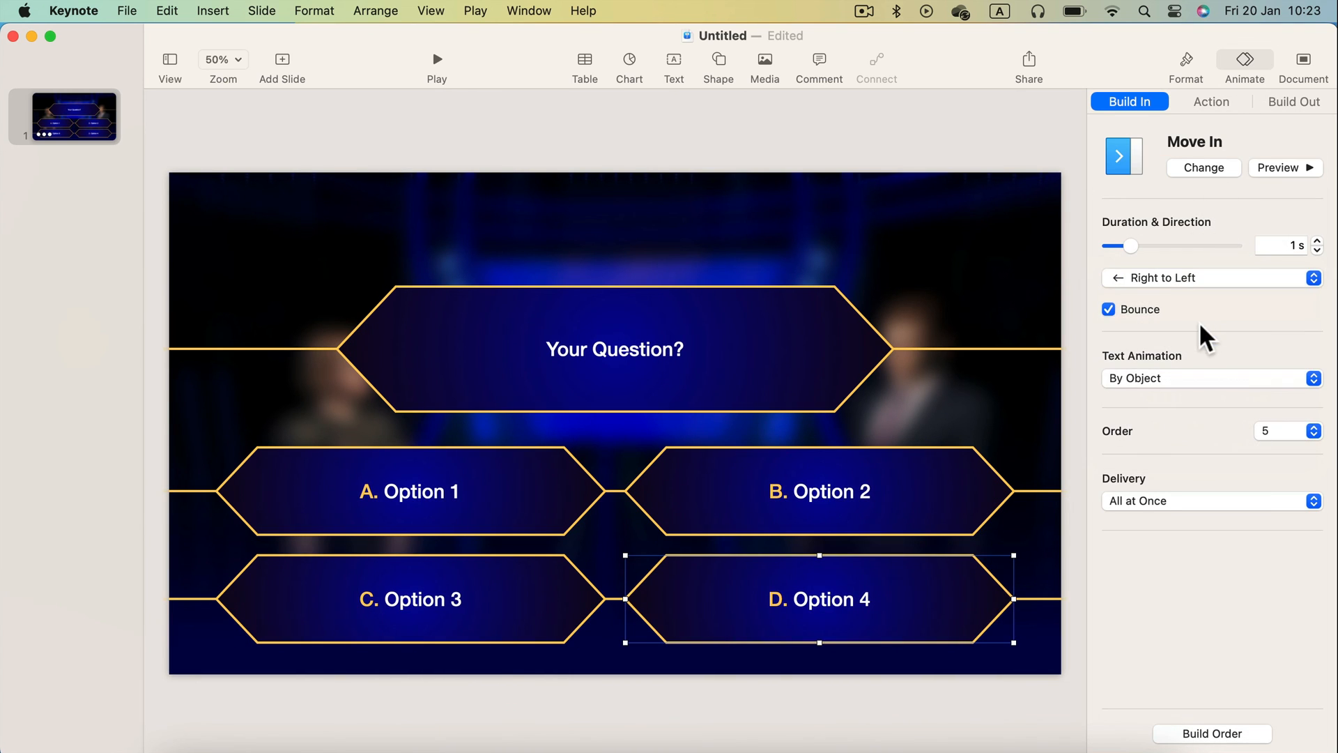
# In Build Order, start Option 1 after the question with 1 s delay, others with Option 1
pyautogui.click(1212, 733)
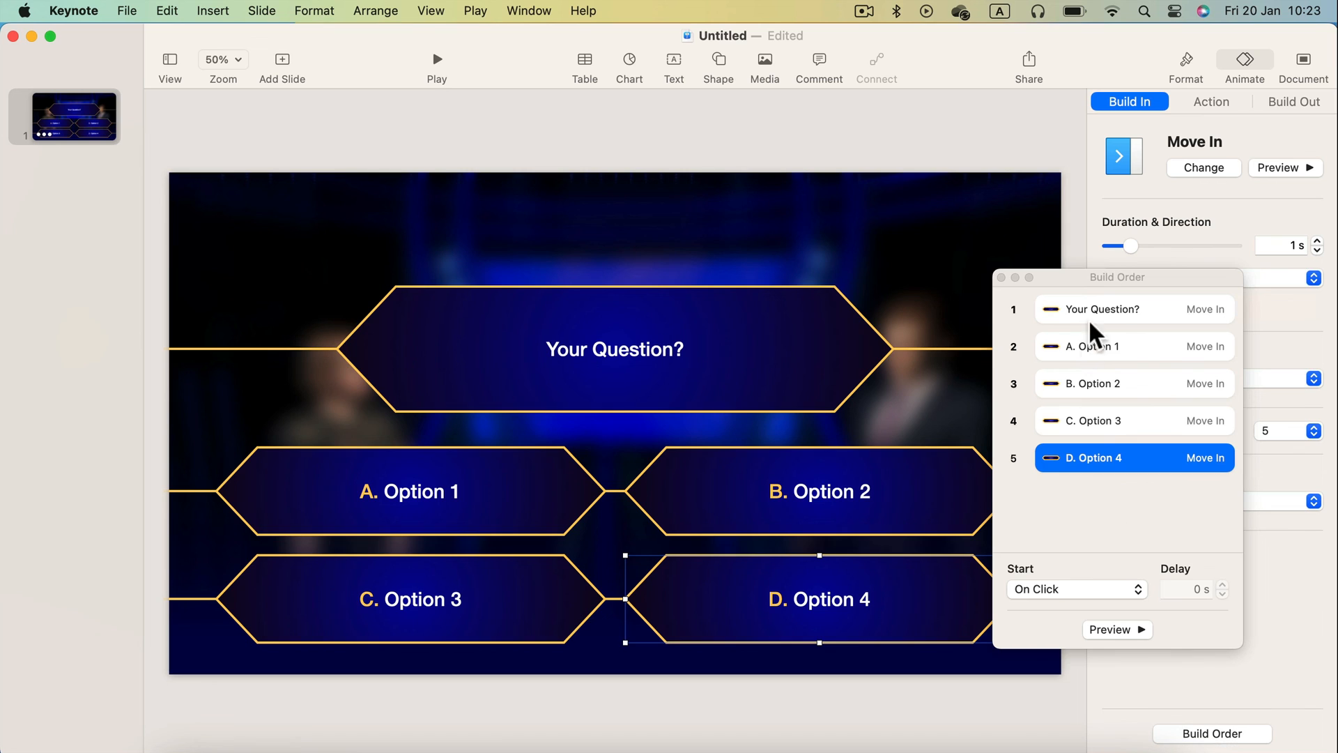
pyautogui.click(1095, 346)
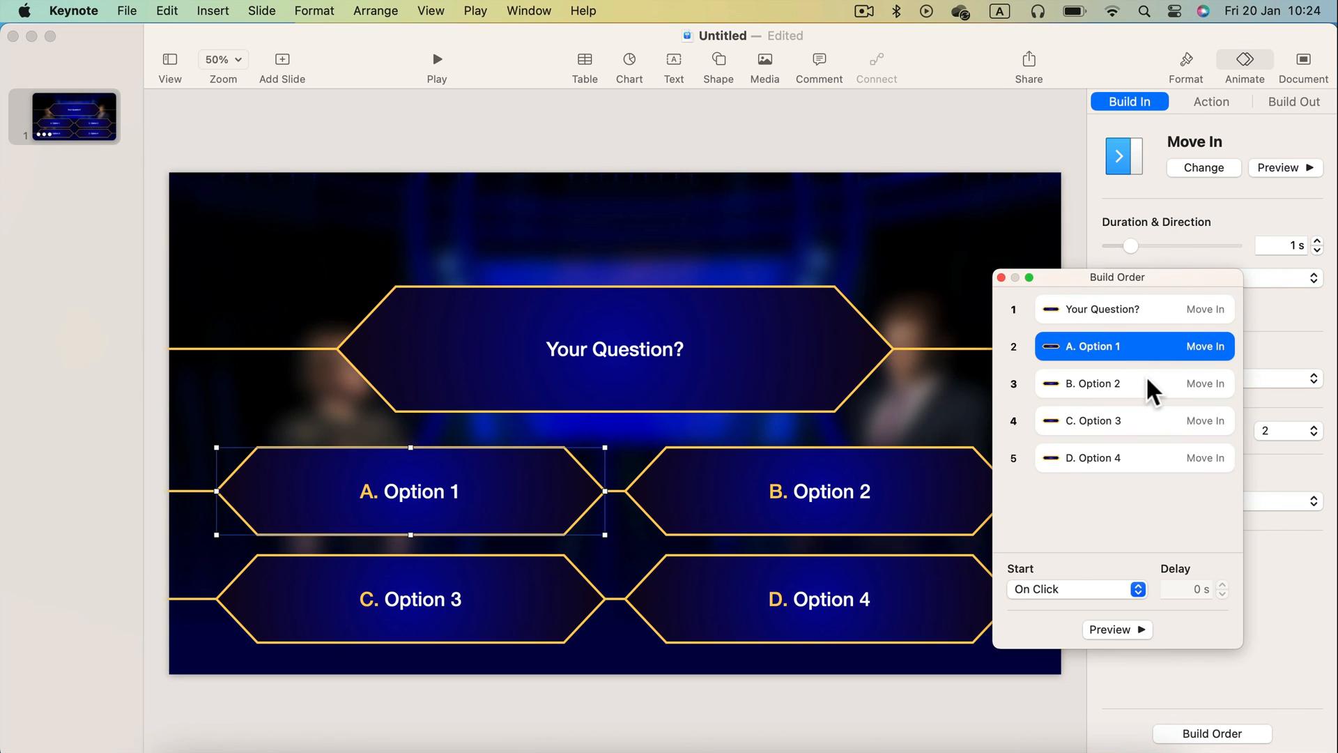
pyautogui.click(1075, 589)
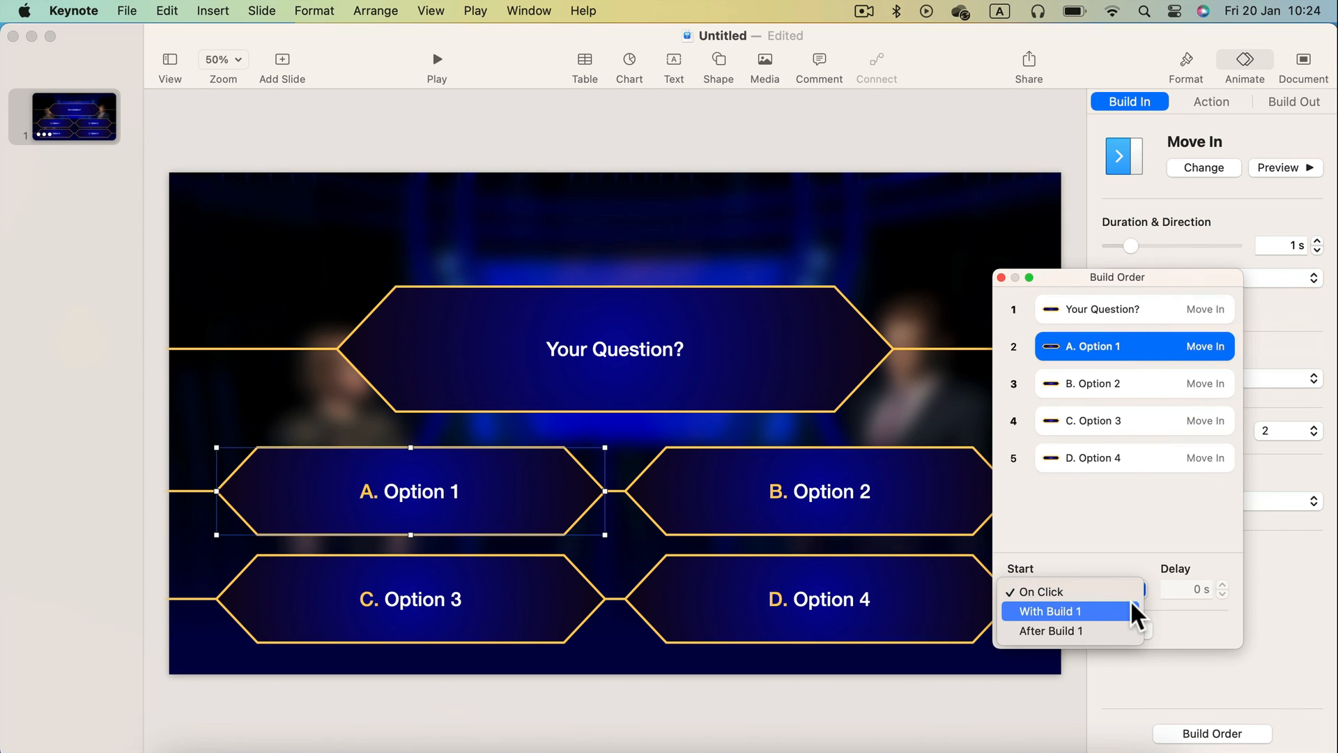
pyautogui.click(1052, 631)
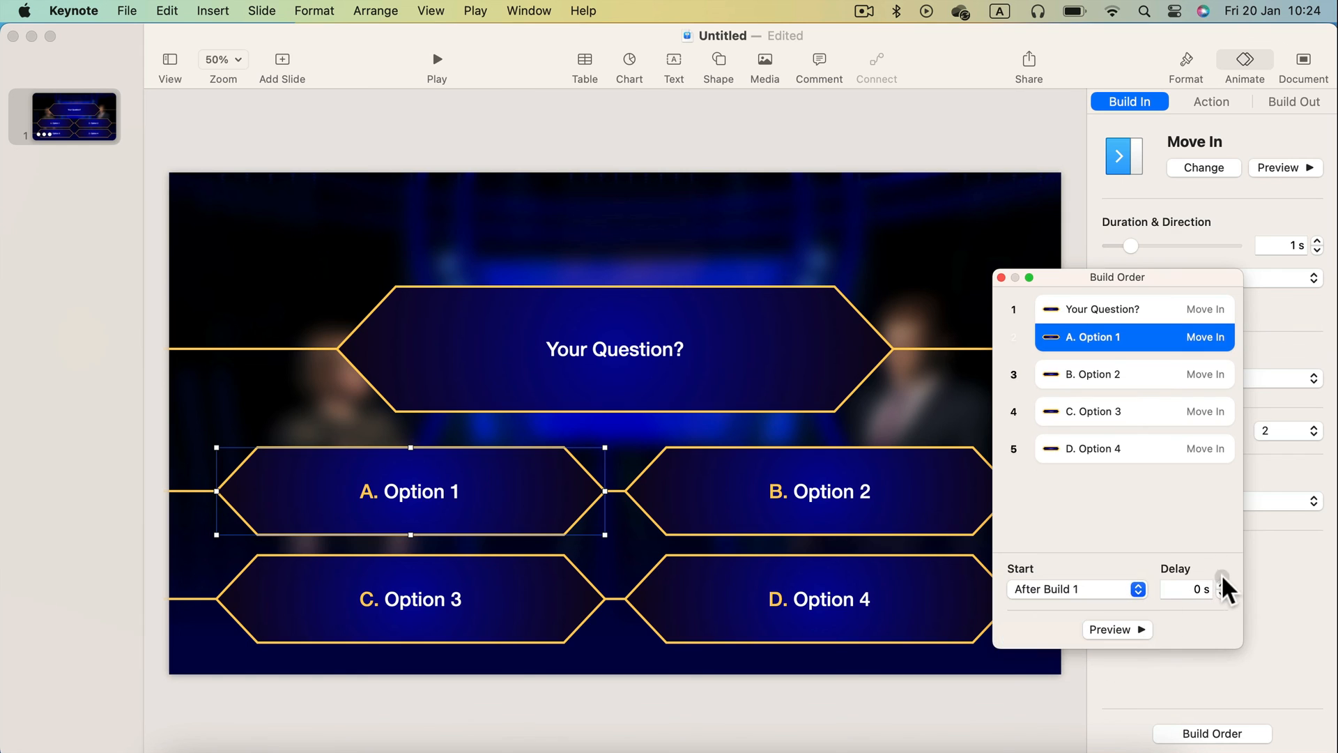
pyautogui.click(1219, 583)
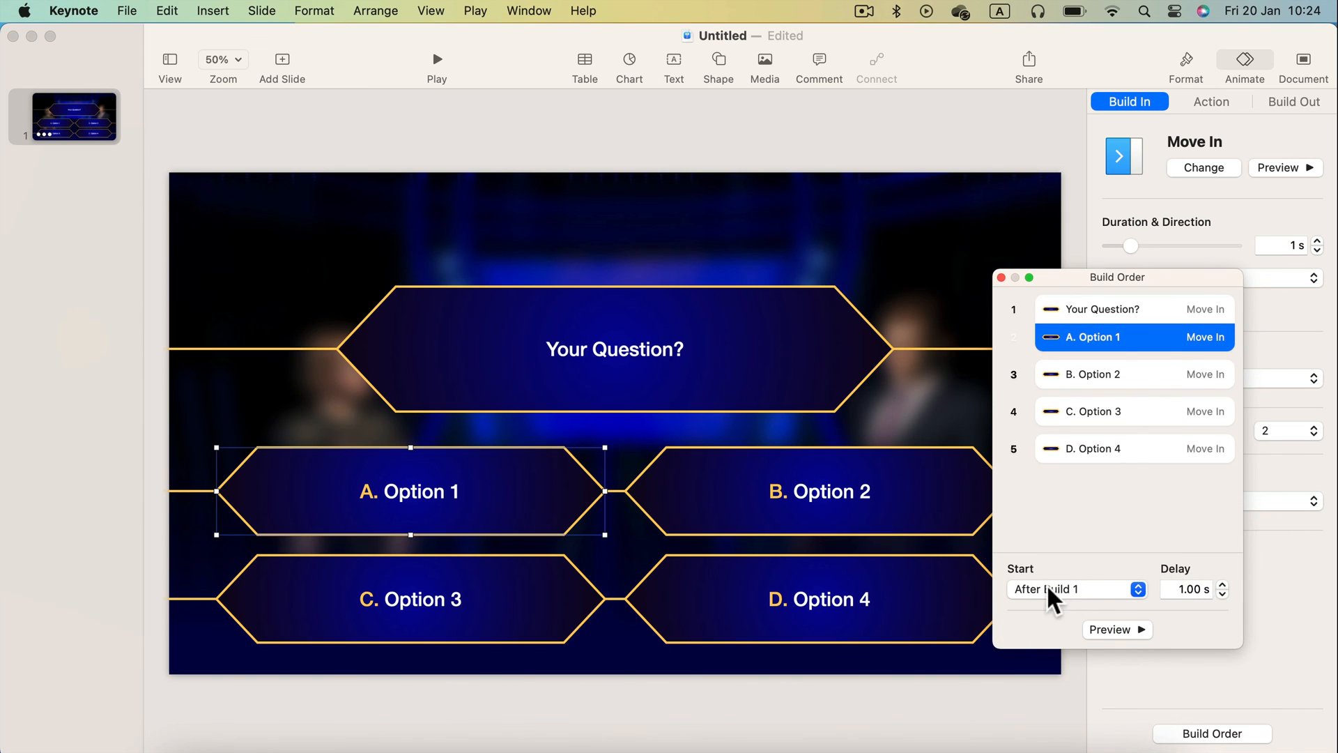
pyautogui.click(1071, 589)
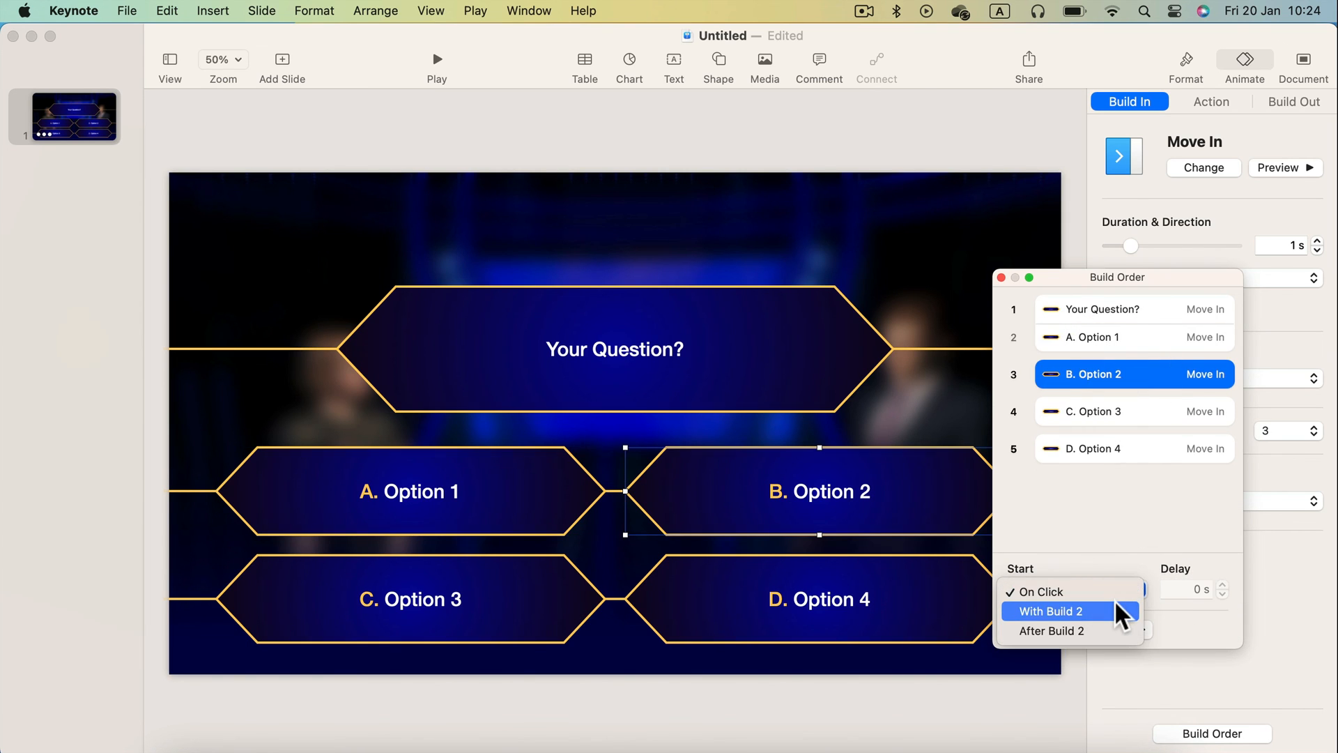
pyautogui.click(1034, 591)
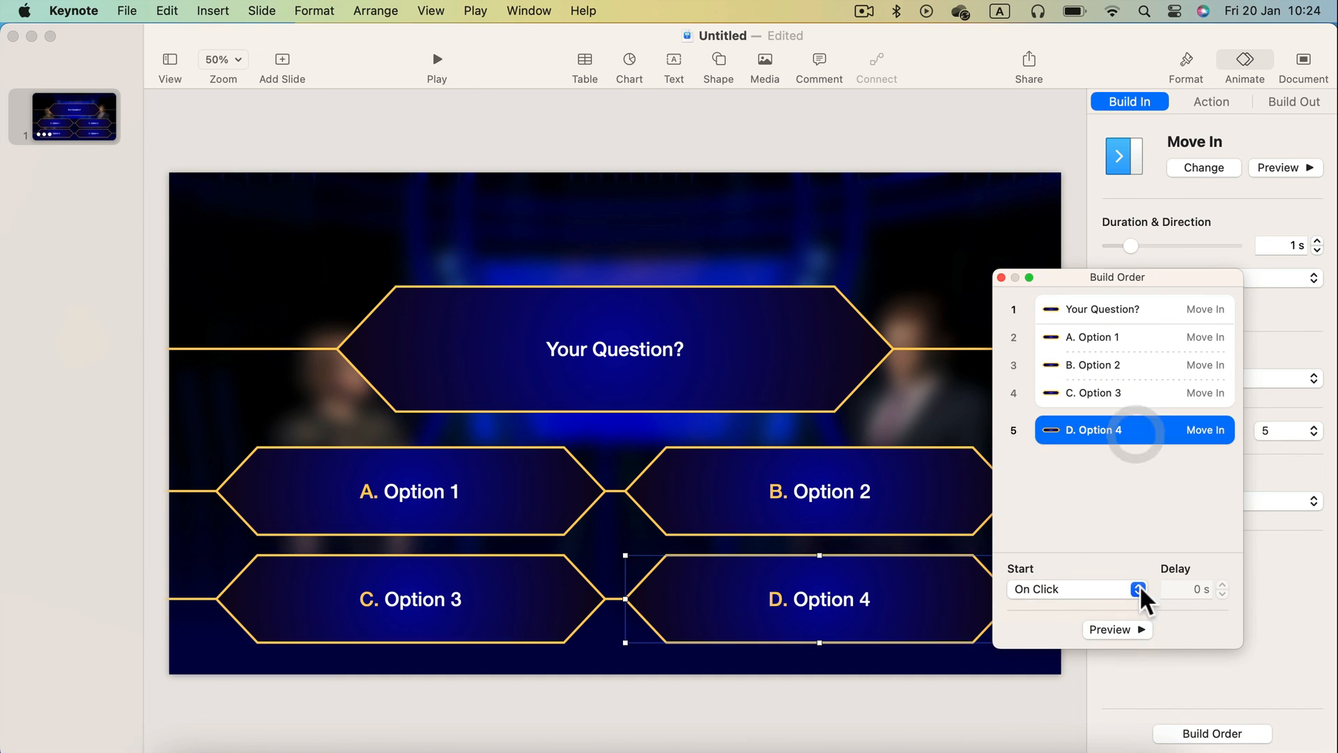
pyautogui.click(1137, 589)
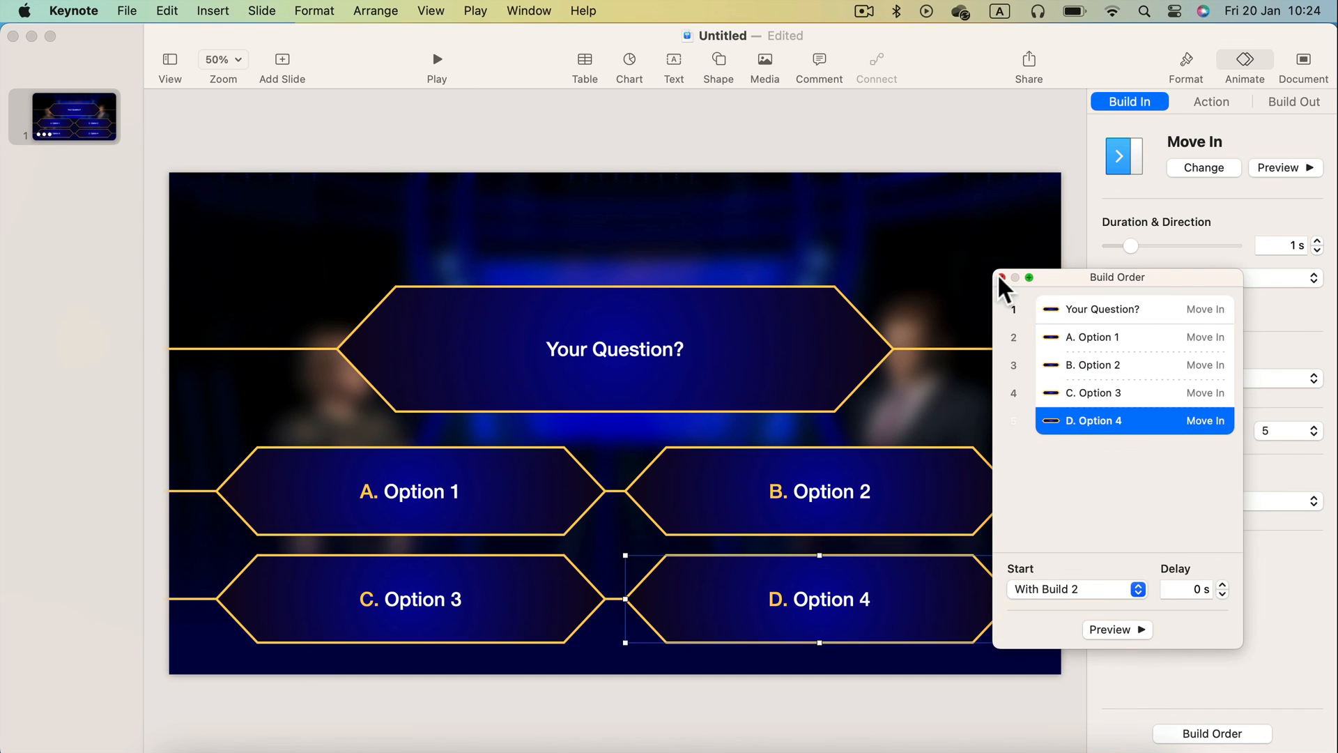
pyautogui.click(1002, 276)
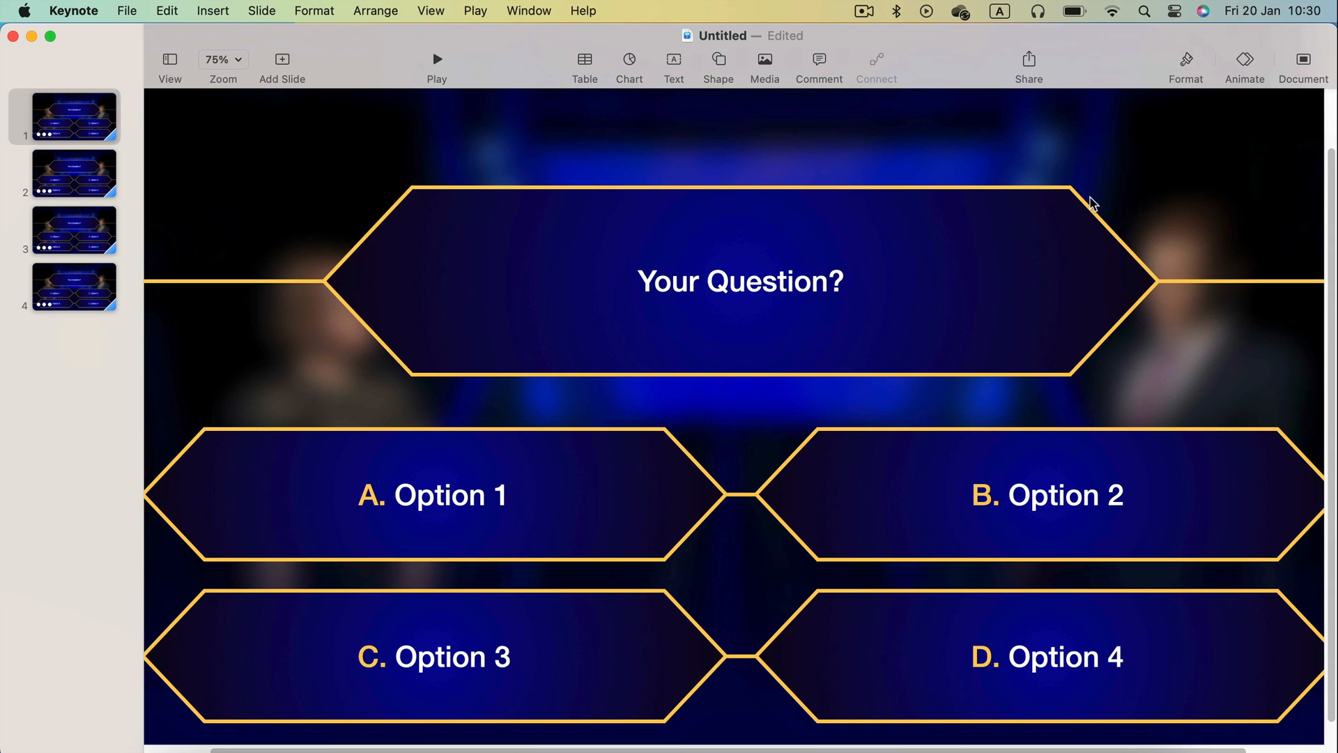
pyautogui.moveTo(593, 117)
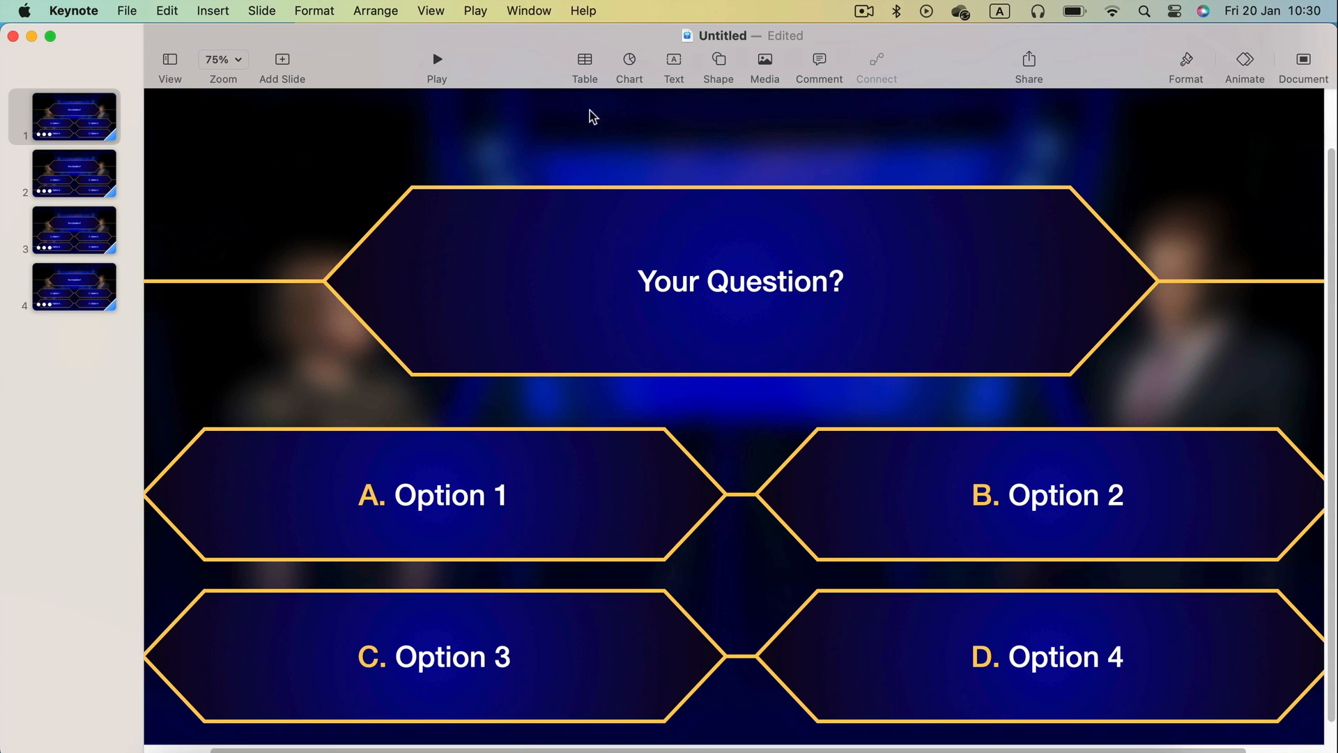
# Play the slideshow of the duplicated quiz slides
pyautogui.click(436, 59)
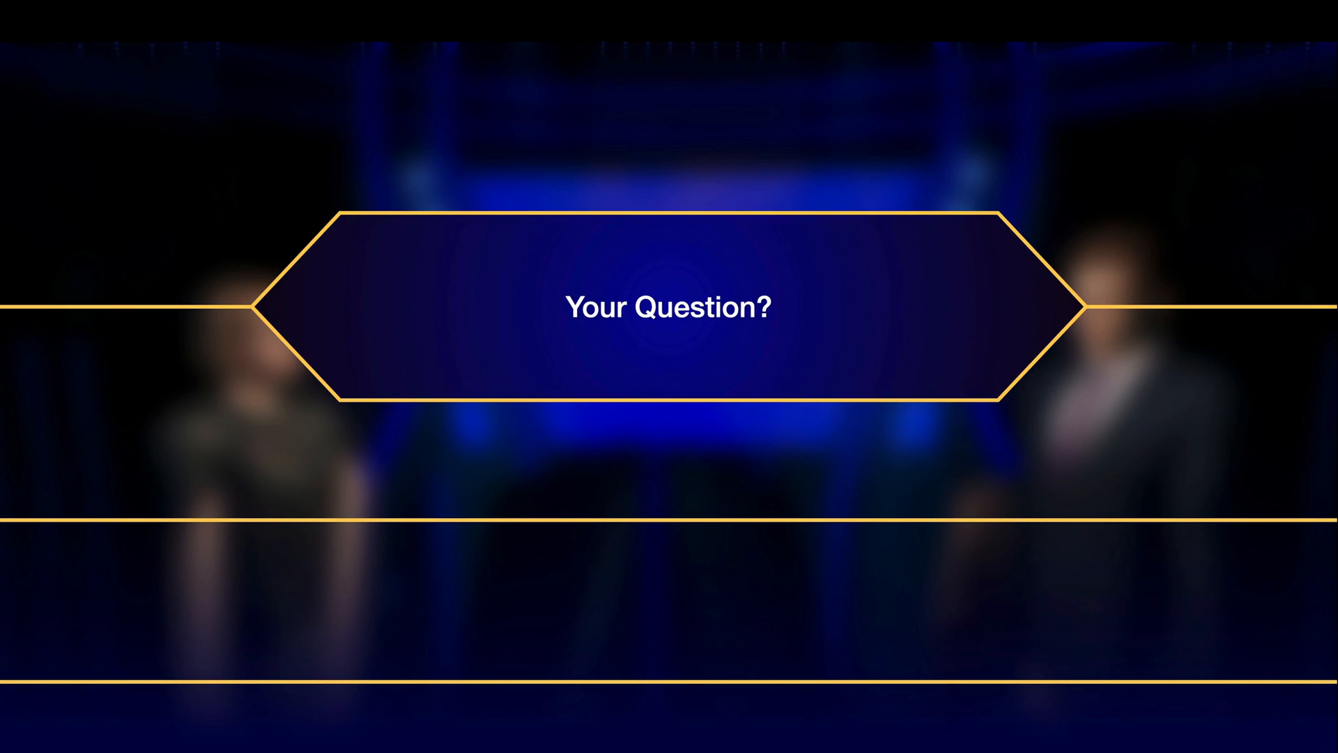